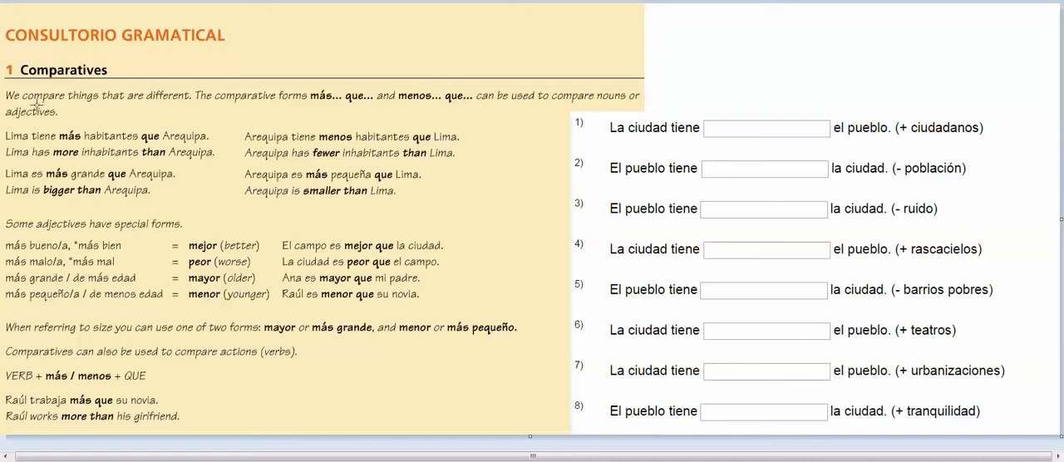
pyautogui.moveTo(181, 123)
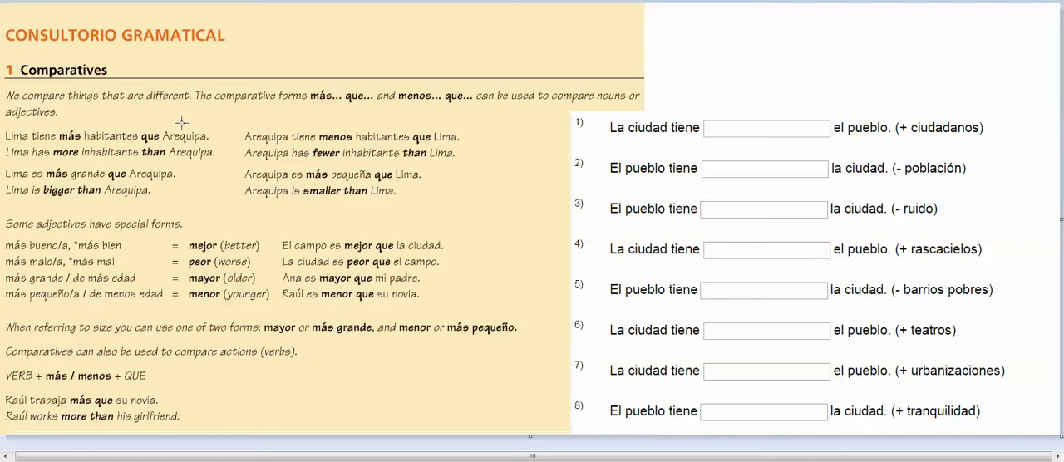
pyautogui.moveTo(303, 115)
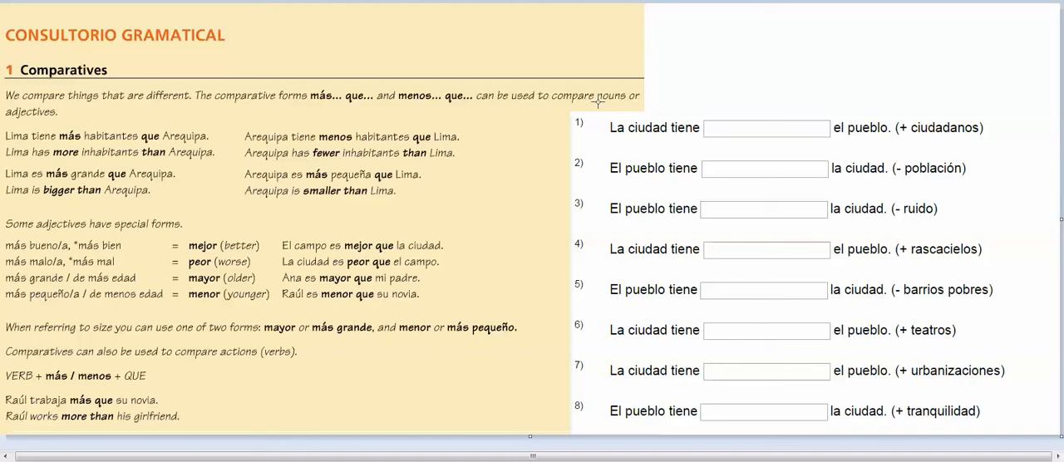
pyautogui.moveTo(110, 133)
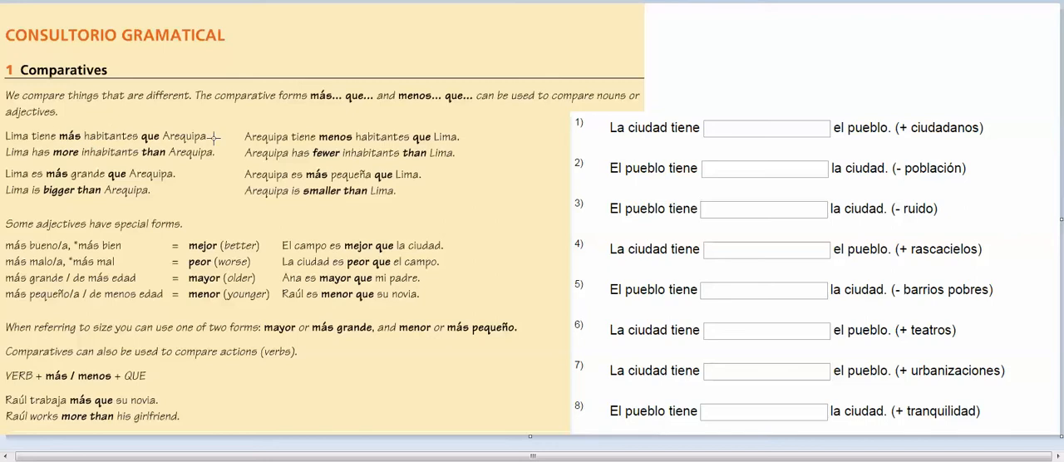
pyautogui.moveTo(335, 23)
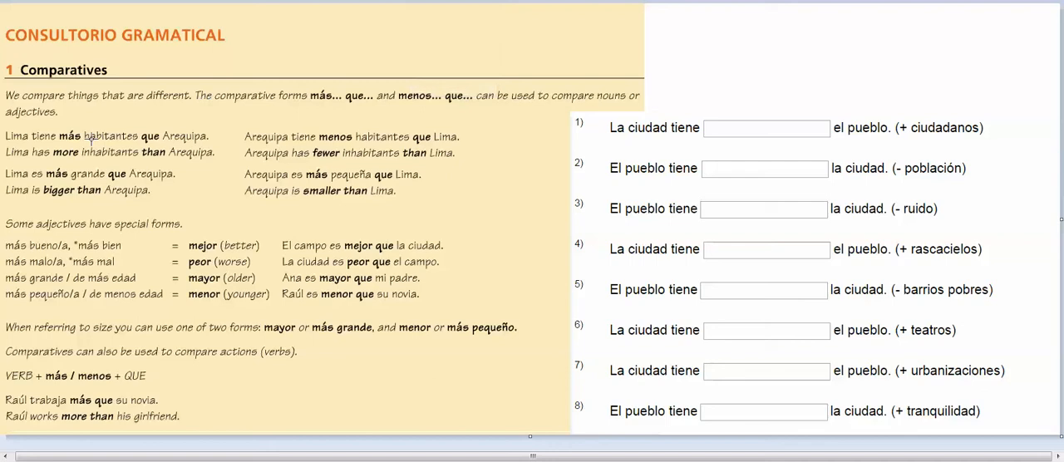
# Step: Box 'habitantes' and write 'noun' in red and 'adjectives' in blue beside the title
pyautogui.doubleClick(106, 136)
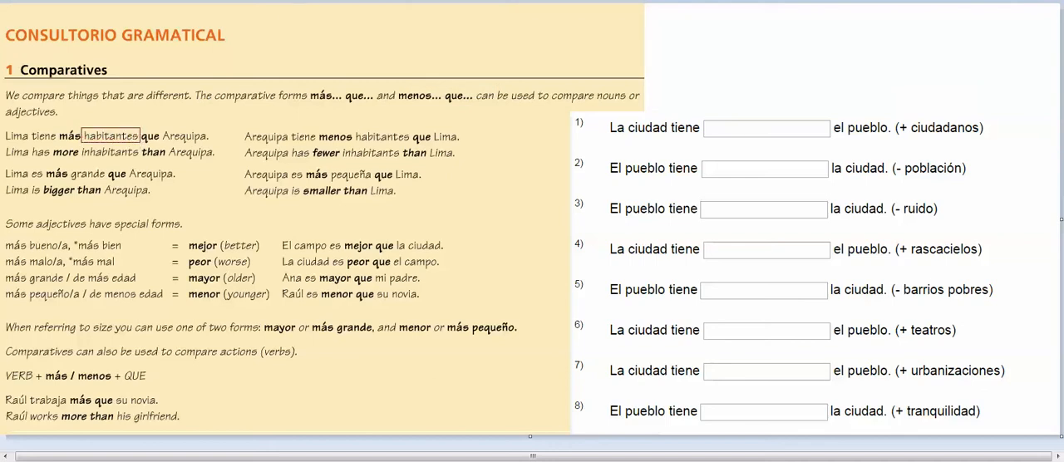
pyautogui.write('n')
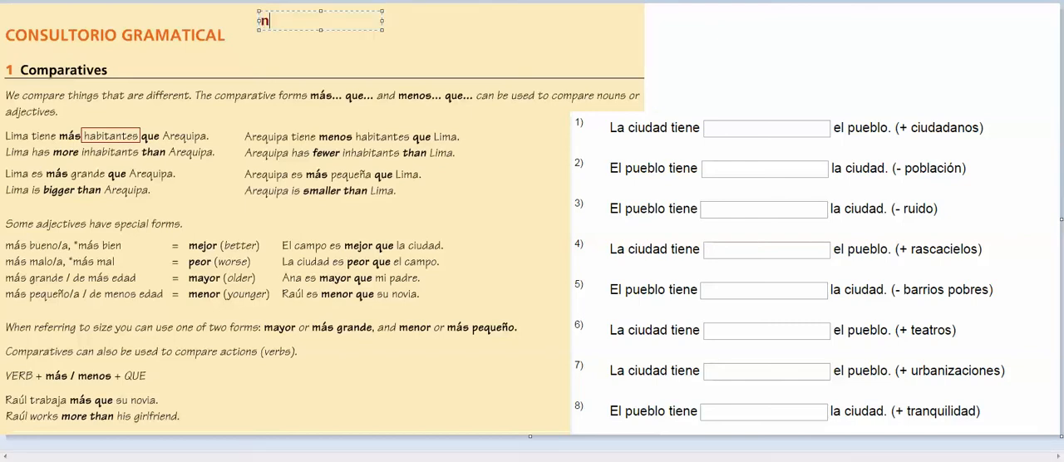
pyautogui.write('oun')
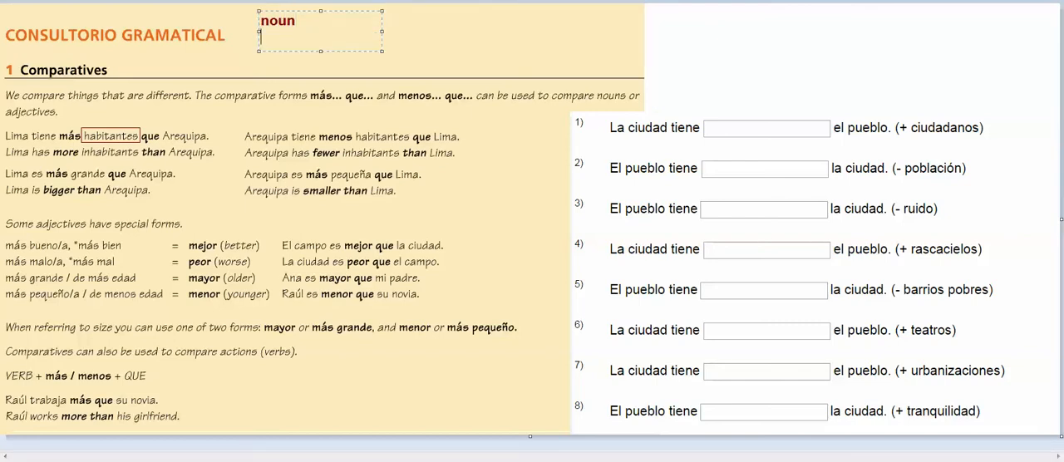
pyautogui.write('adje')
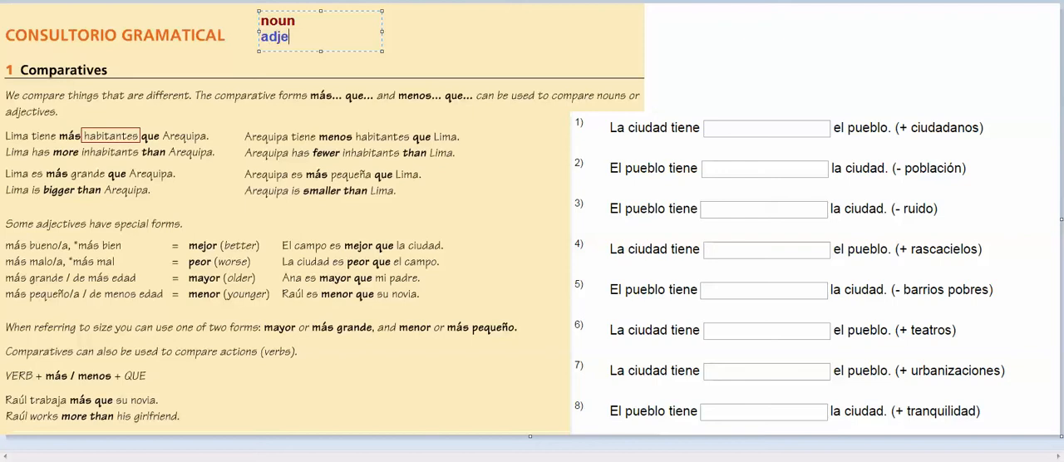
pyautogui.write('cive')
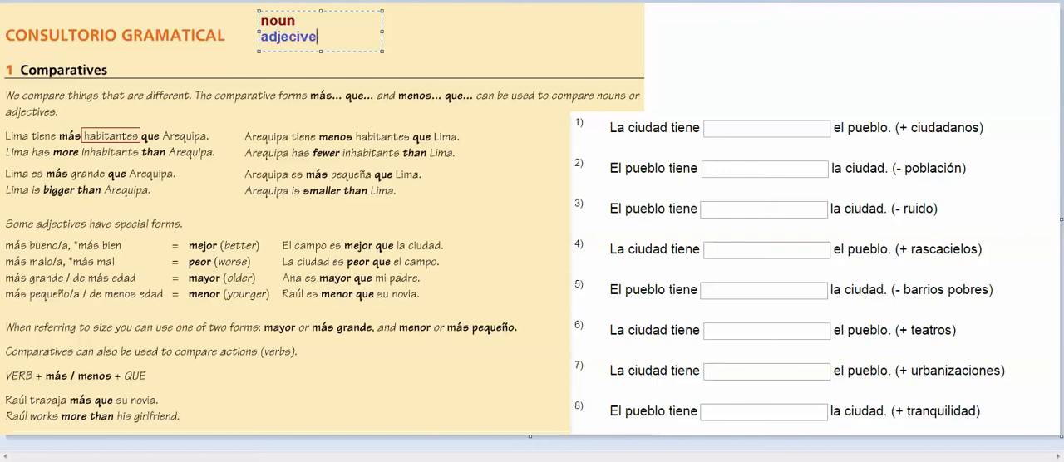
pyautogui.write('adjectives')
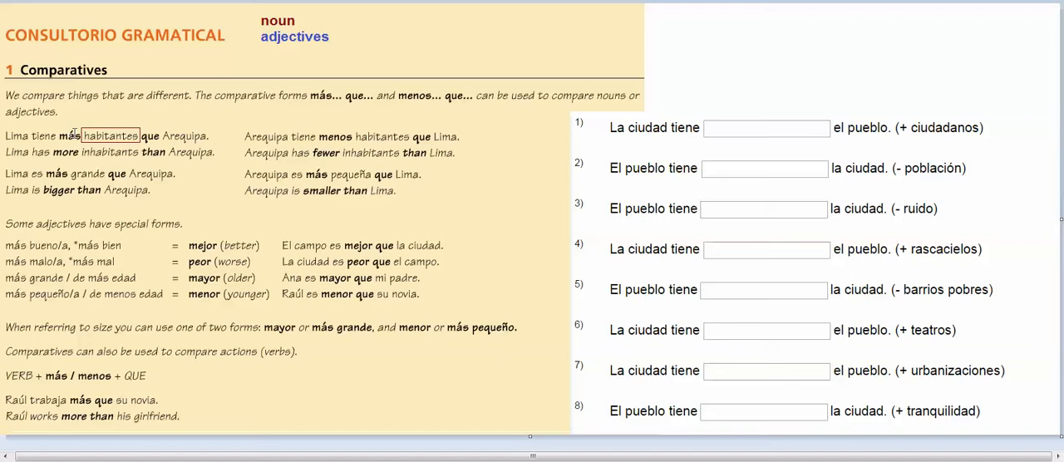
pyautogui.moveTo(379, 118)
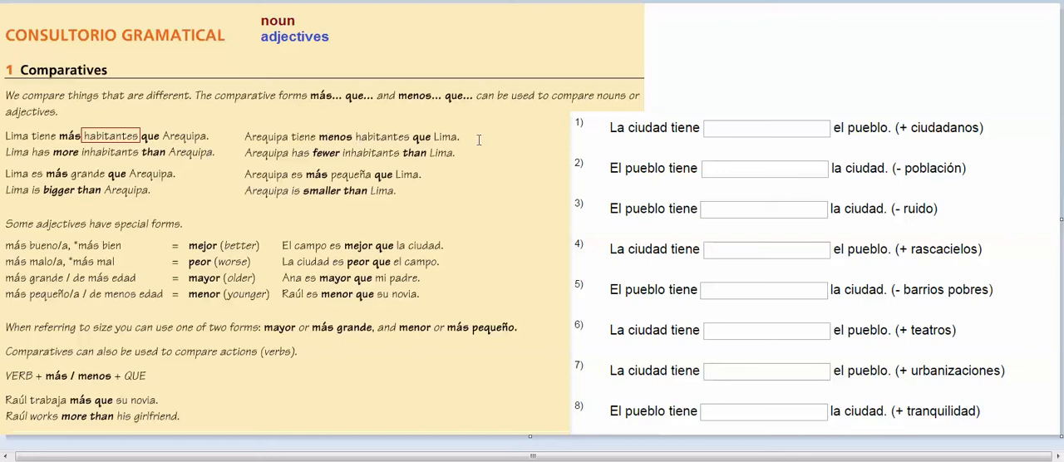
pyautogui.moveTo(33, 183)
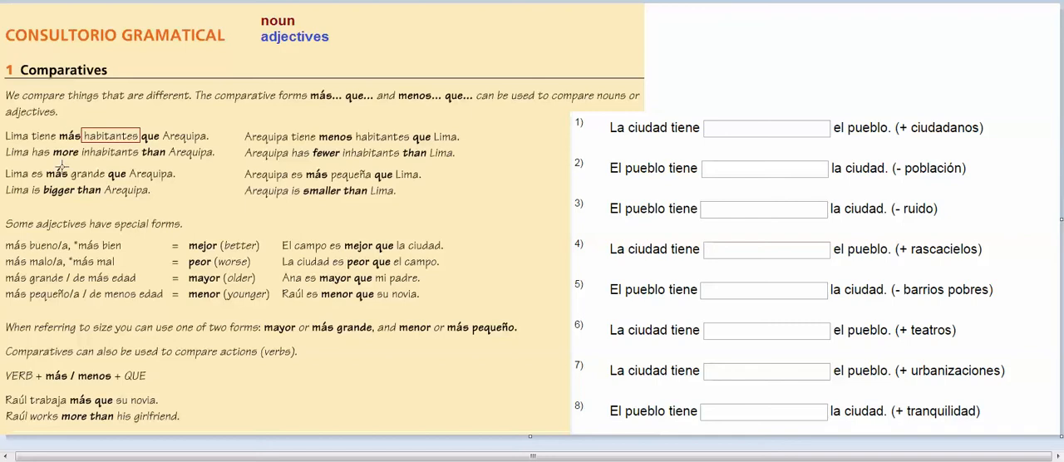
# Step: Box the adjectives 'grande' and 'pequeña' in the second example pair
pyautogui.doubleClick(87, 173)
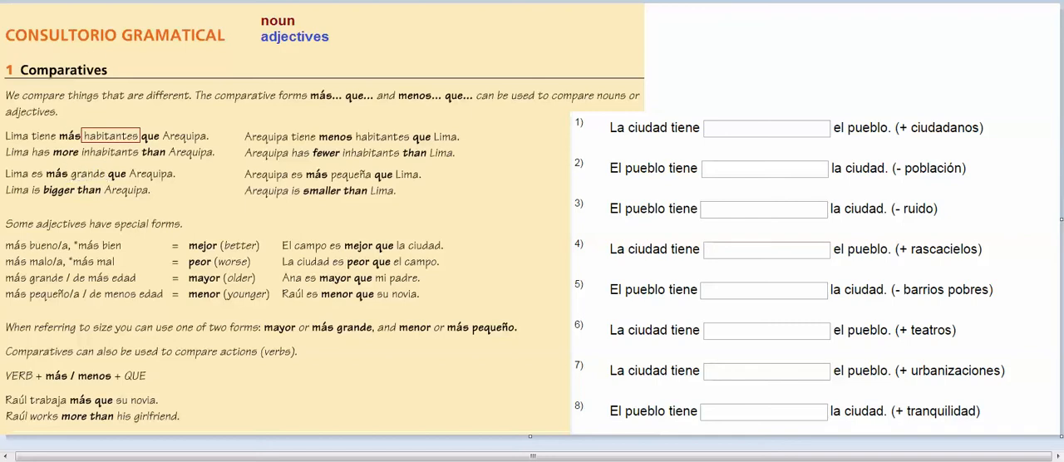
pyautogui.doubleClick(82, 173)
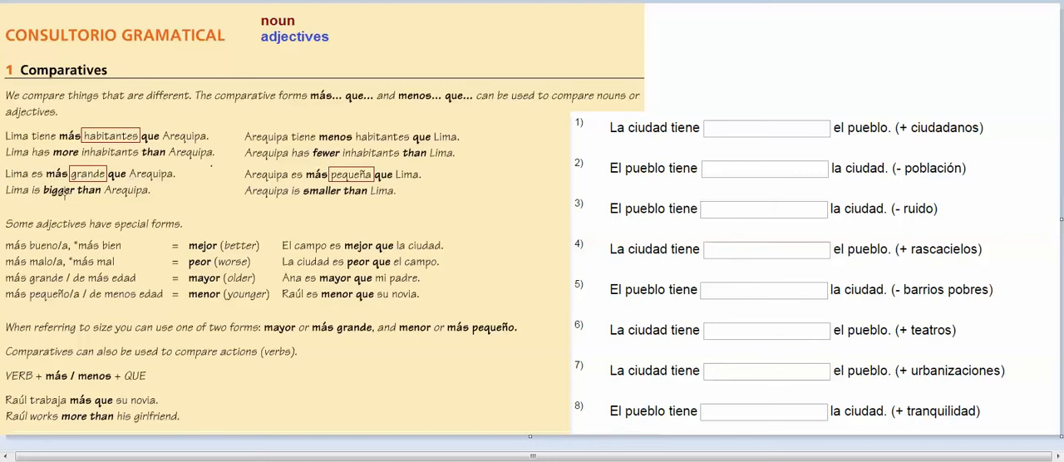
pyautogui.moveTo(323, 183)
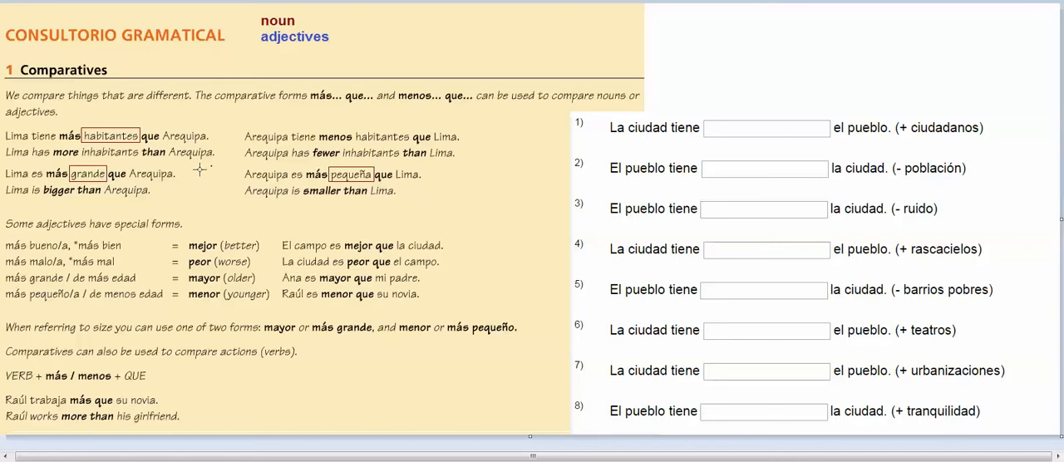
pyautogui.moveTo(166, 232)
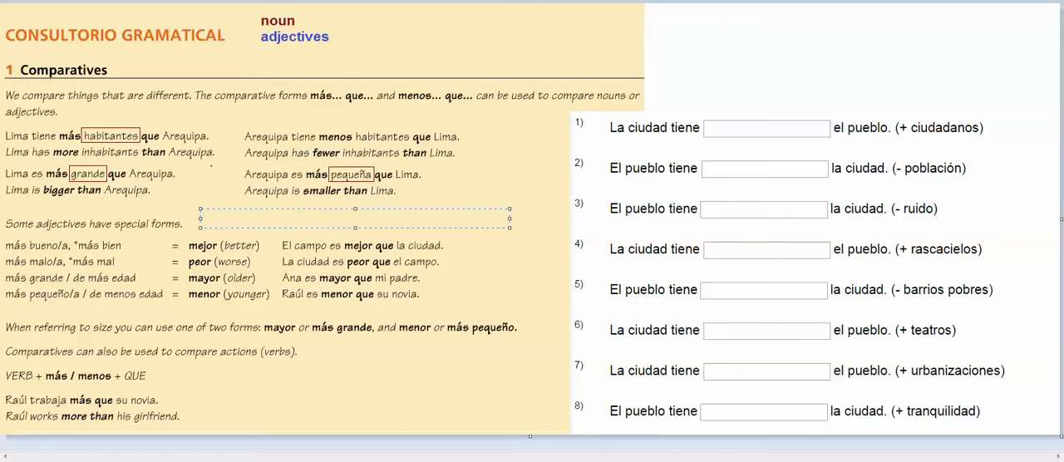
# Step: Write 'Manzanas son más buenas que naranjas.' in the new note
pyautogui.write('Manza')
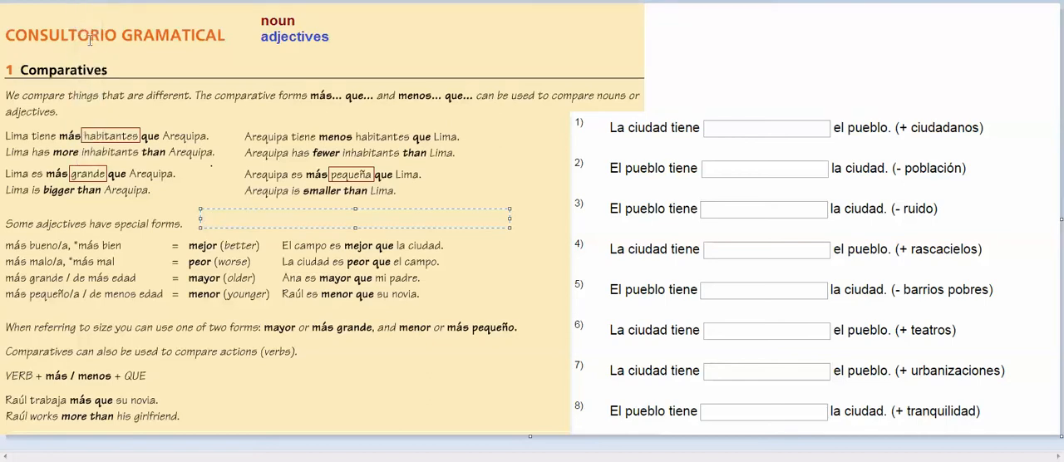
pyautogui.write('Manzana')
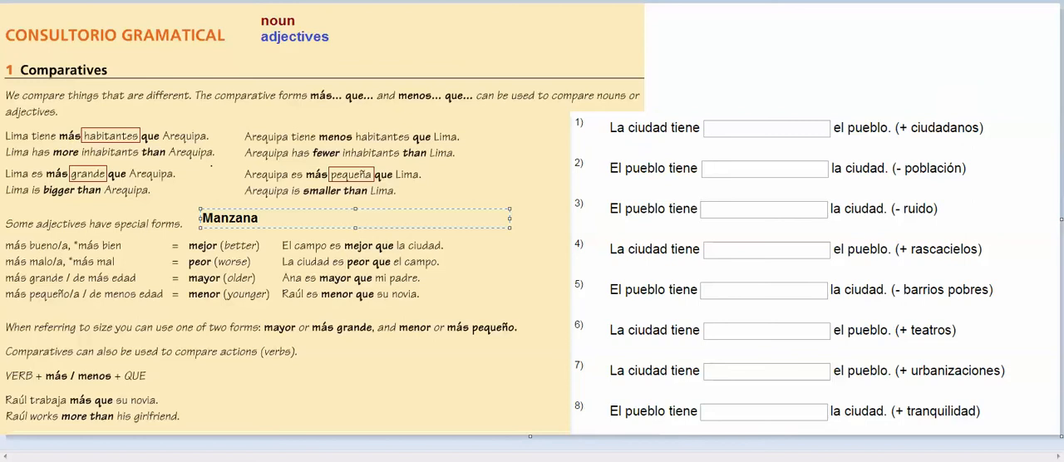
pyautogui.write('s son')
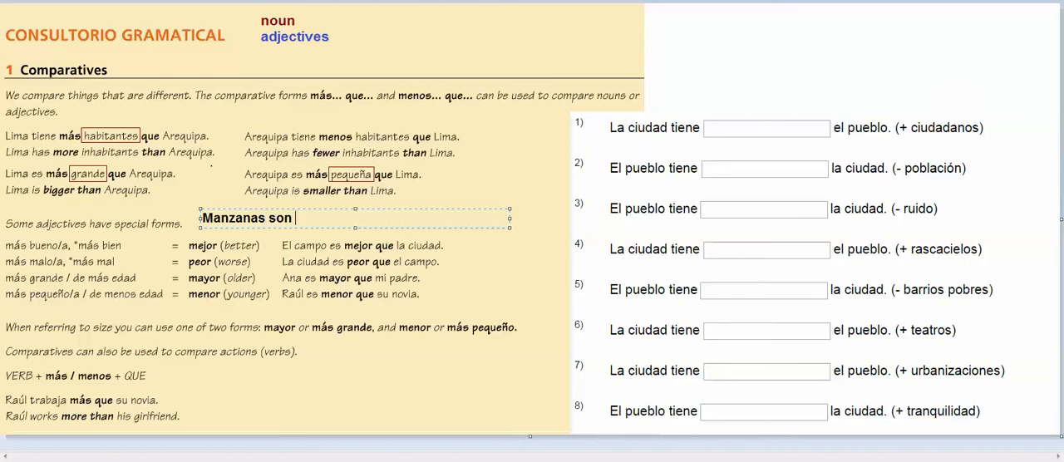
pyautogui.write('má')
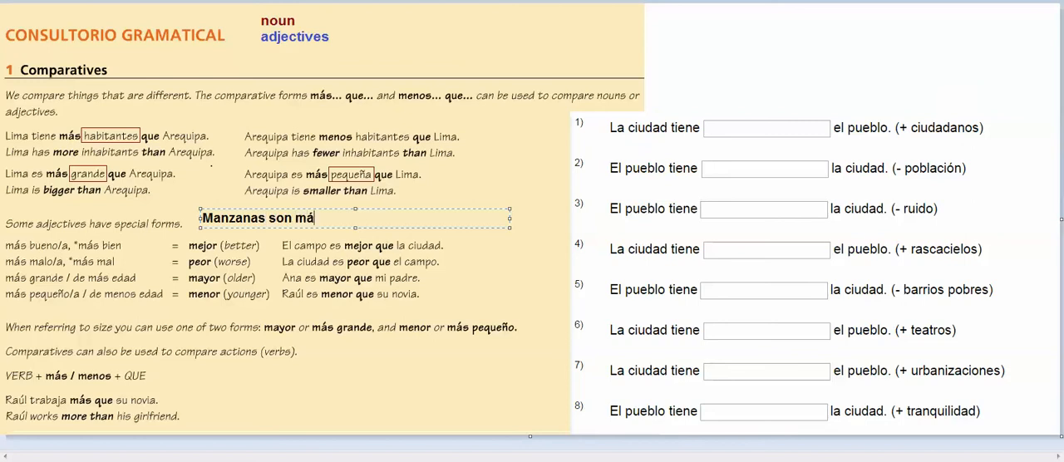
pyautogui.write('s buen')
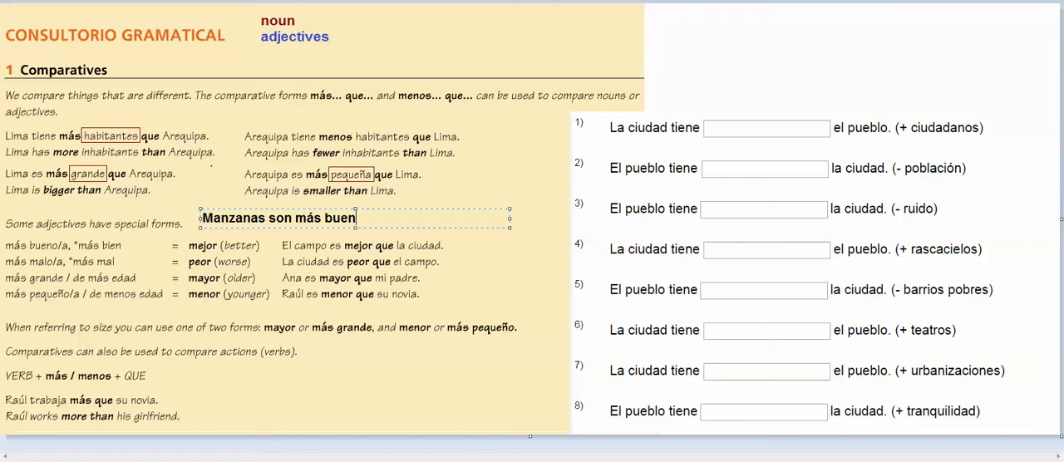
pyautogui.write('as qe')
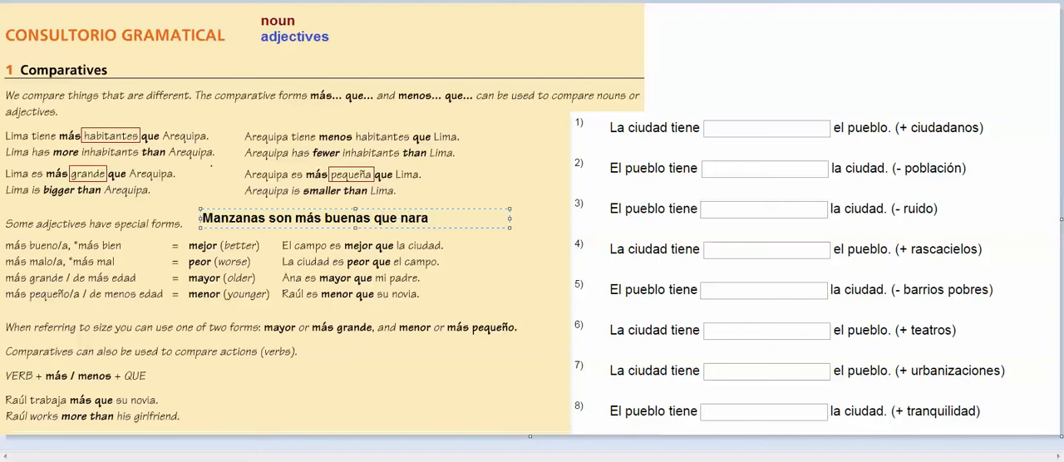
pyautogui.write('n')
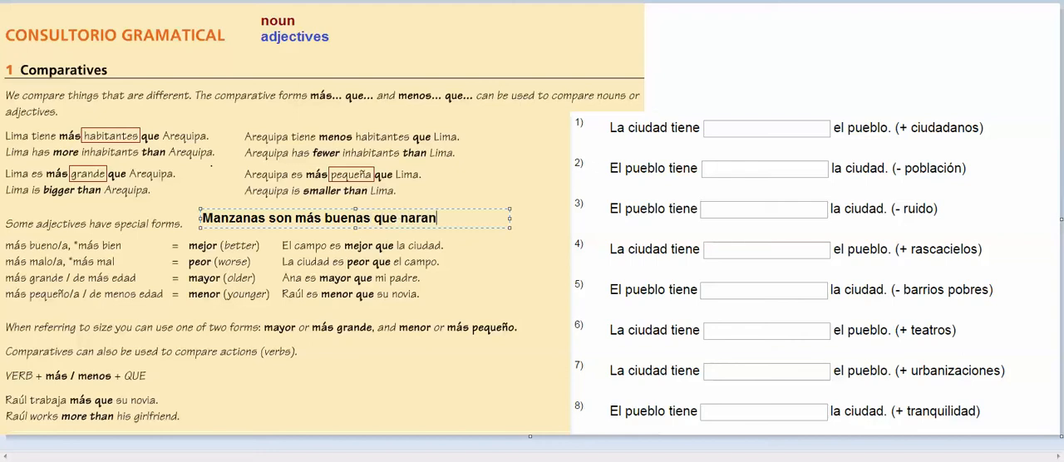
pyautogui.write('jas.')
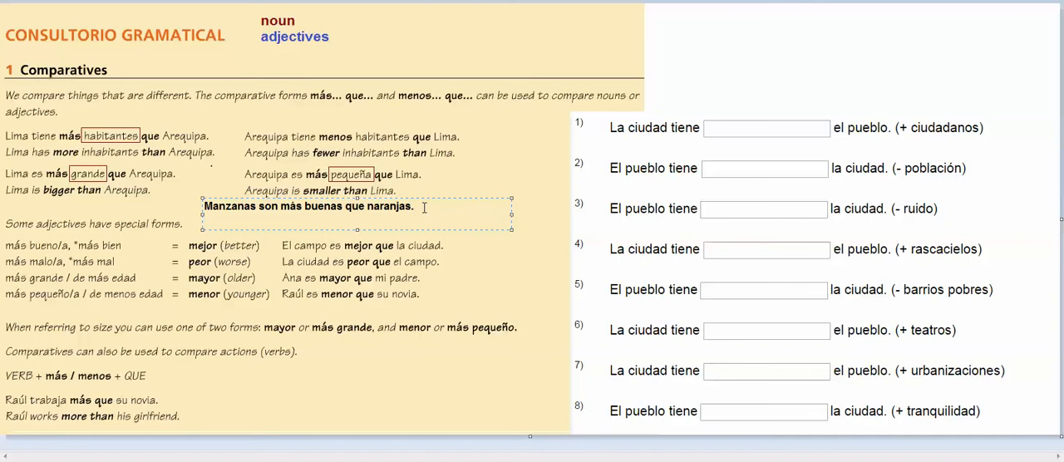
# Step: Add the second line 'Manzanas son mejores que naranjas.'
pyautogui.write('Manz')
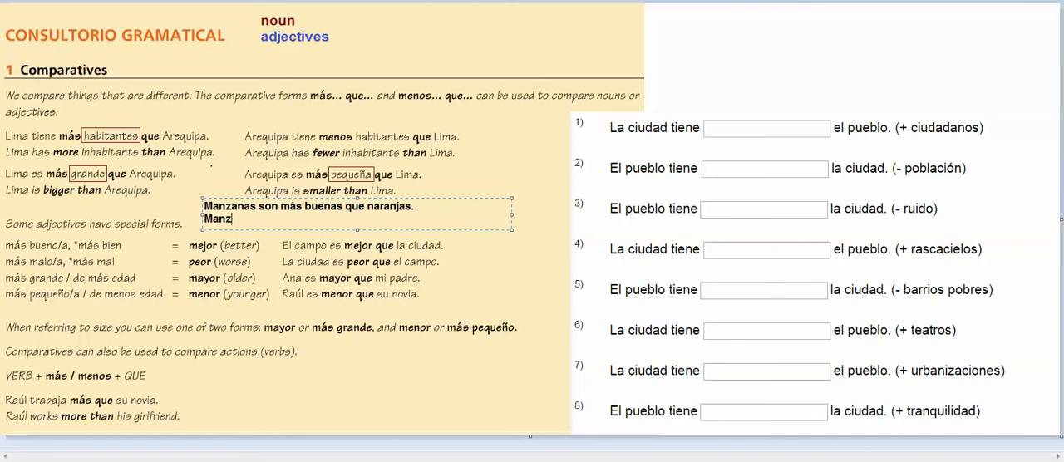
pyautogui.write('anzanas son me')
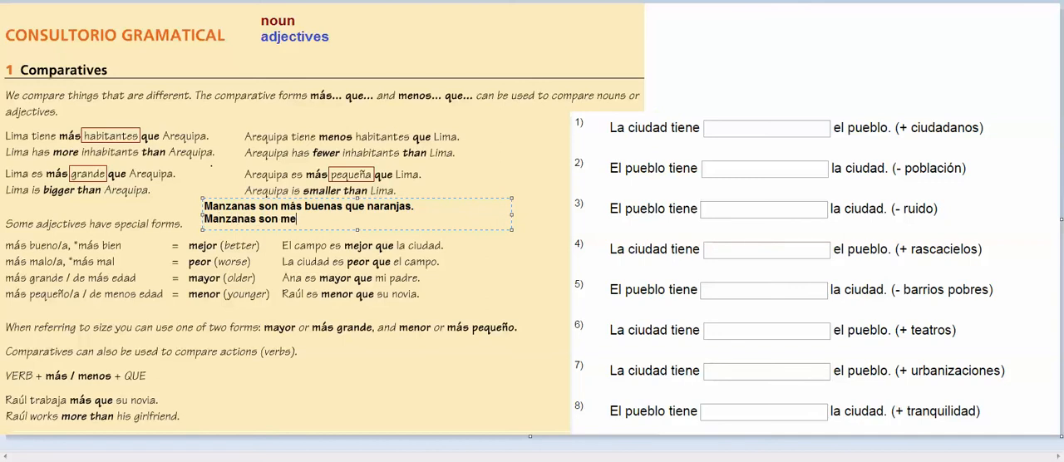
pyautogui.write('jores que')
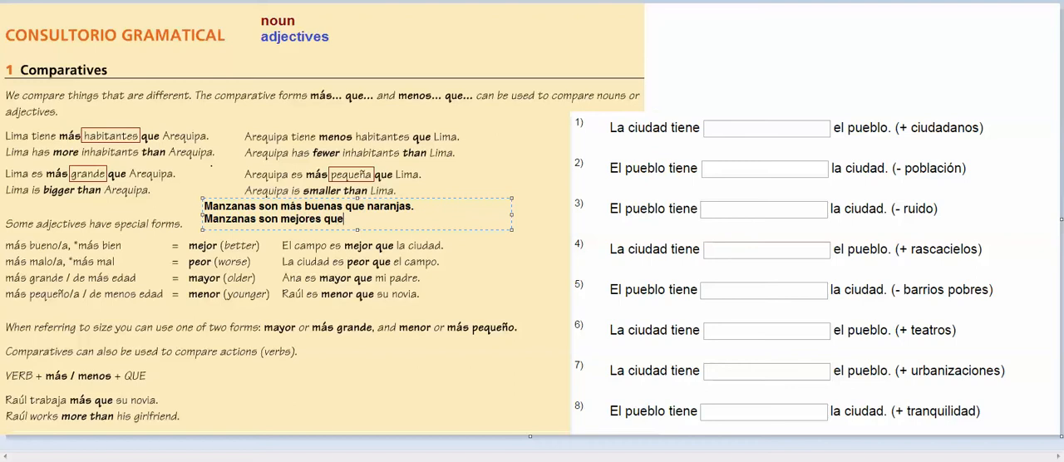
pyautogui.write('narajanas.')
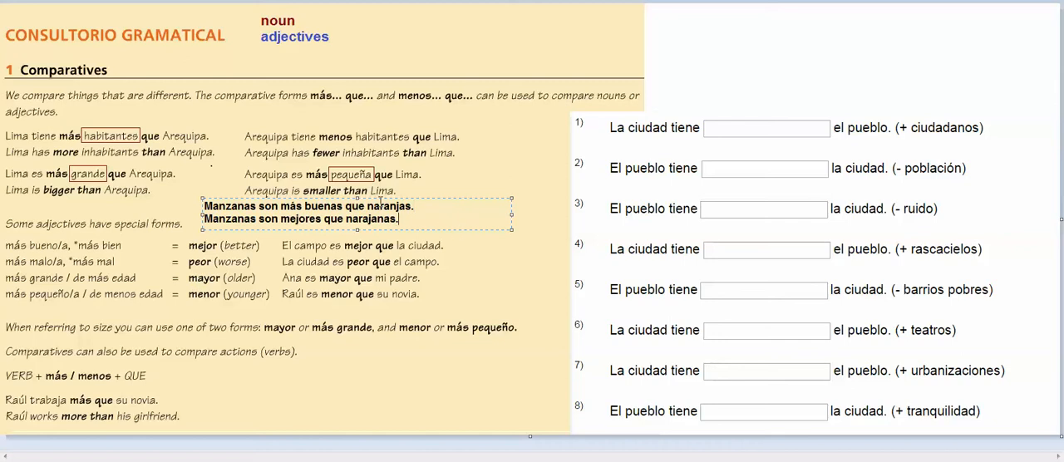
# Step: Move the note to the top right and add 'Naranjas son más malas que manzanas.'
pyautogui.moveTo(356, 213); pyautogui.dragTo(824, 37)
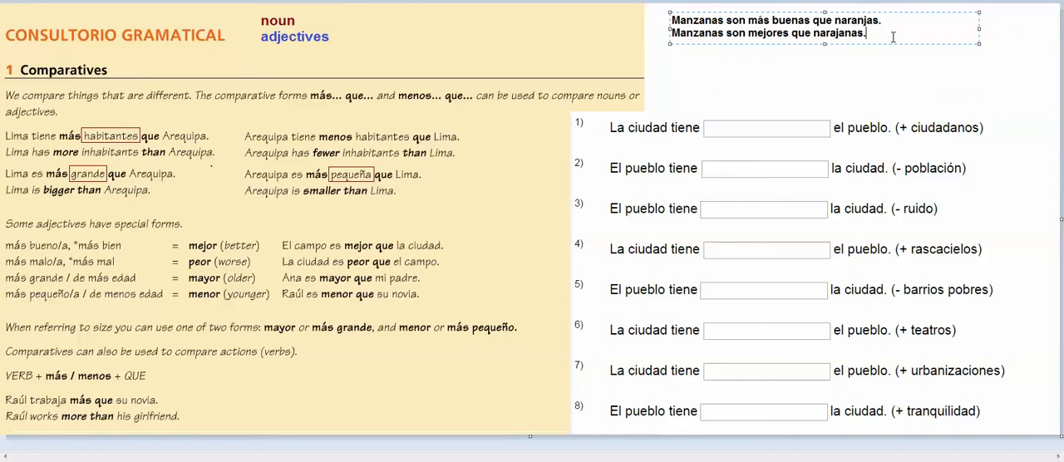
pyautogui.write('Naranjas son m')
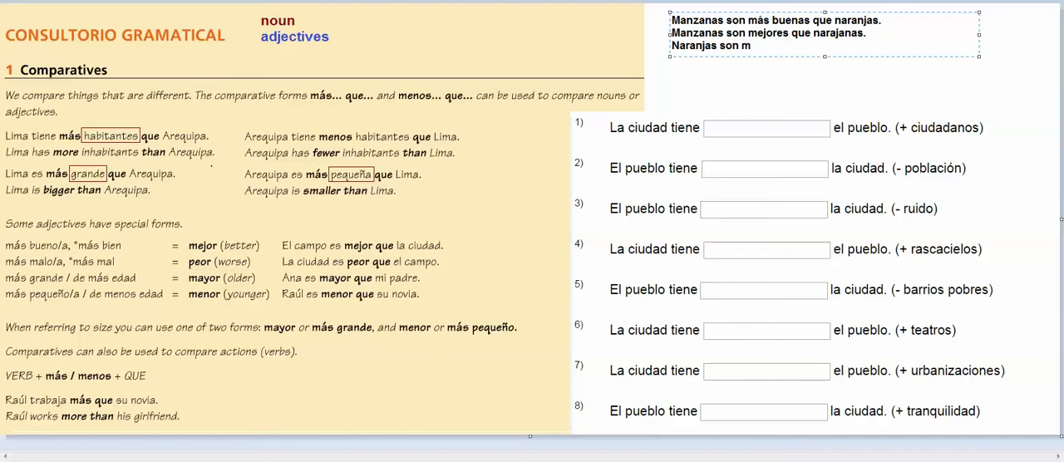
pyautogui.write('0')
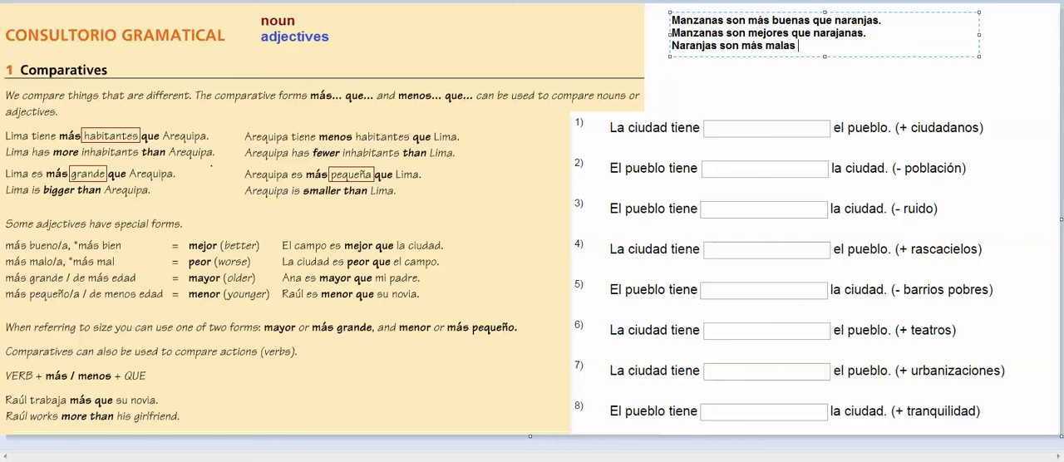
pyautogui.write('que naranjas.')
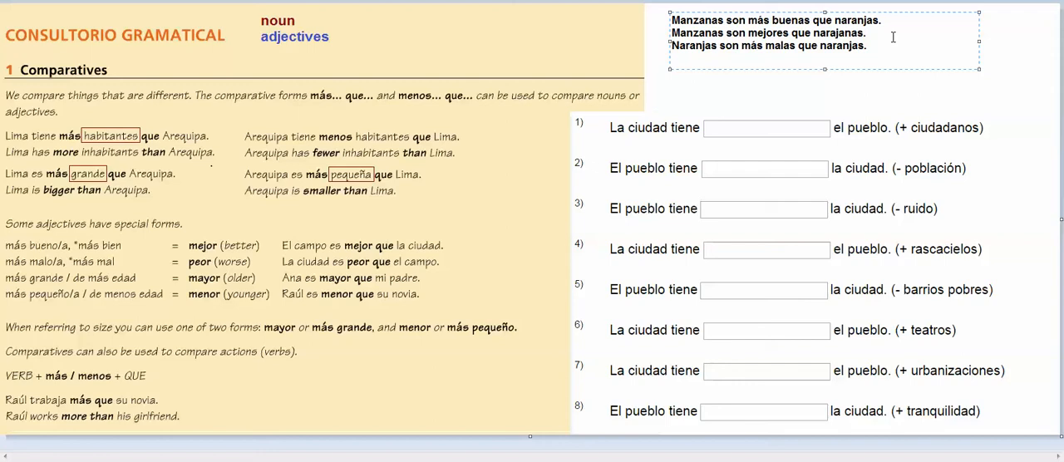
pyautogui.press('Backspace')
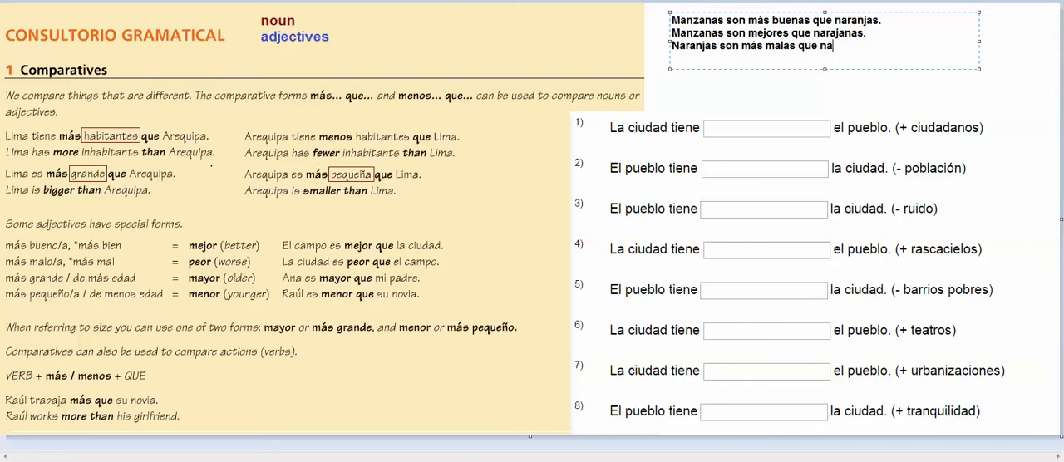
pyautogui.write('manzanas.')
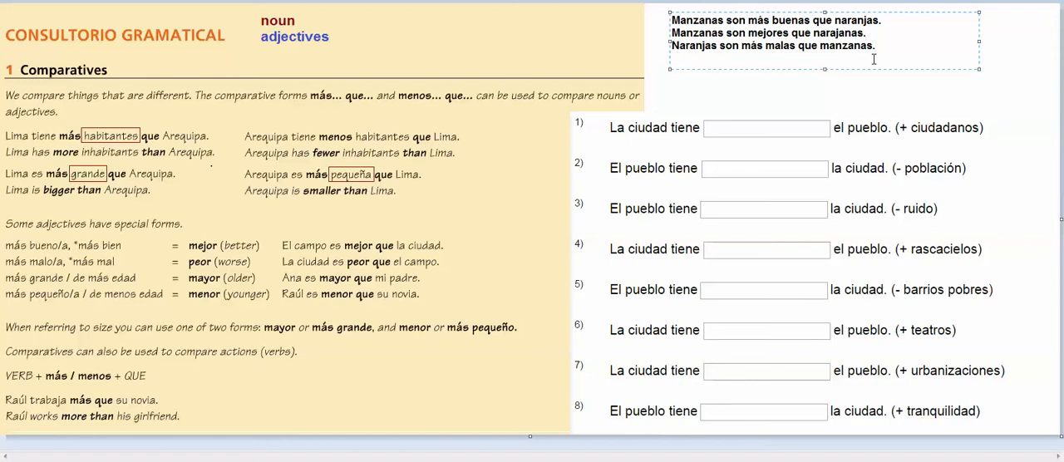
# Step: Add 'Naranjas son peores que manzanas.' below it
pyautogui.write('Naranjas son')
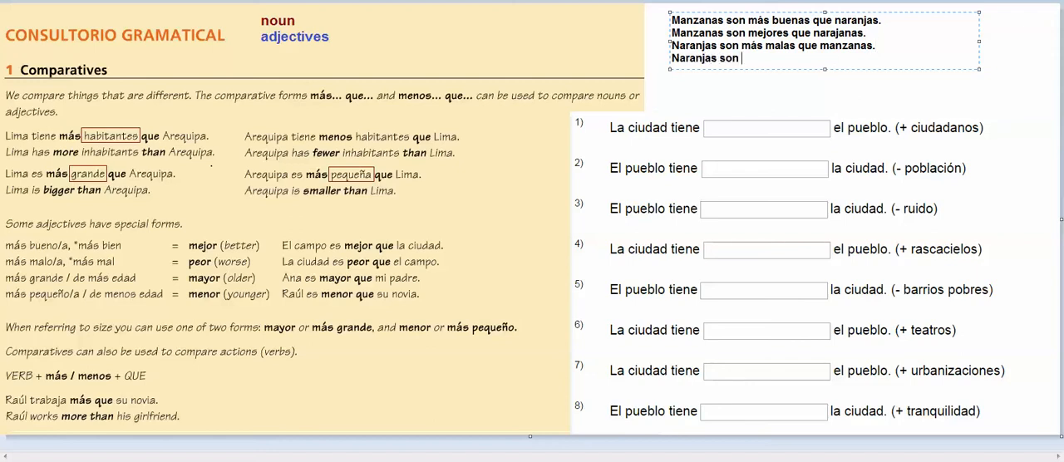
pyautogui.write('po')
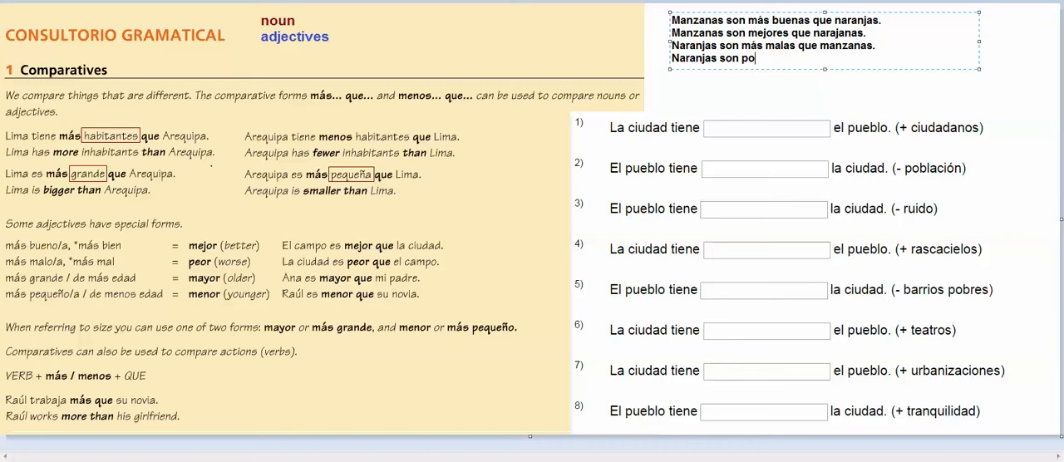
pyautogui.write('eores que manzan')
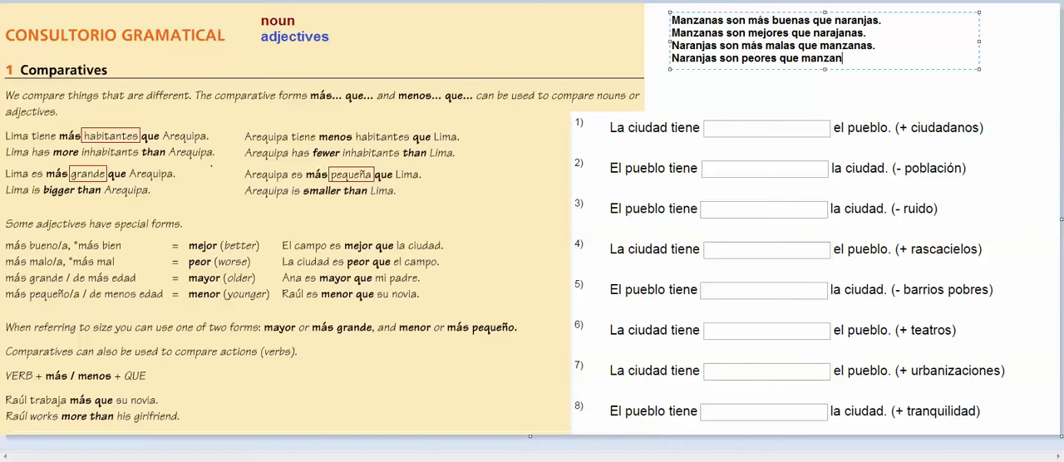
pyautogui.write('as.')
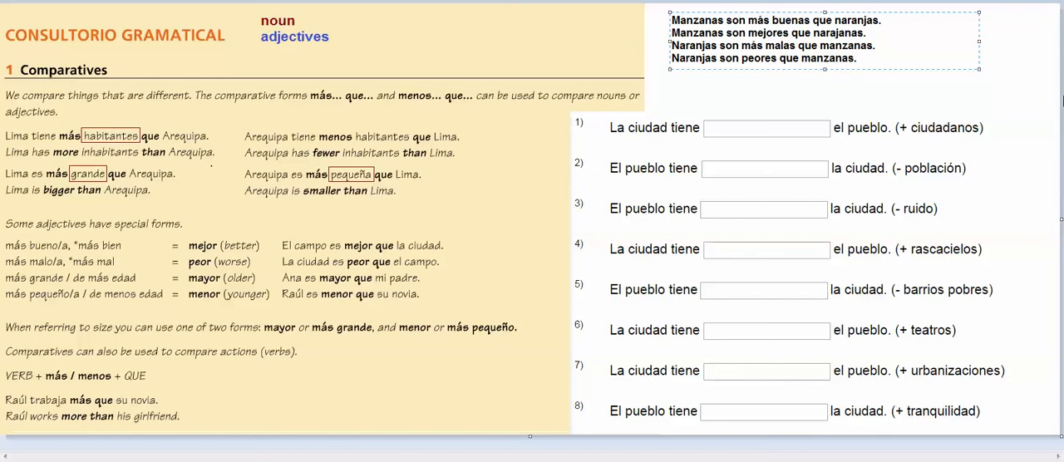
pyautogui.click(855, 57)
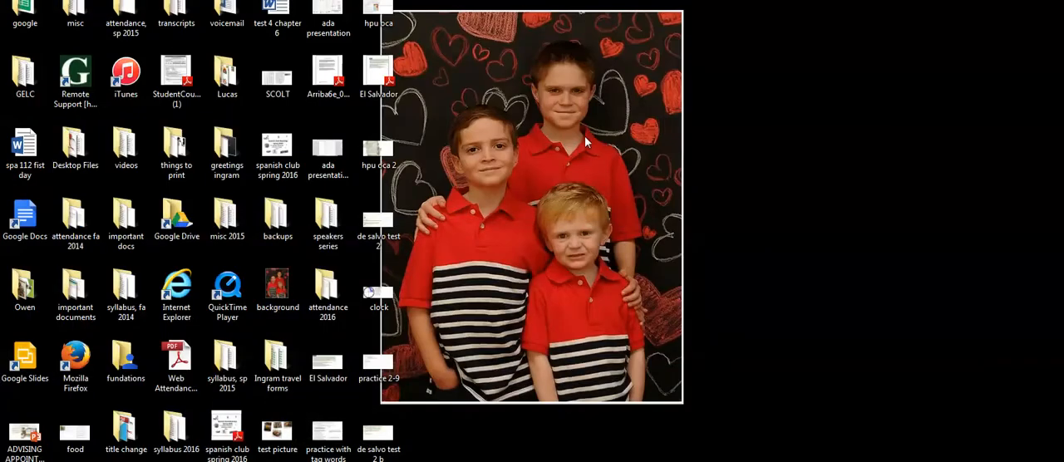
pyautogui.moveTo(492, 168)
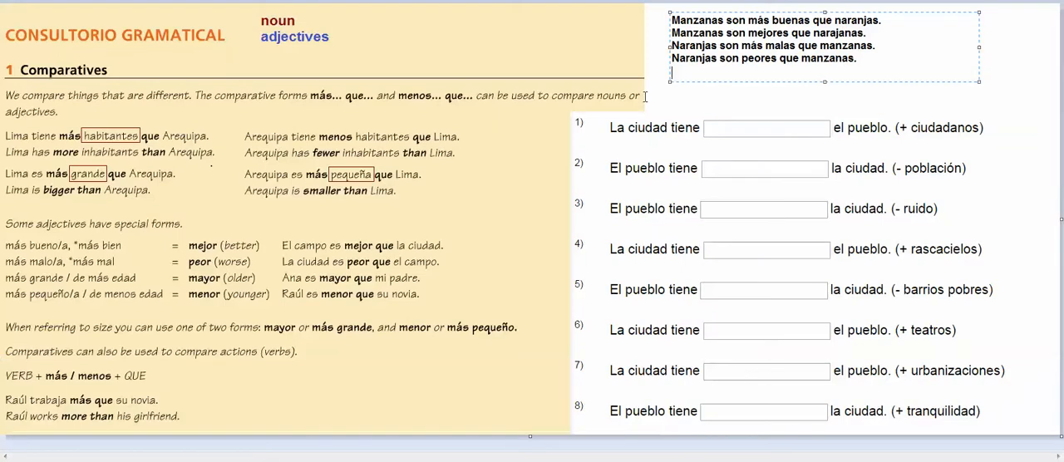
# Step: Write 'Owen es más viejo que Caleb.' and 'Owen es mayor que Caleb.' below the fruit sentences
pyautogui.write('Owen es m')
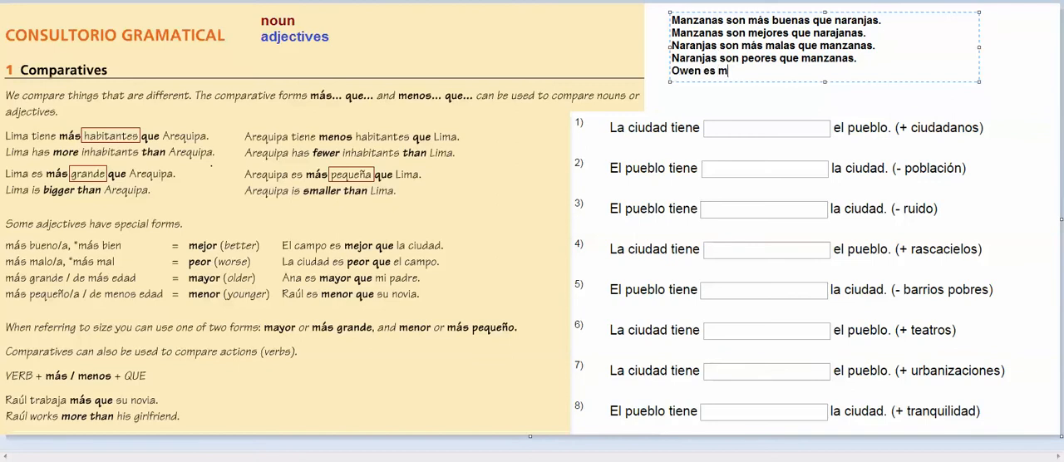
pyautogui.write('ás')
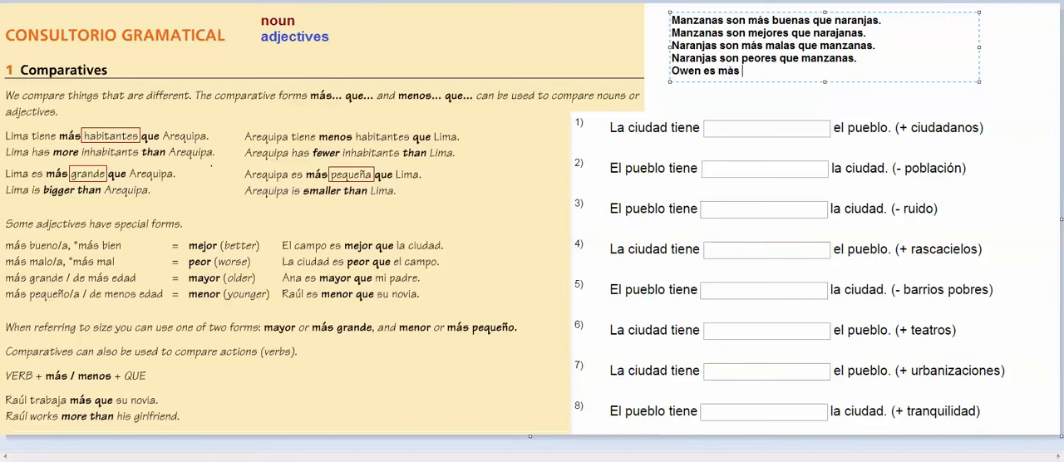
pyautogui.write('viejo que CA')
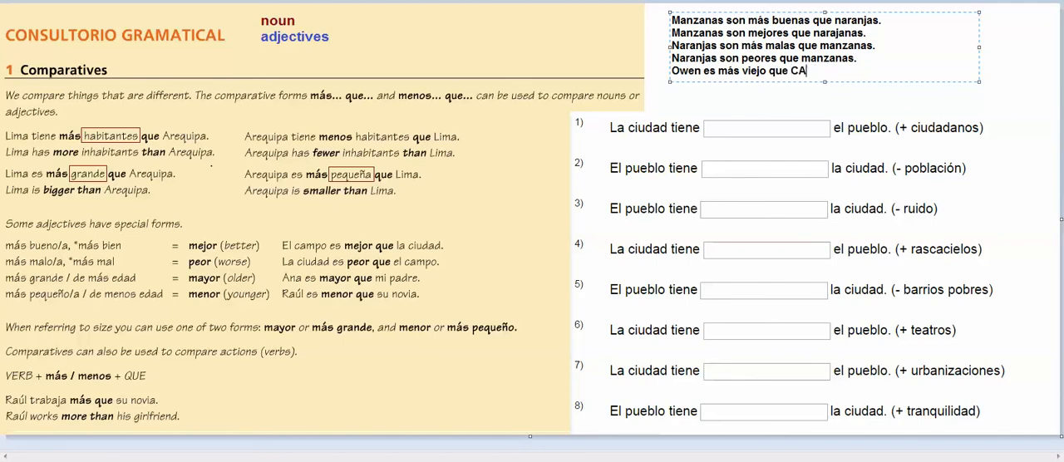
pyautogui.write('leb.')
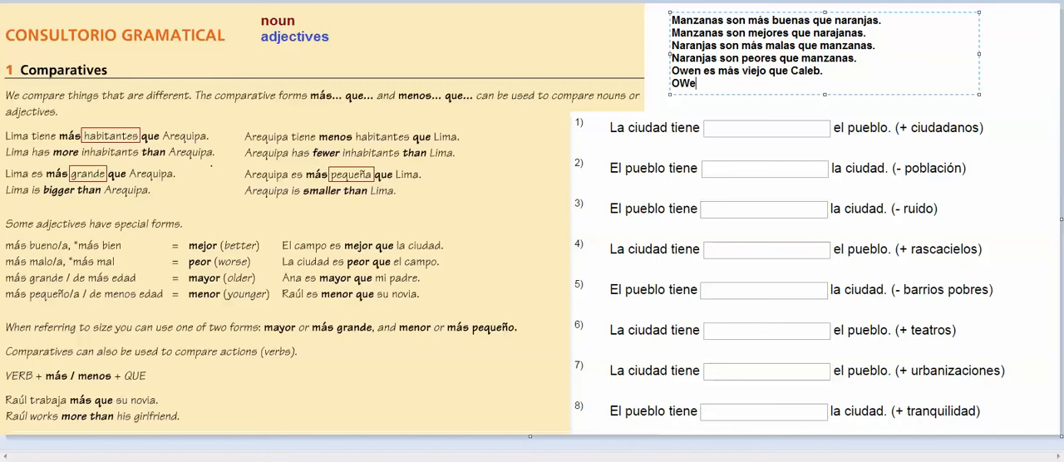
pyautogui.press('Backspace')
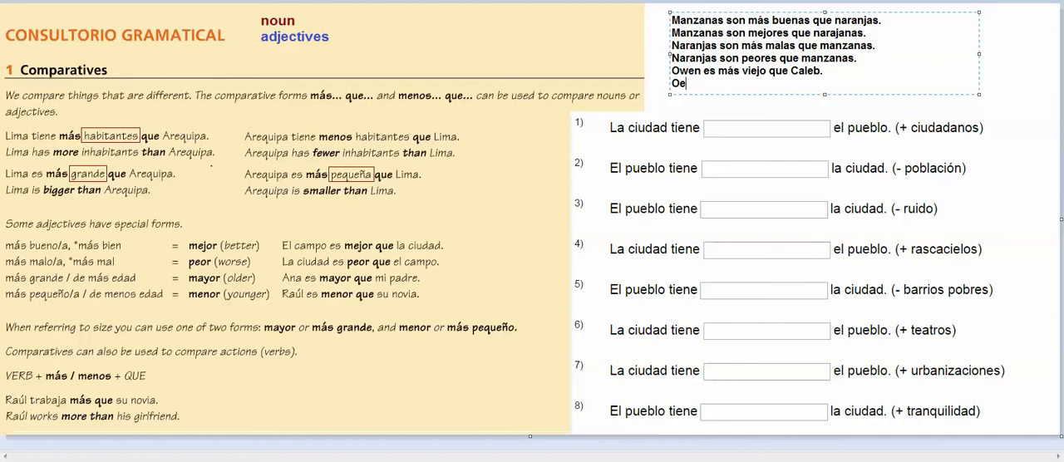
pyautogui.write('wen es ma')
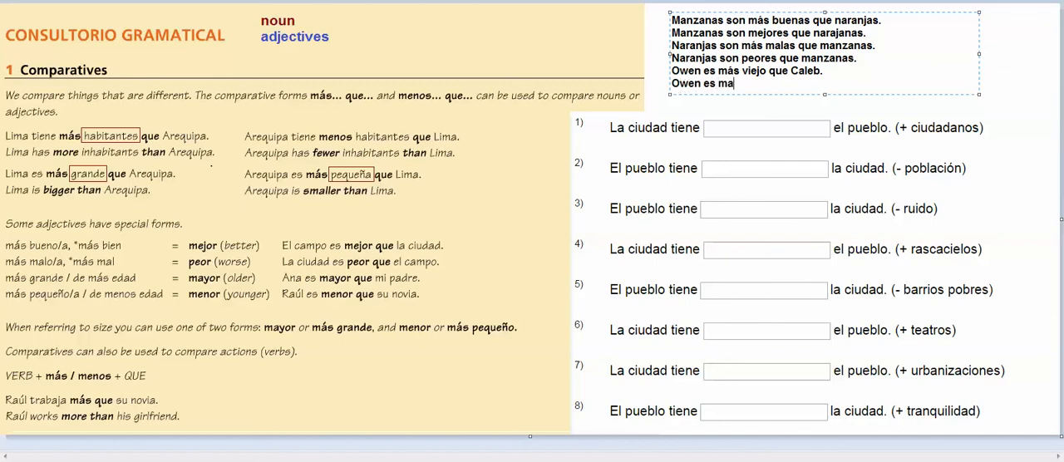
pyautogui.write('yor que C')
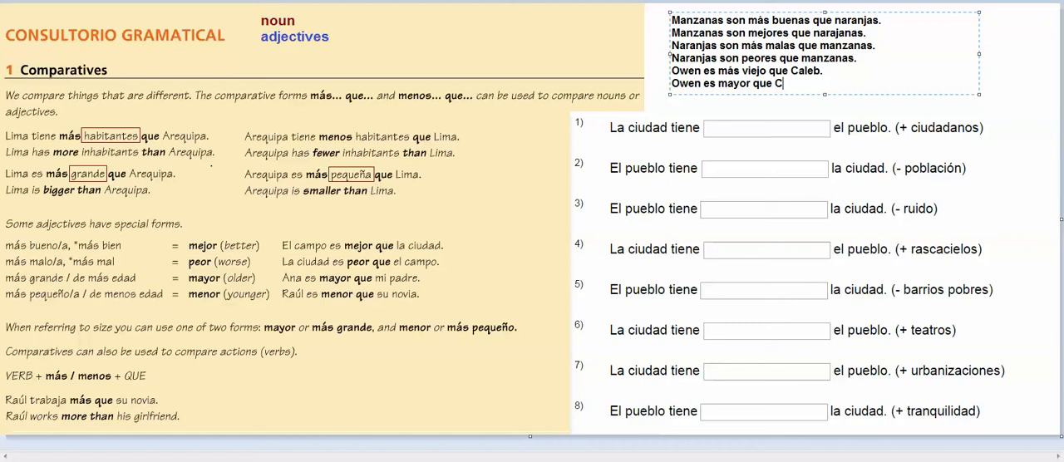
pyautogui.write('aleb.')
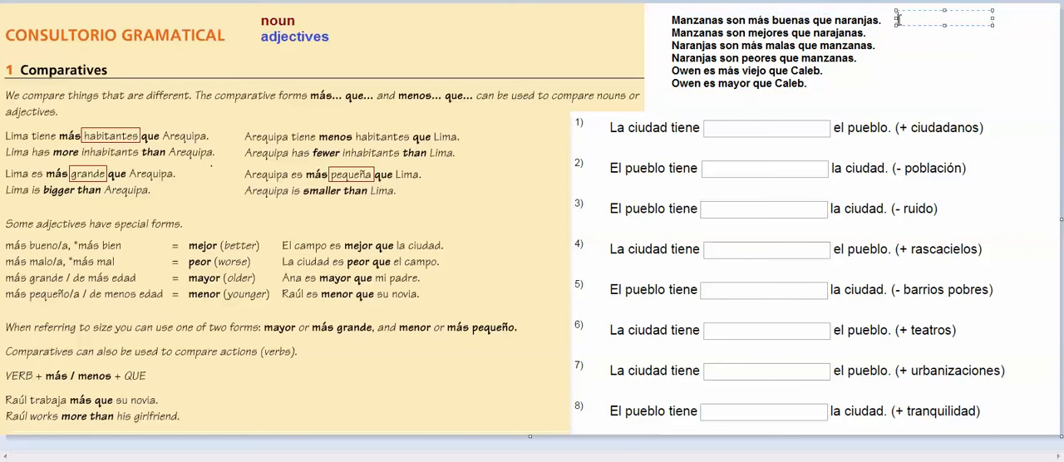
# Step: Write 'Caleb es más joven/menor que Owen.' in a second note to the right
pyautogui.write('Caleb es m')
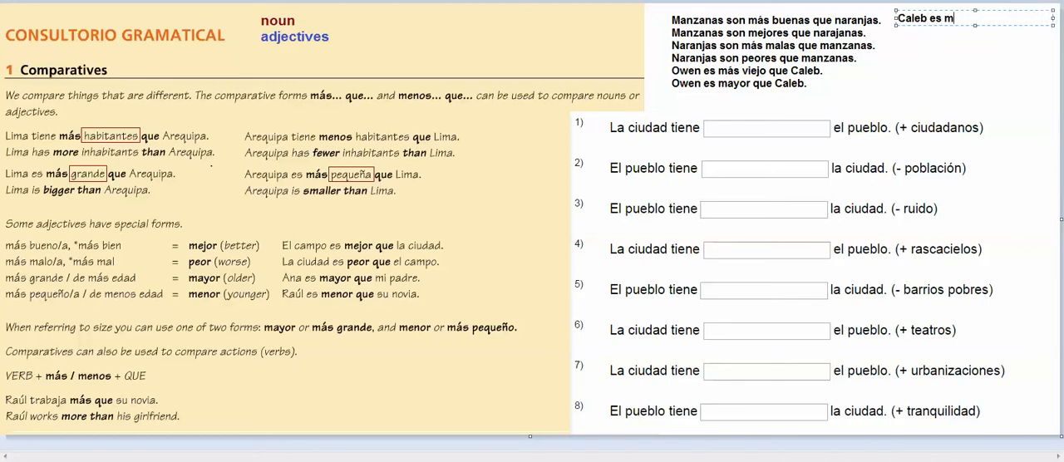
pyautogui.write('ás joven que')
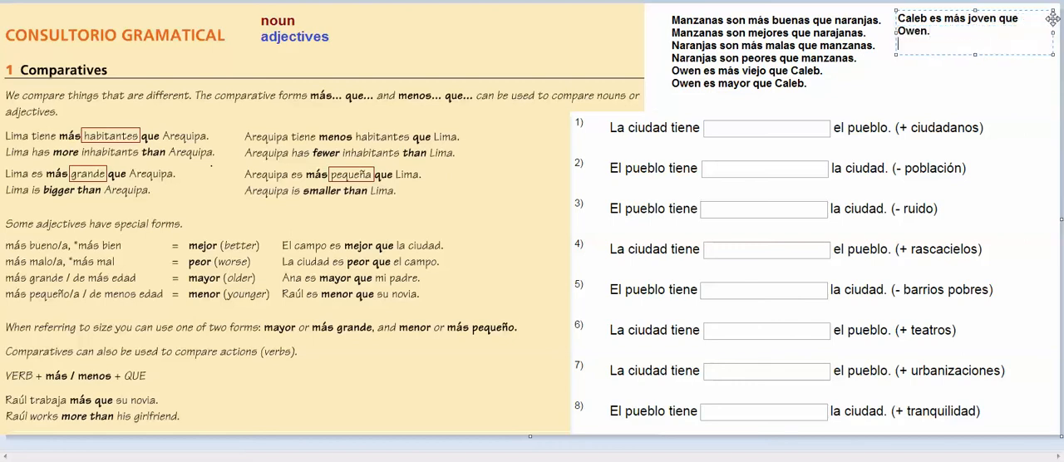
pyautogui.write('Caleb es menor que Owen.')
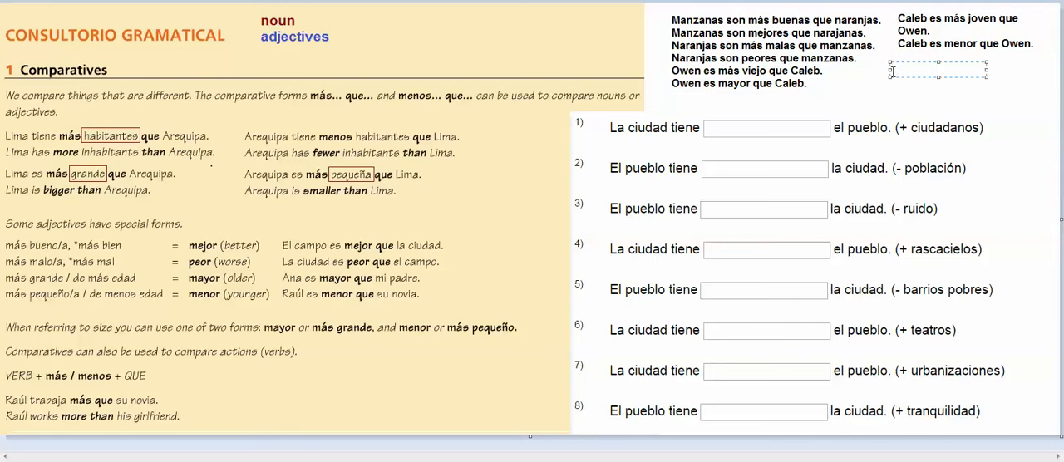
# Step: Write 'Owen es más grande que Caleb.' and 'Owen es mayor que Caleb.' in a third note
pyautogui.write('Owen es m')
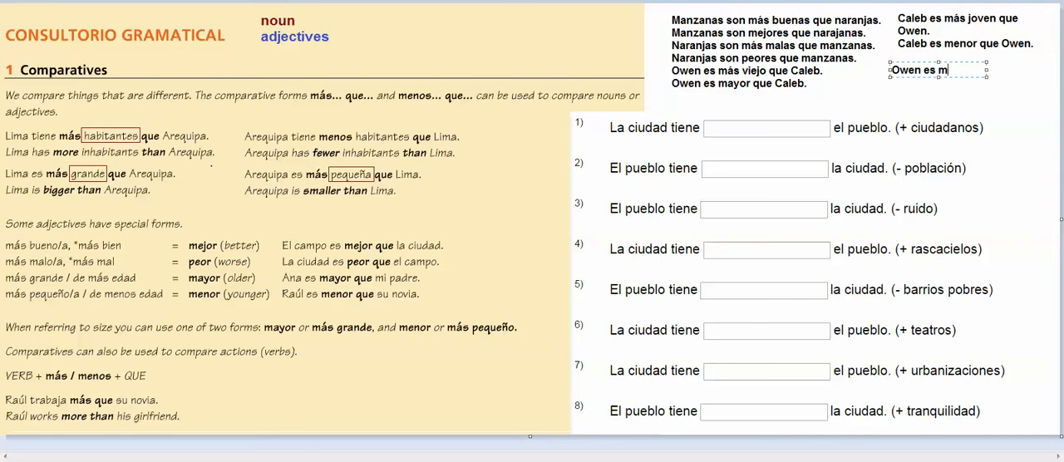
pyautogui.write('ás grande que CAleb')
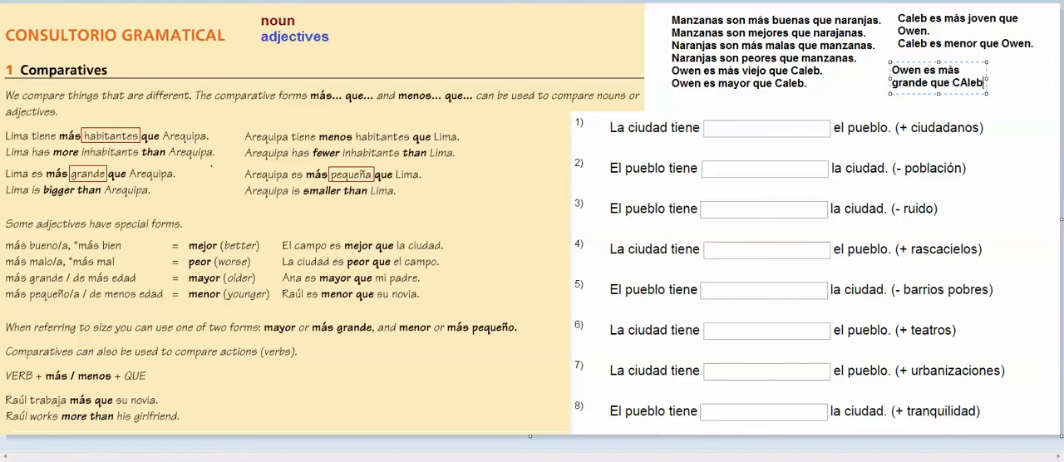
pyautogui.press('Backspace')
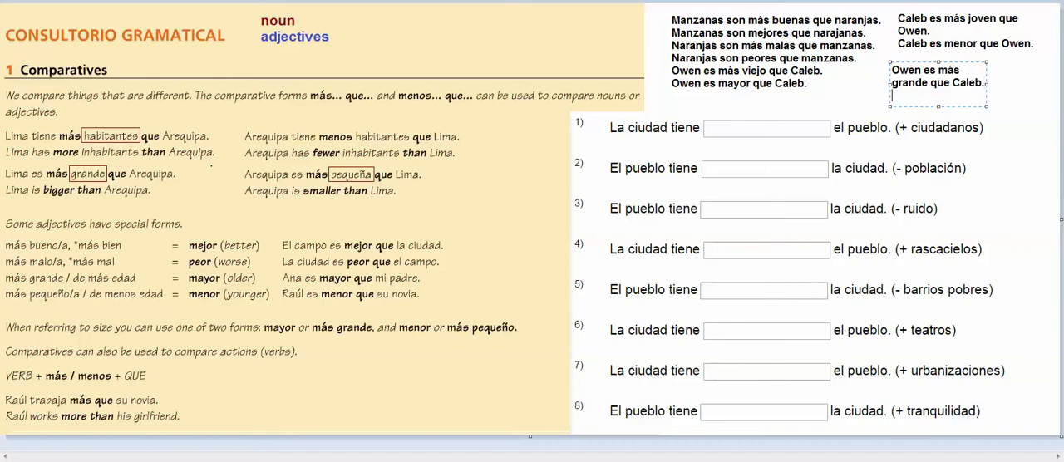
pyautogui.write('Owen es mayor que CAle')
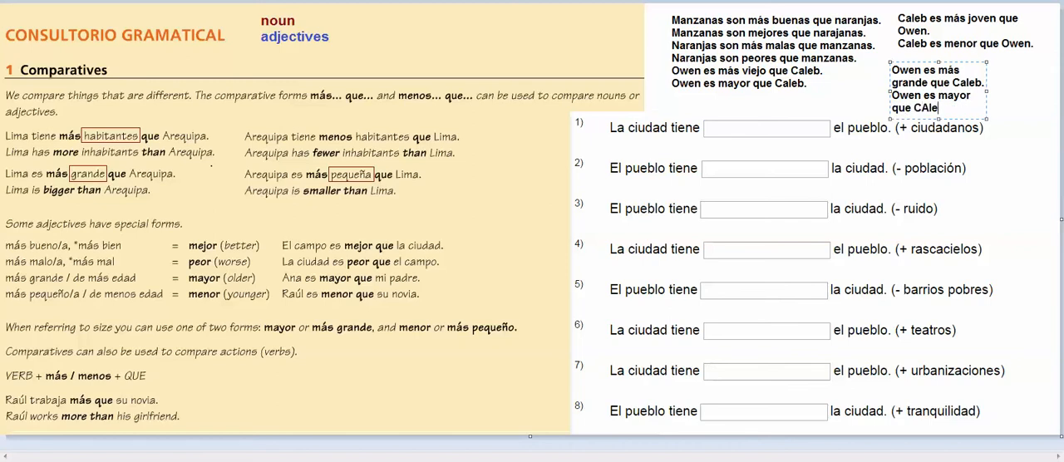
pyautogui.press('Backspace')
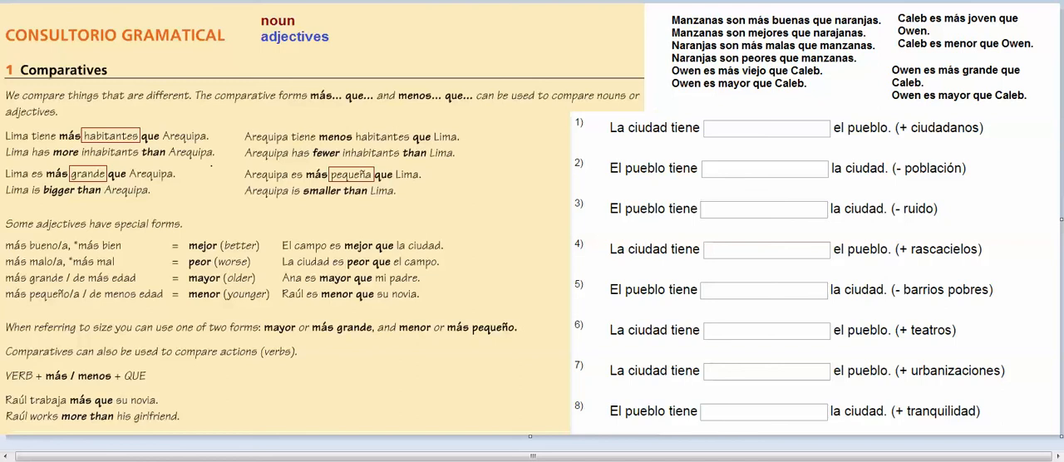
pyautogui.moveTo(123, 139)
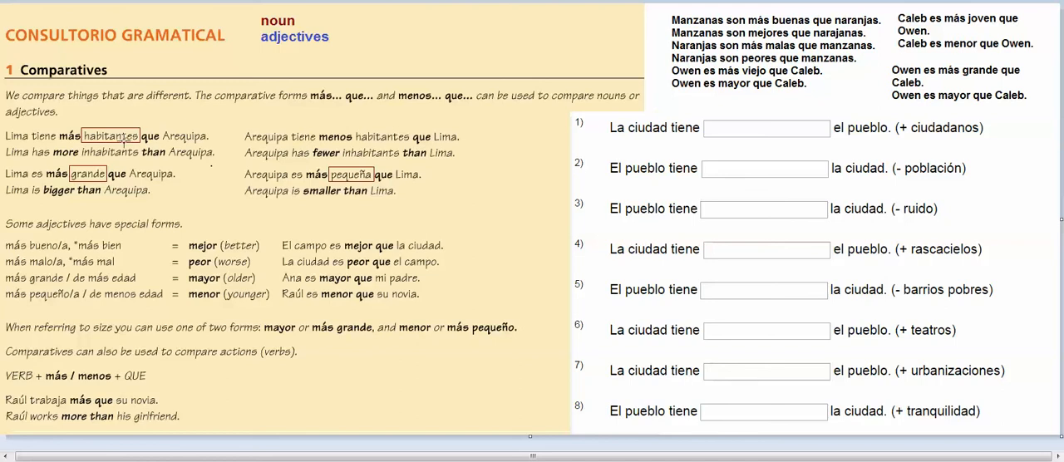
# Step: Box the verb 'trabaja' in the Raúl example sentence
pyautogui.doubleClick(86, 173)
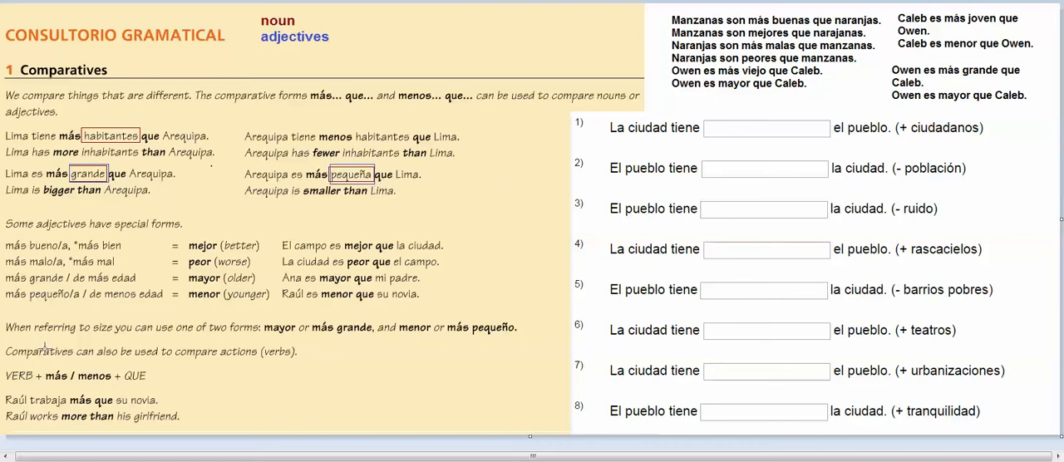
pyautogui.moveTo(301, 372)
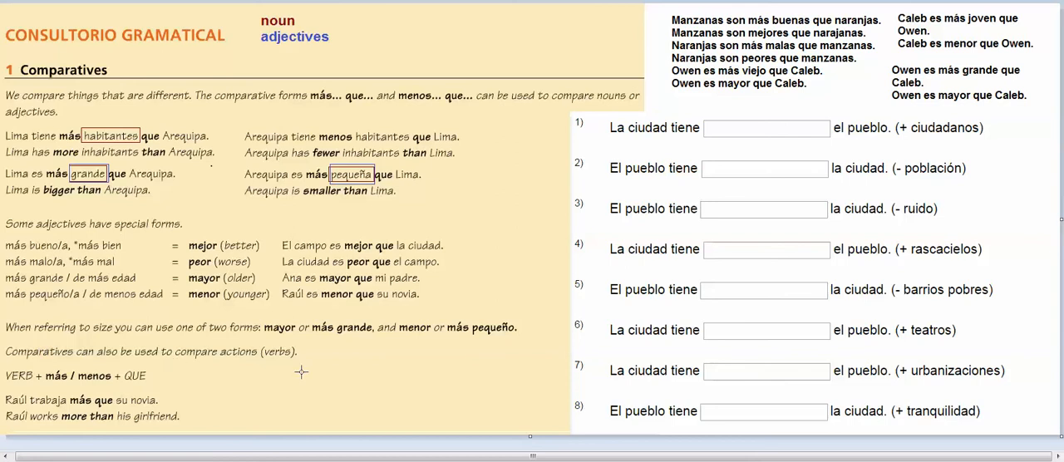
pyautogui.moveTo(123, 416)
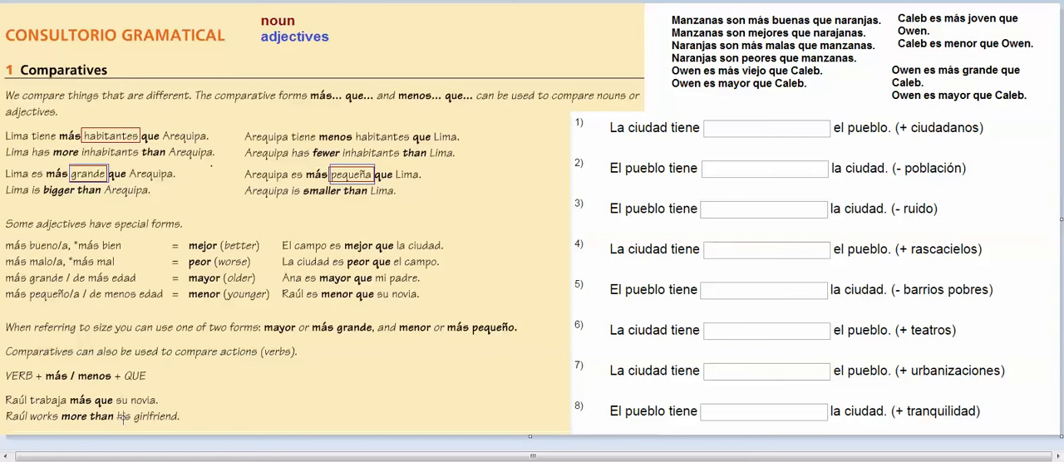
pyautogui.moveTo(141, 405)
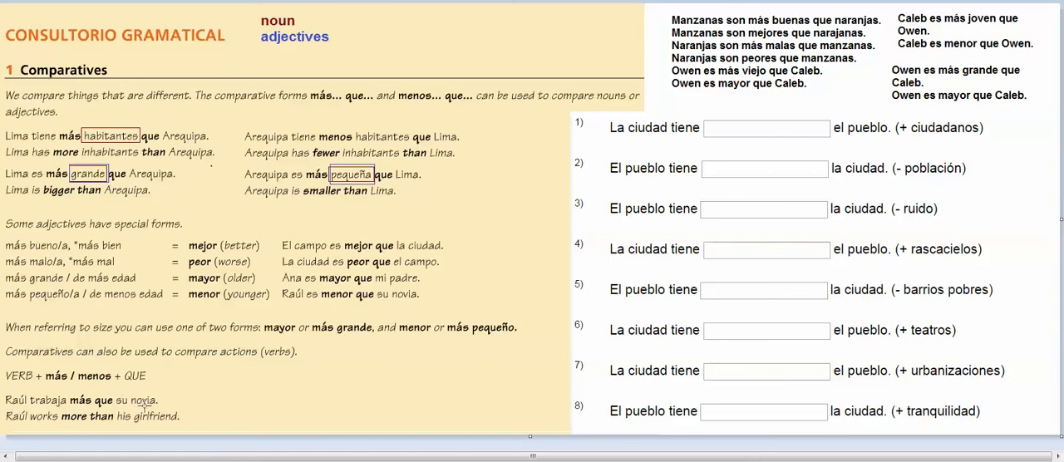
pyautogui.moveTo(181, 412)
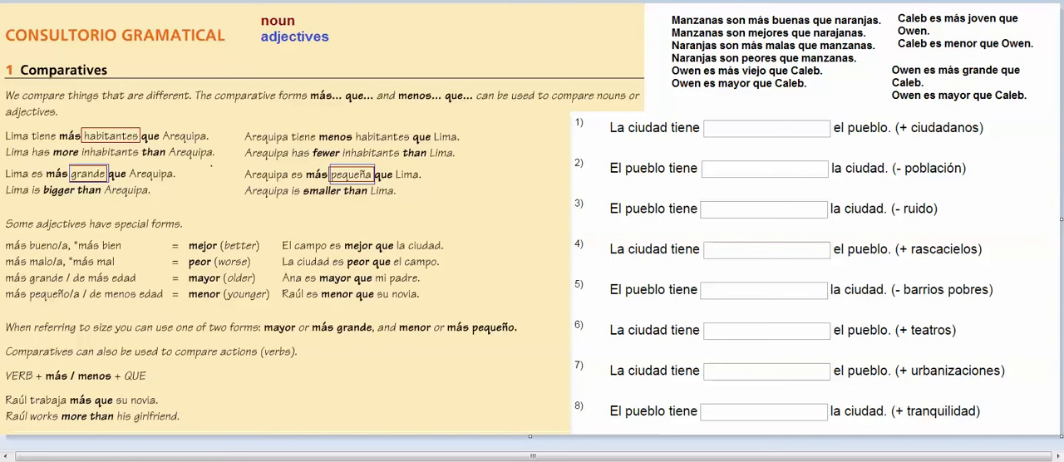
pyautogui.doubleClick(70, 399)
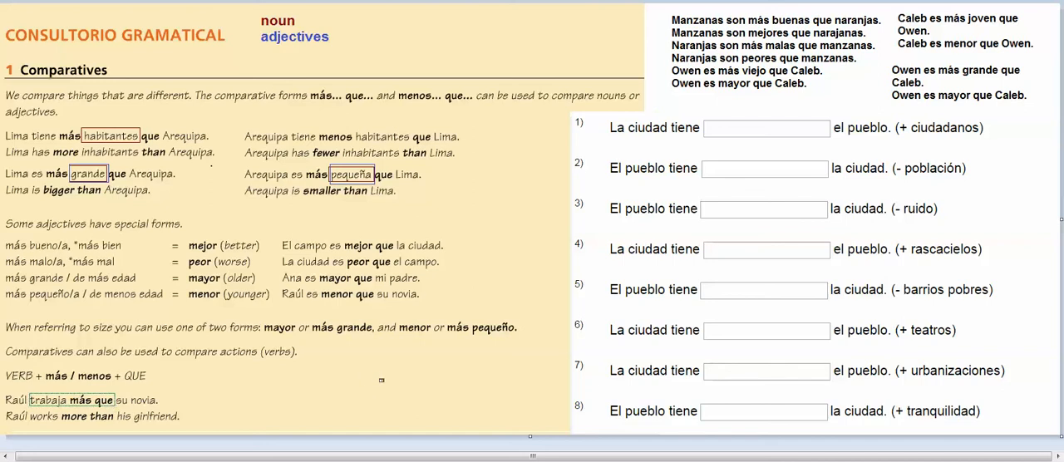
pyautogui.moveTo(662, 146)
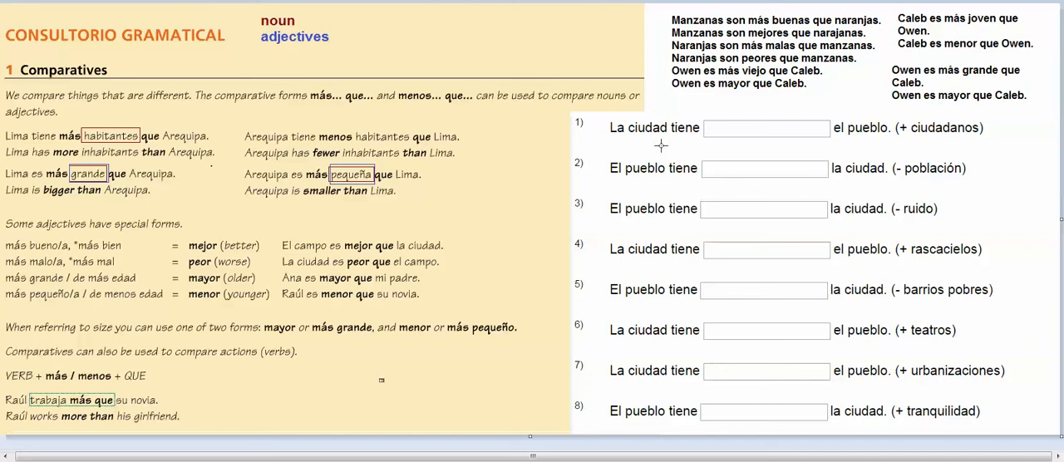
pyautogui.moveTo(929, 139)
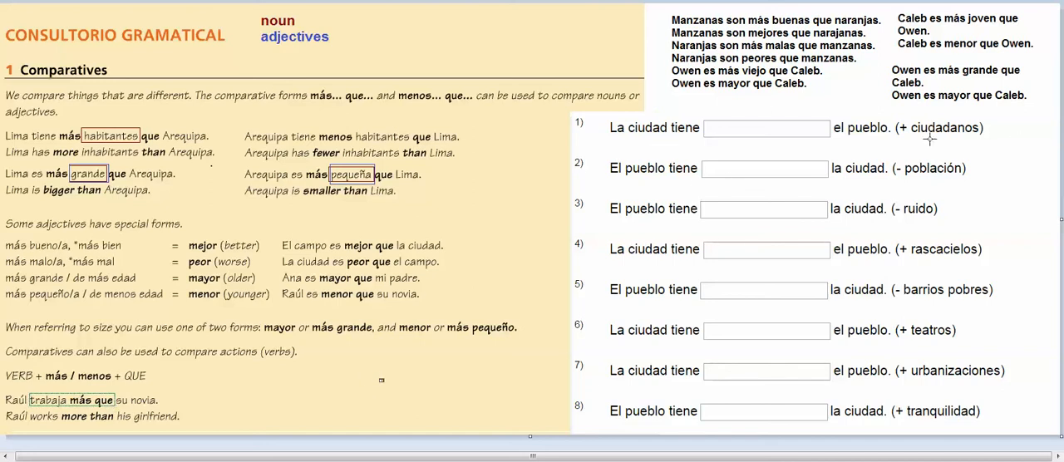
pyautogui.moveTo(899, 158)
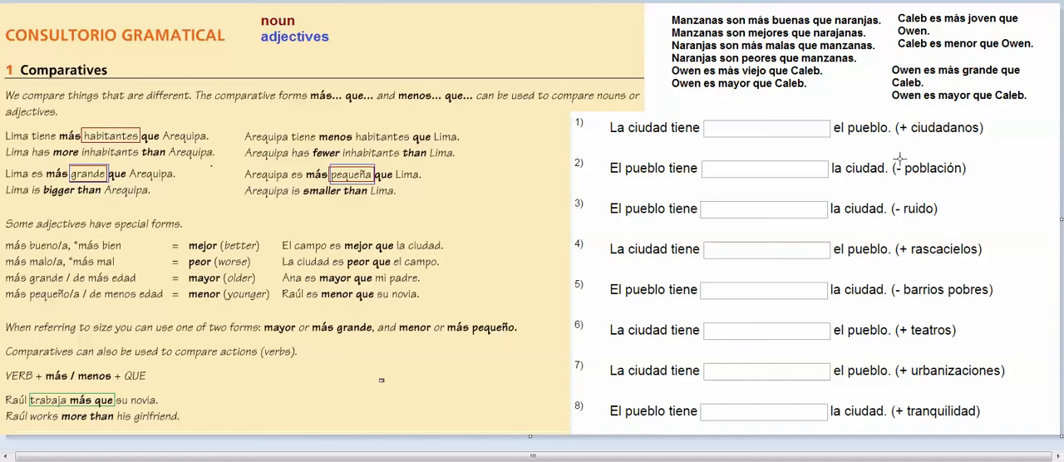
pyautogui.moveTo(954, 136)
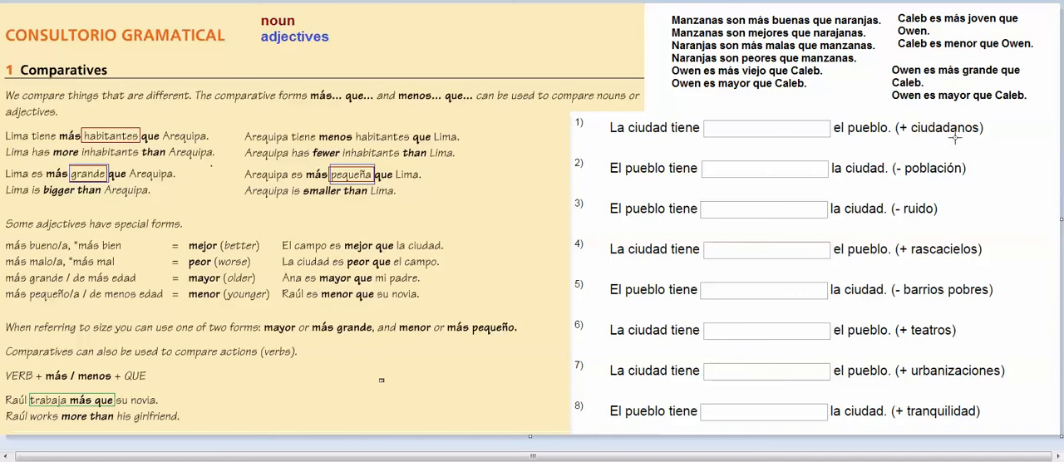
pyautogui.moveTo(886, 146)
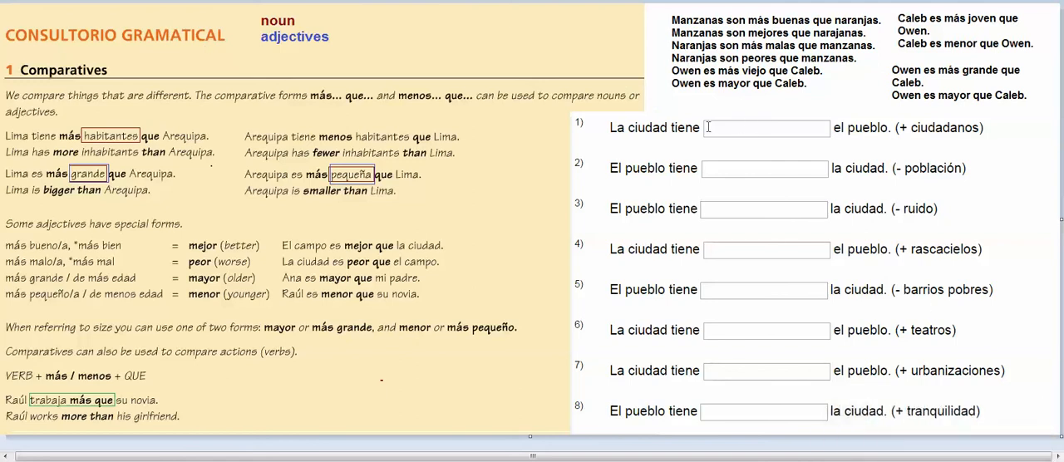
# Step: Fill blanks 1 and 2 with 'más cuidadanos que' and 'menos población que' in red
pyautogui.click(765, 126)
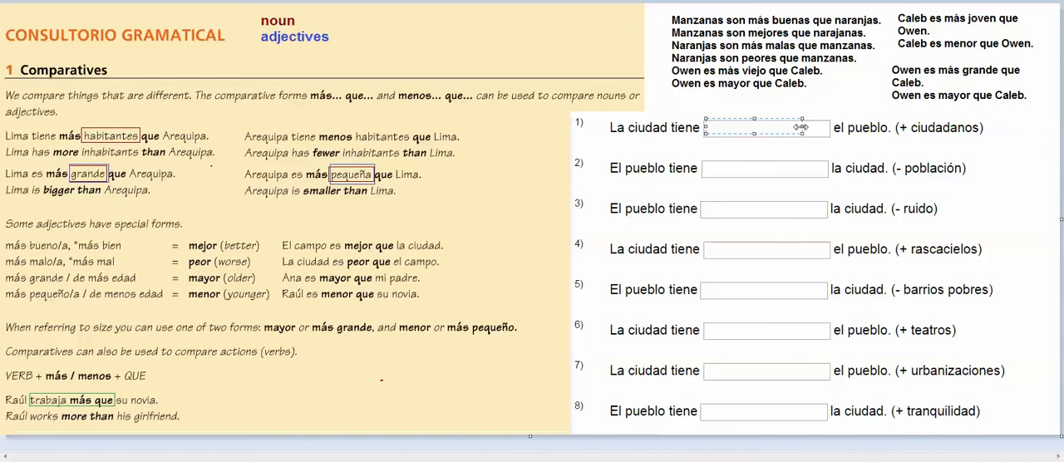
pyautogui.write('m')
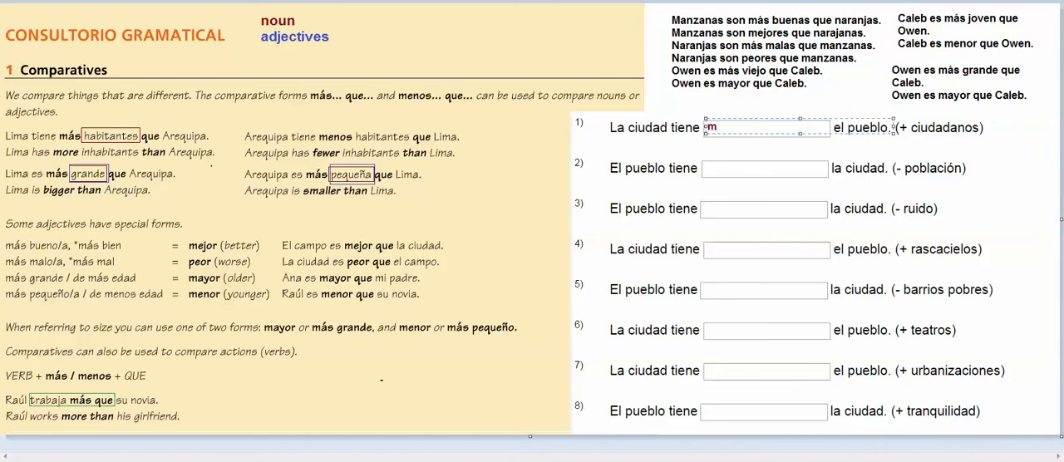
pyautogui.write('ás')
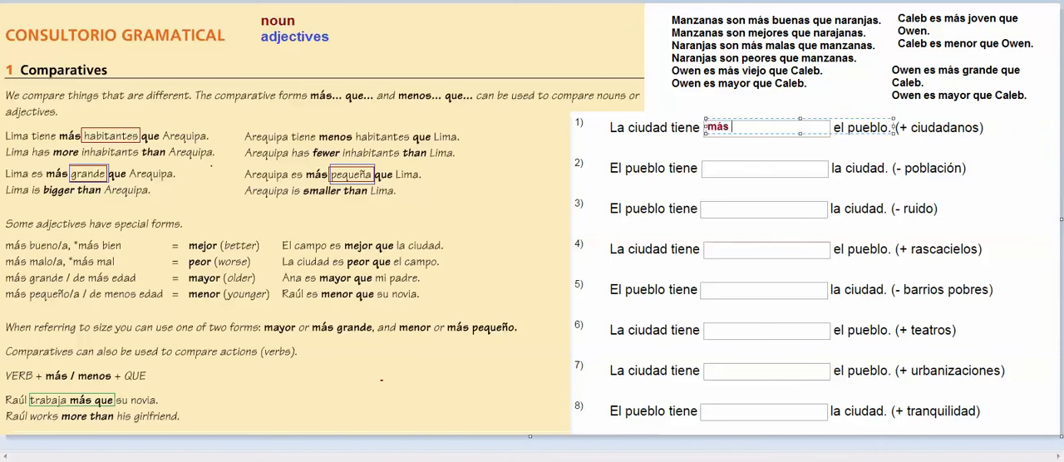
pyautogui.write('cuida')
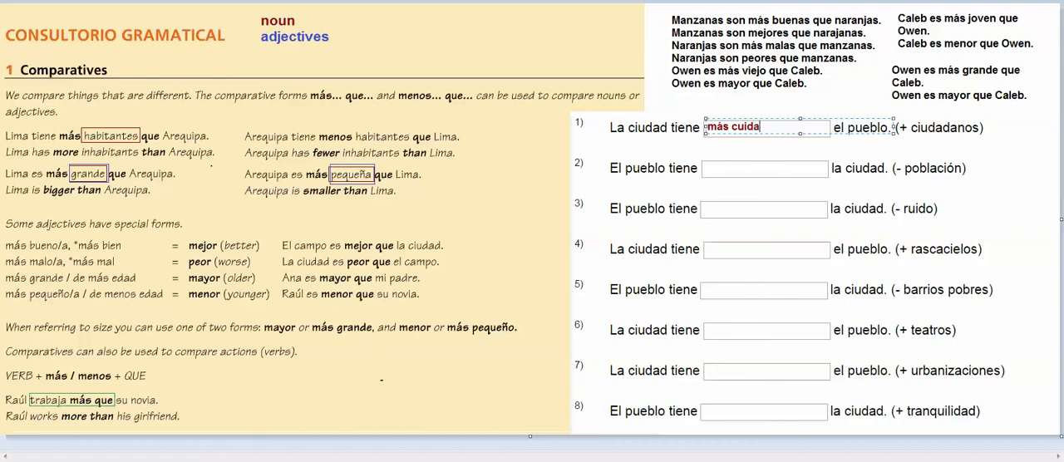
pyautogui.write('danos que')
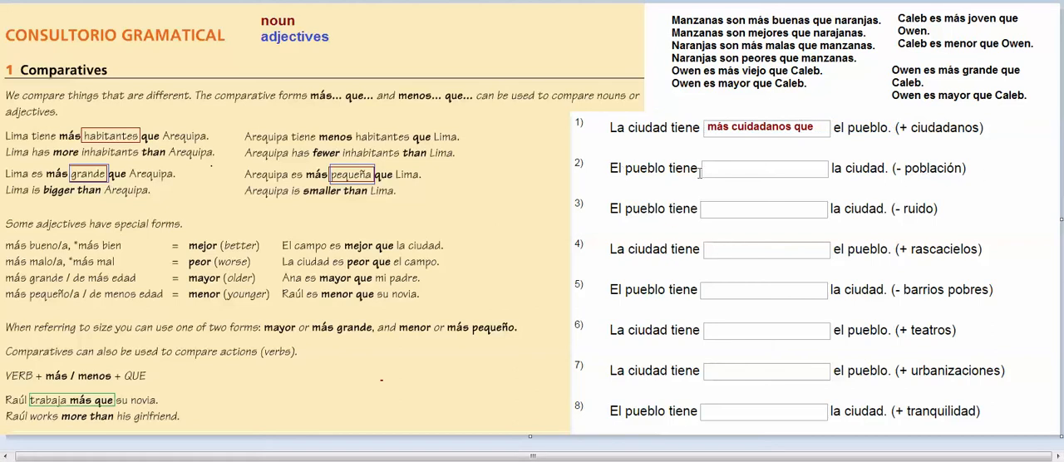
pyautogui.click(763, 168)
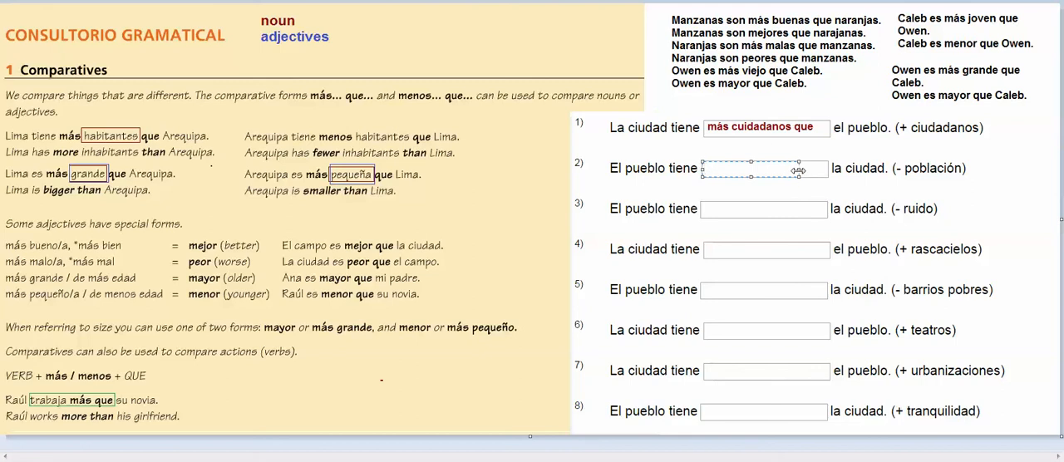
pyautogui.write('menos')
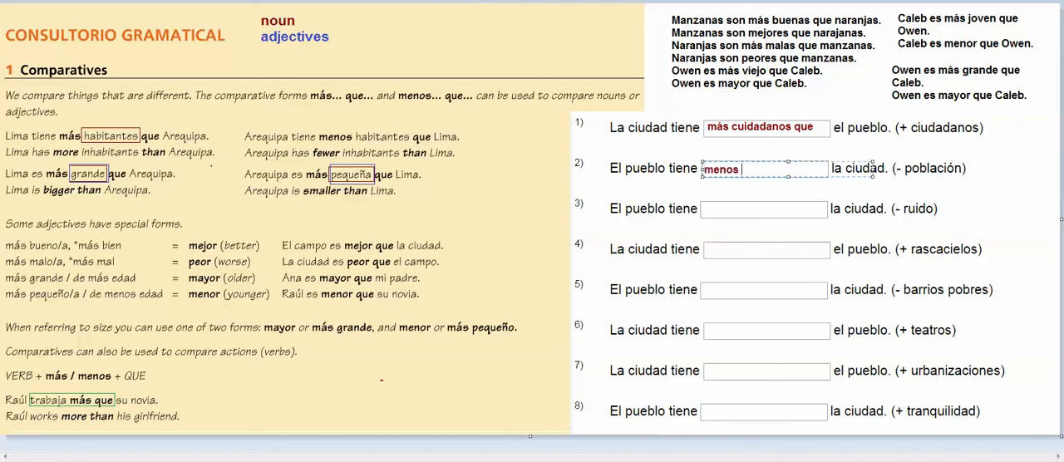
pyautogui.write('población que')
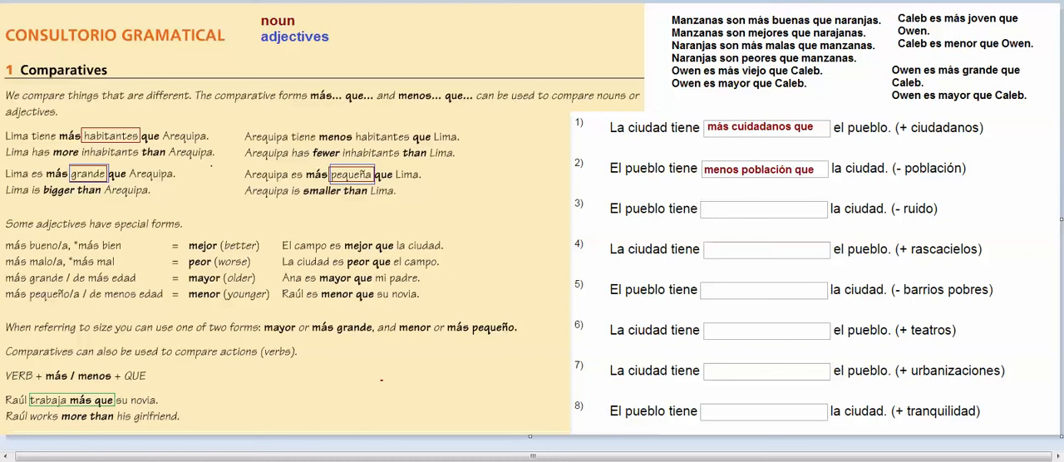
# Step: Fill blank 3 with 'menos ruido que el pueblo' and nudge the answer above its blank
pyautogui.click(763, 209)
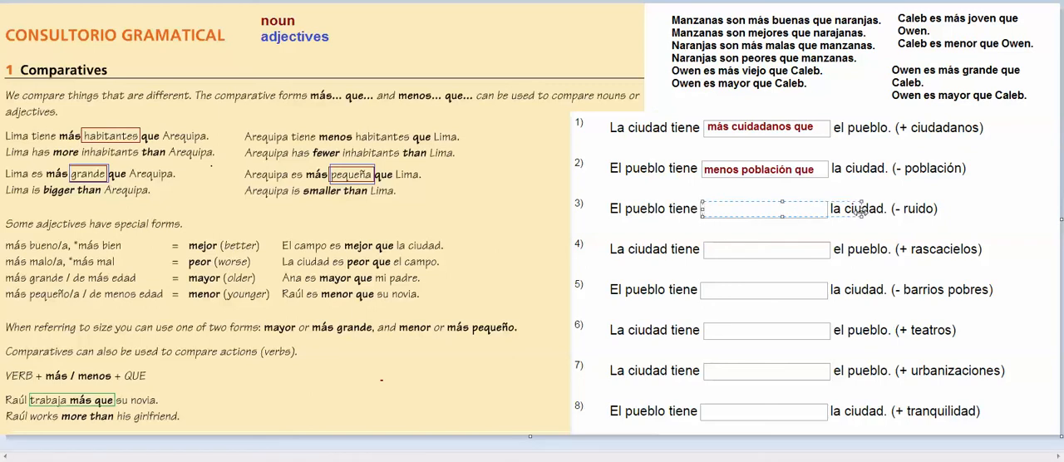
pyautogui.write('M')
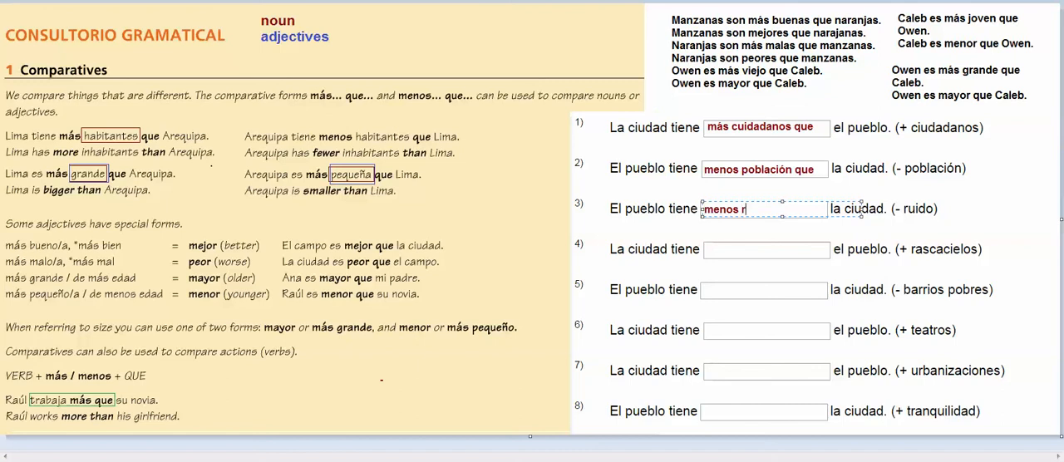
pyautogui.write('uido que el pueblo')
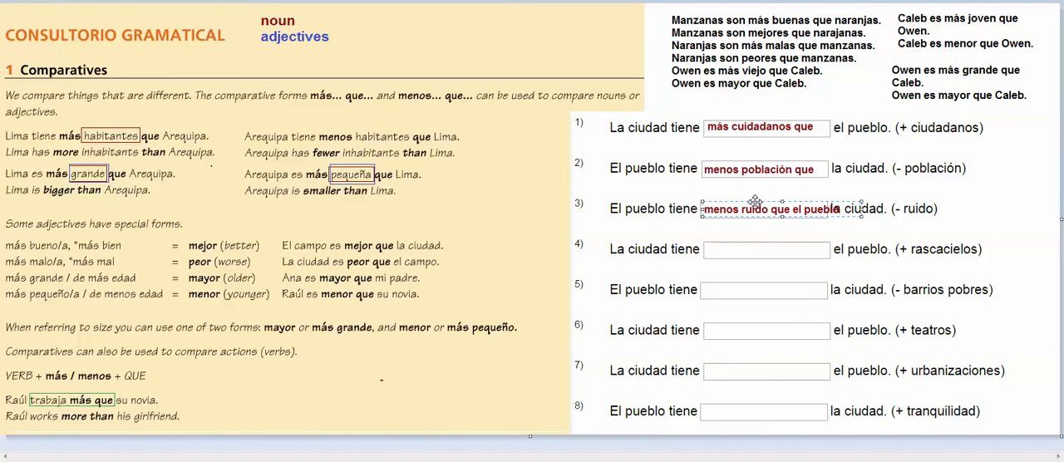
pyautogui.moveTo(768, 209); pyautogui.dragTo(768, 199)
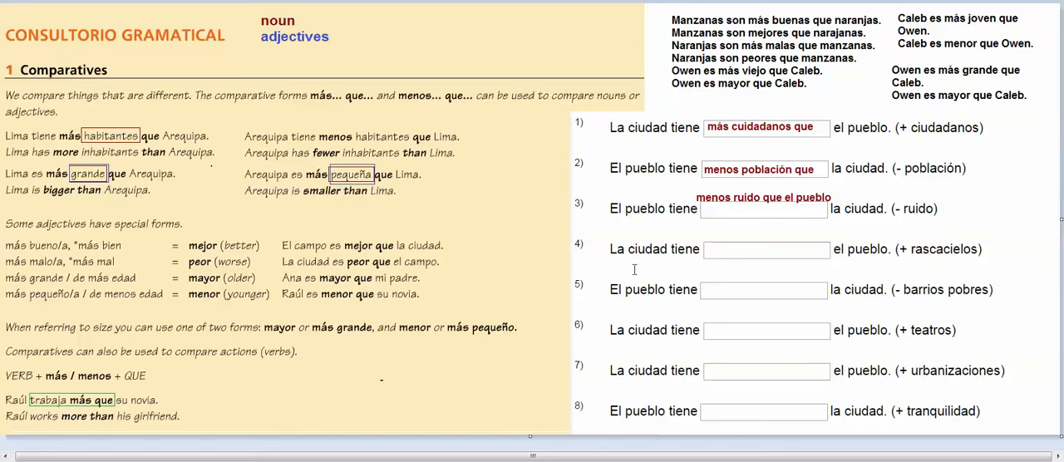
pyautogui.moveTo(619, 250)
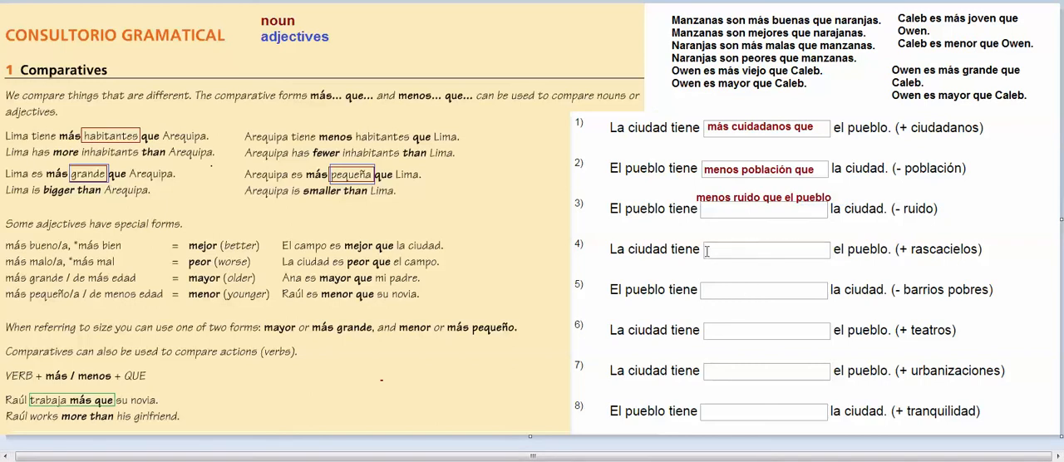
# Step: Fill blanks 4 and 5 with 'más rascacielos que' and 'menos barrios pobres que'
pyautogui.click(765, 250)
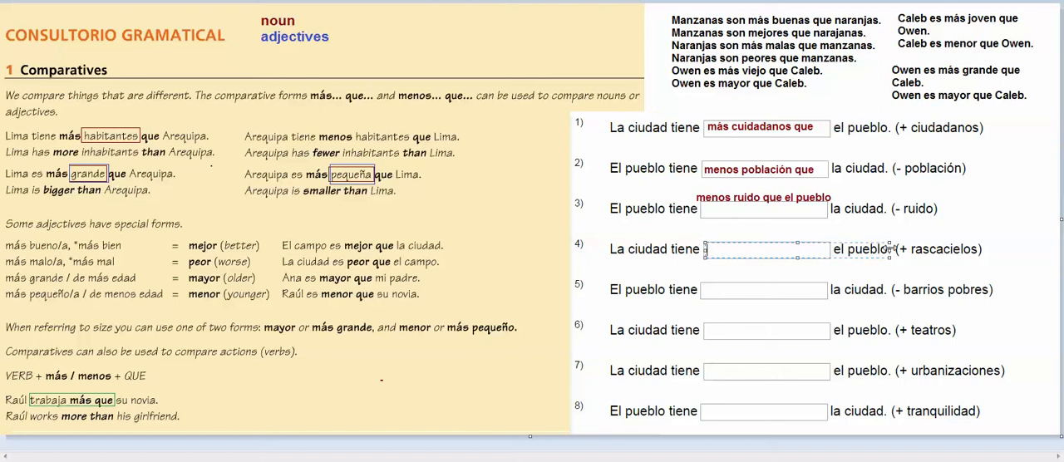
pyautogui.write('m')
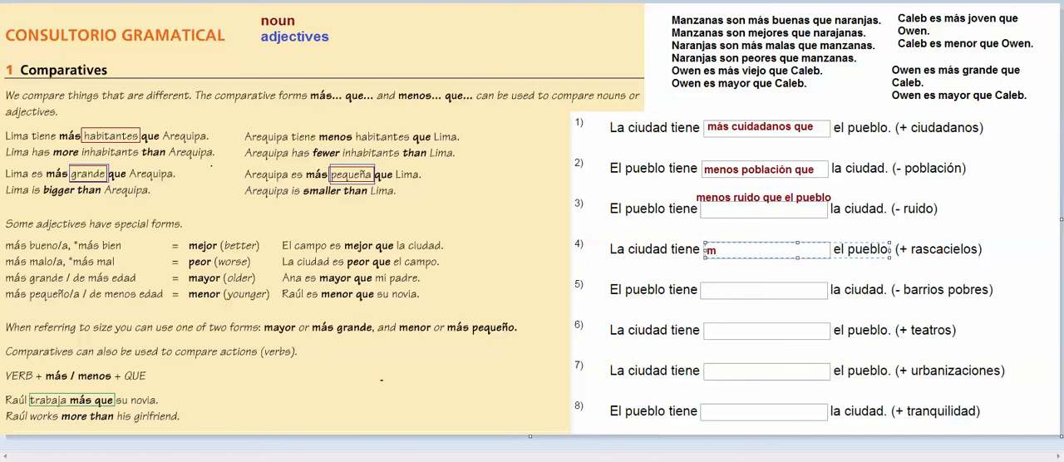
pyautogui.write('ás ras')
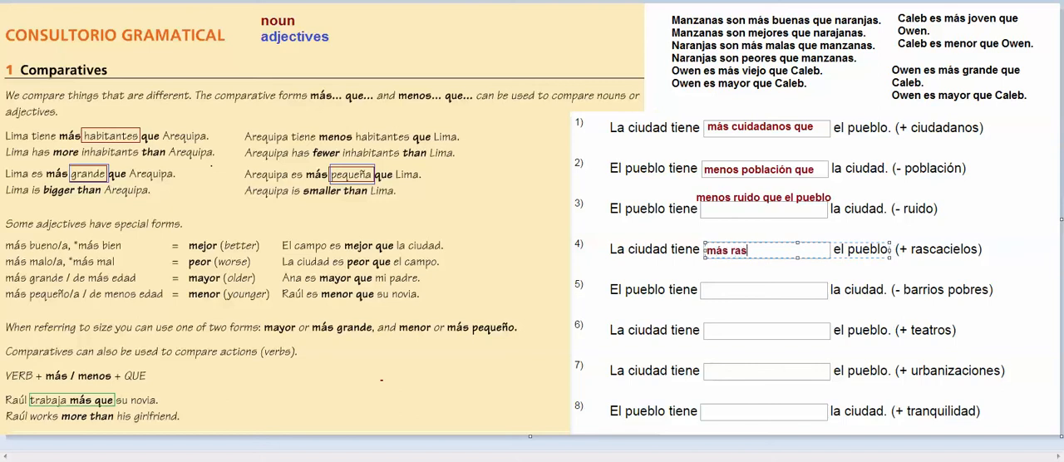
pyautogui.write('cacielos')
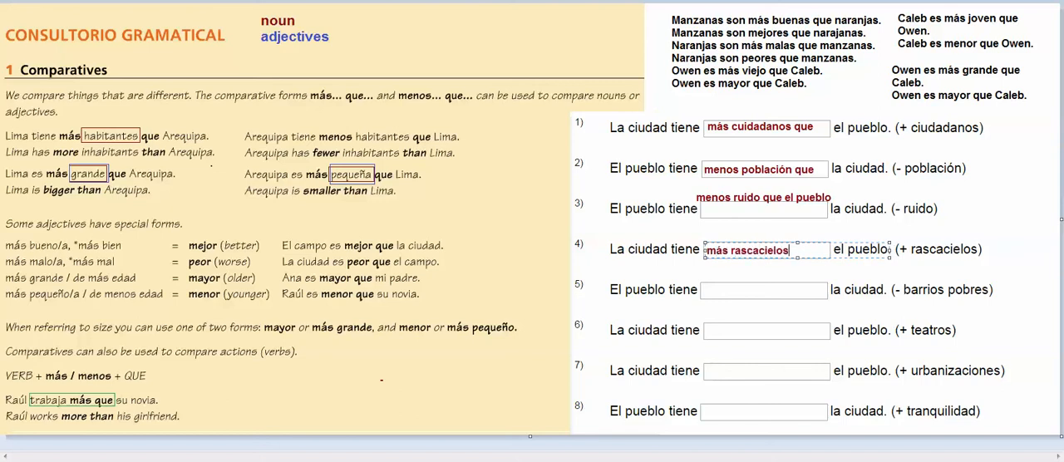
pyautogui.write('que el p')
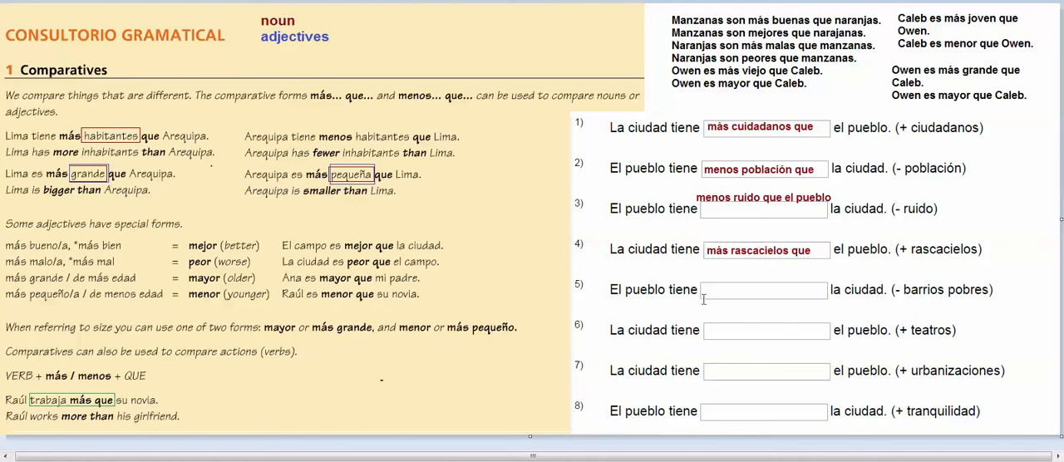
pyautogui.click(763, 289)
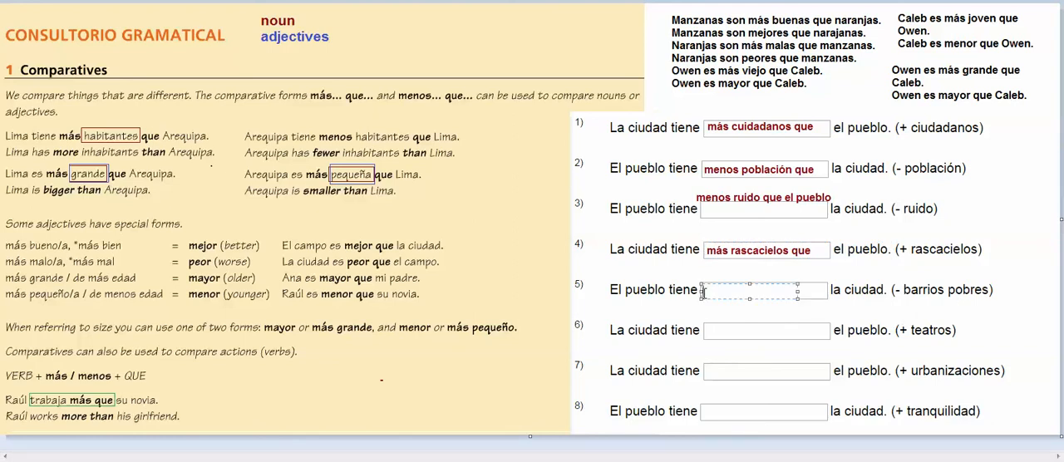
pyautogui.write('menos barrios pobres w')
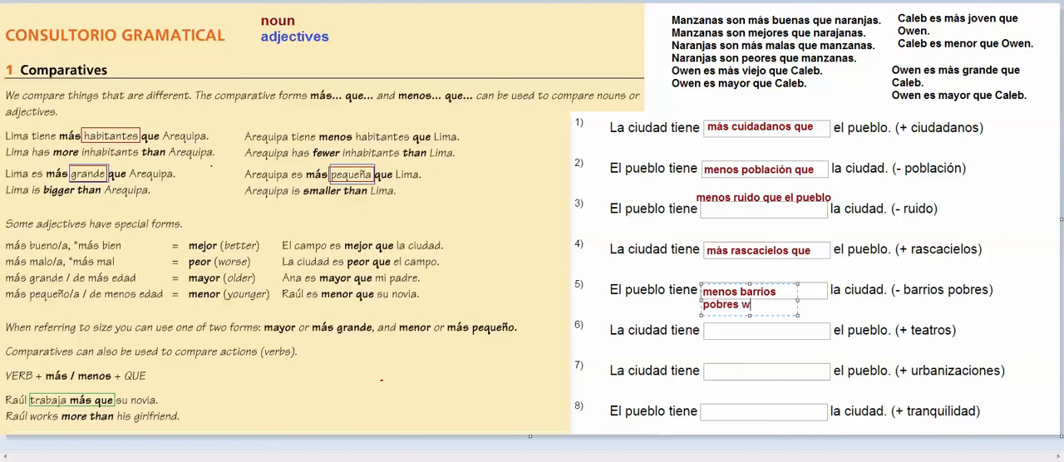
pyautogui.write('ue')
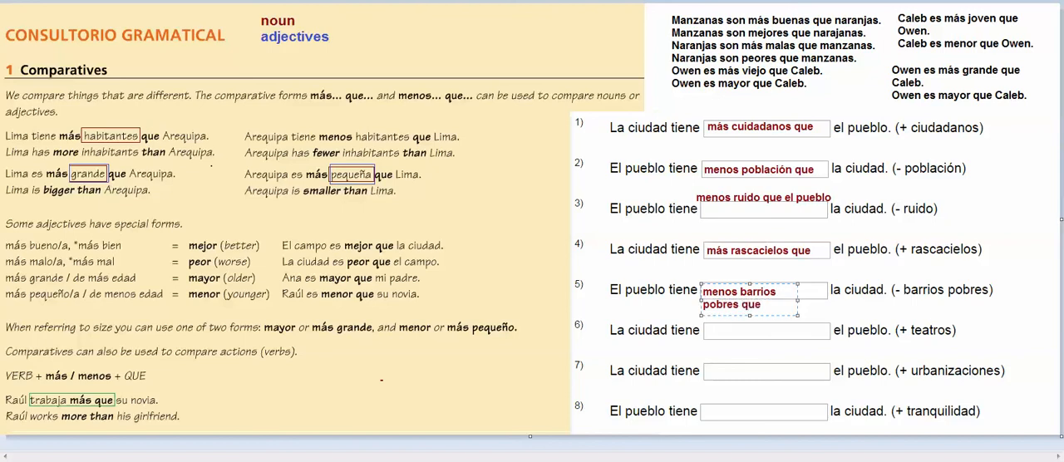
pyautogui.moveTo(797, 298)
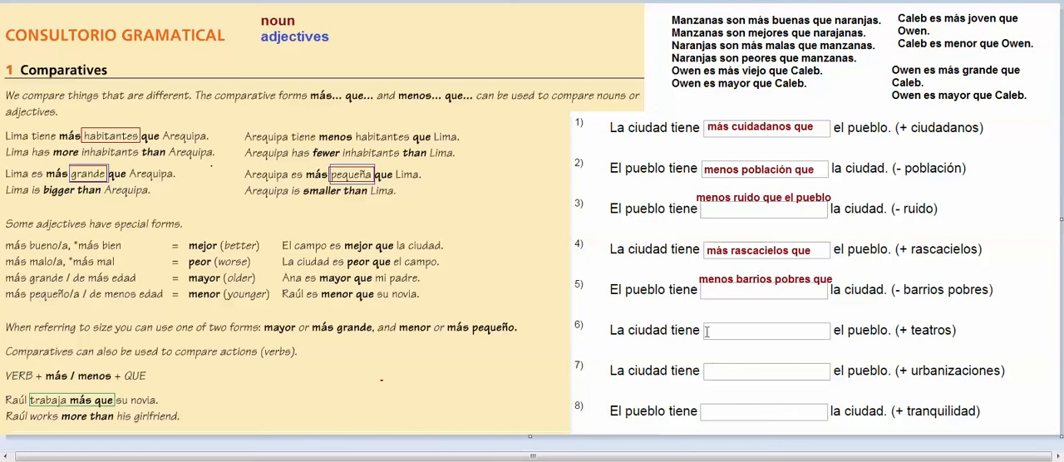
# Step: Fill blank 6 with 'más teatros que'
pyautogui.write('M')
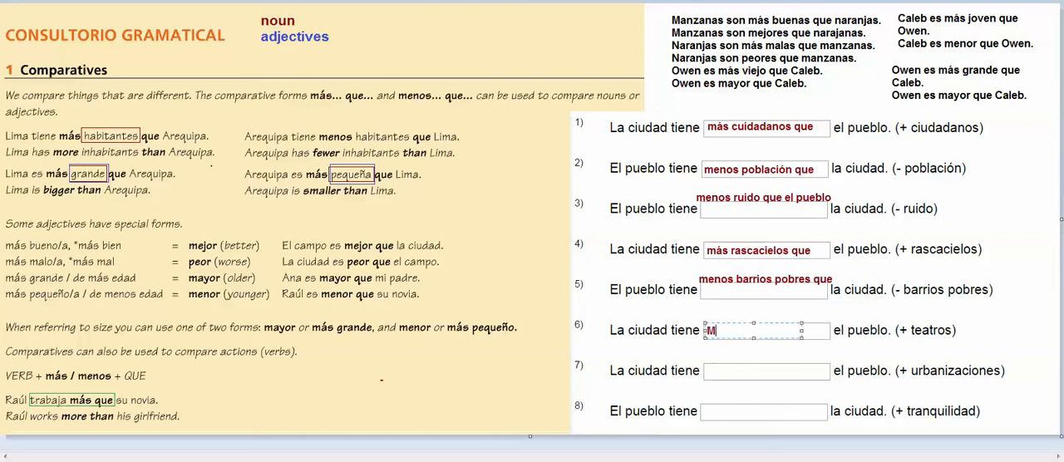
pyautogui.press('backspace')
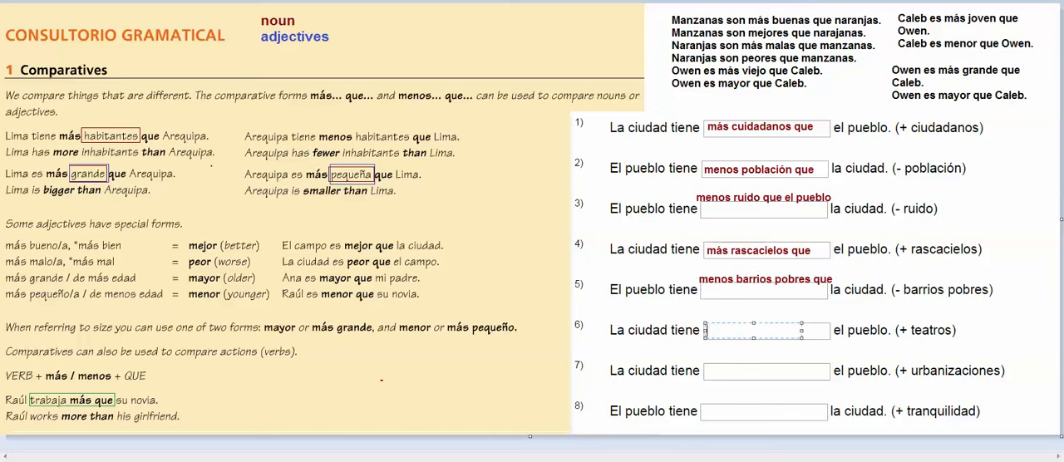
pyautogui.write('más teatros')
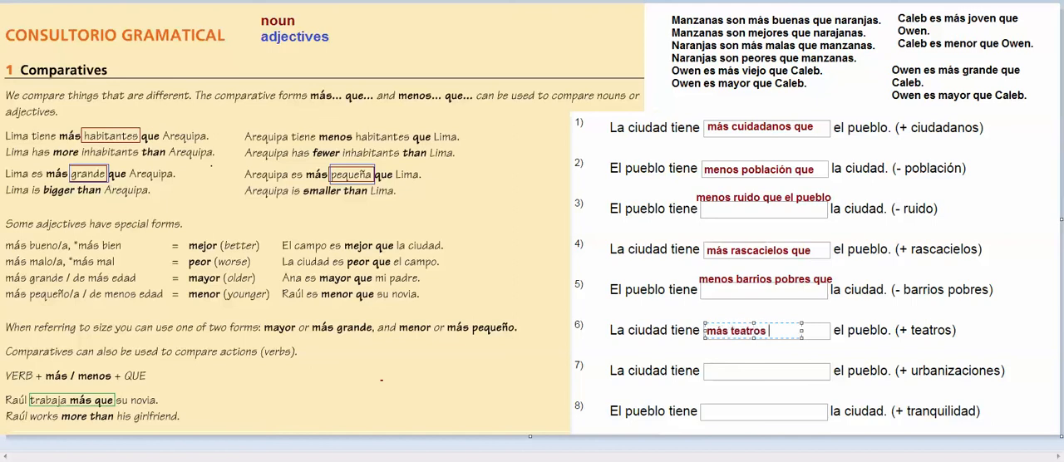
pyautogui.write('que')
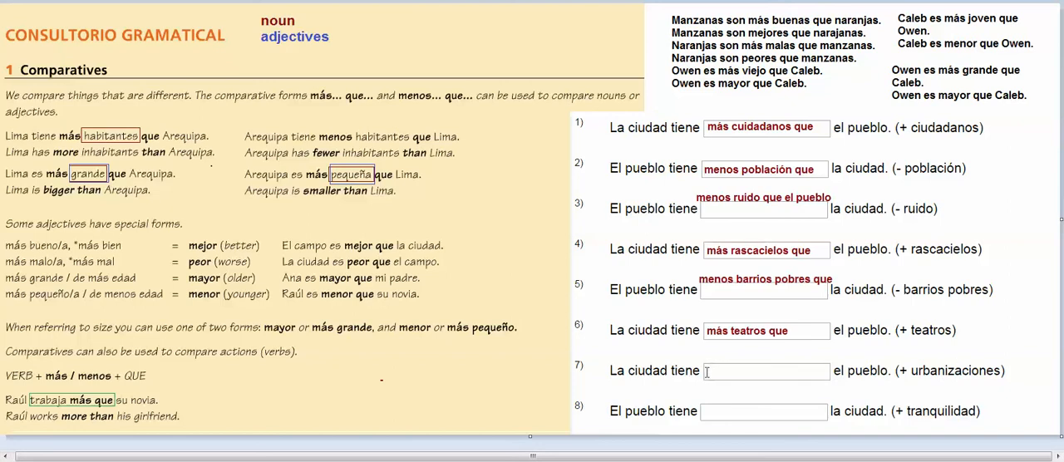
# Step: Fill sentence 7's blank with 'más urbanizaciones que'
pyautogui.click(763, 371)
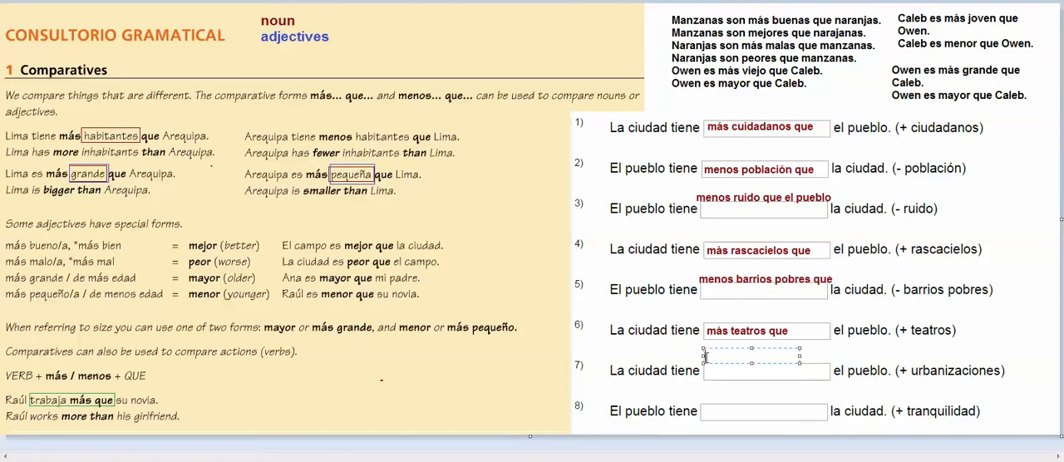
pyautogui.write('más')
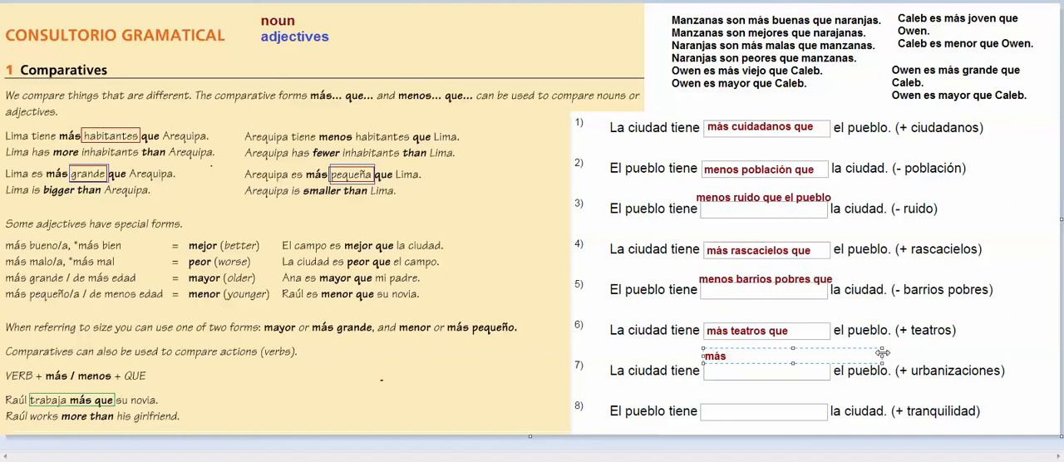
pyautogui.write('urba')
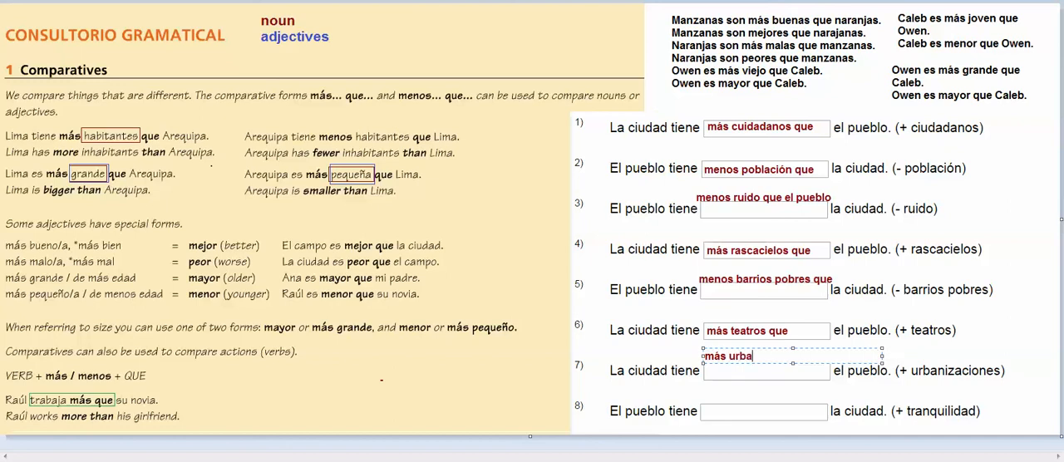
pyautogui.write('nizaciones')
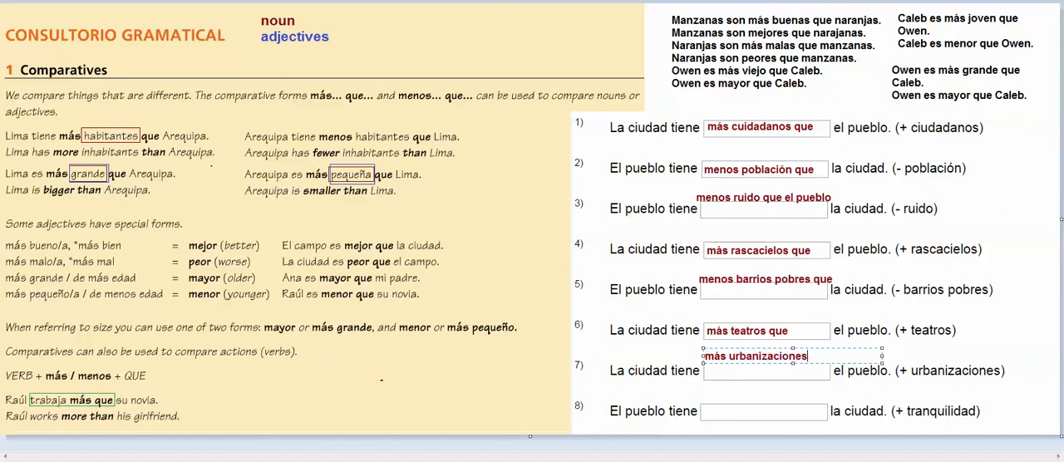
pyautogui.write('que')
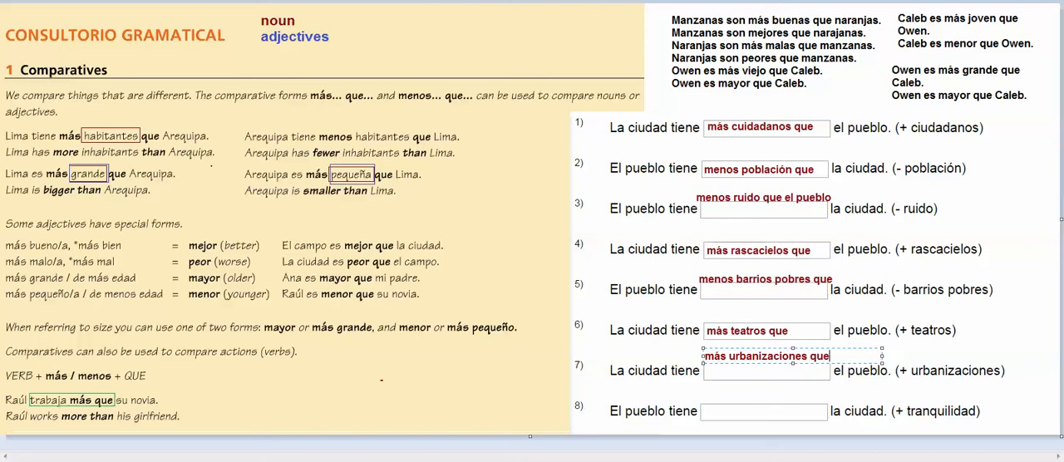
pyautogui.click(763, 412)
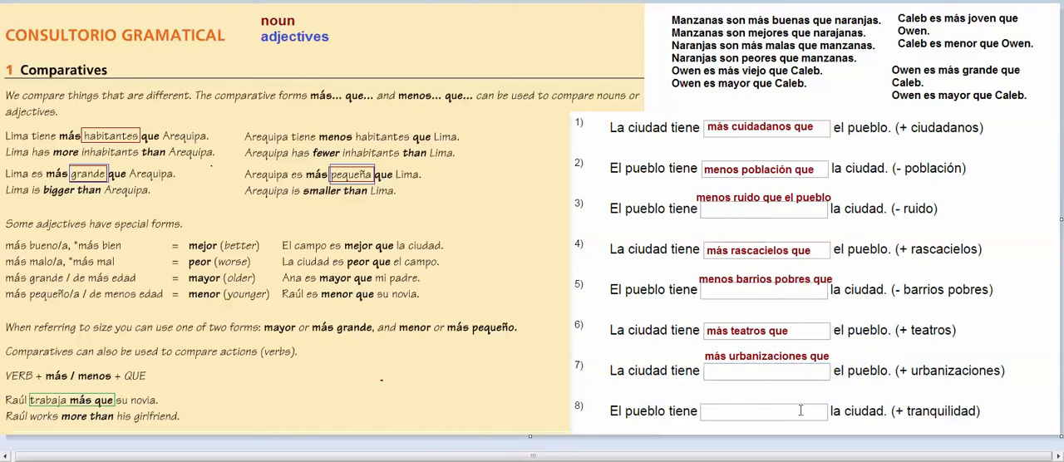
# Step: Fill sentence 8's blank with 'más tranquilidad que'
pyautogui.click(763, 410)
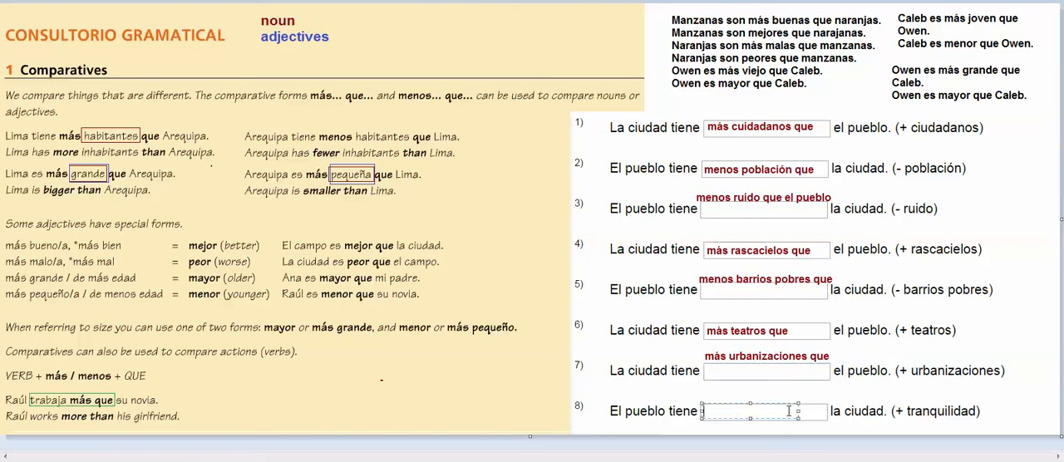
pyautogui.write('m')
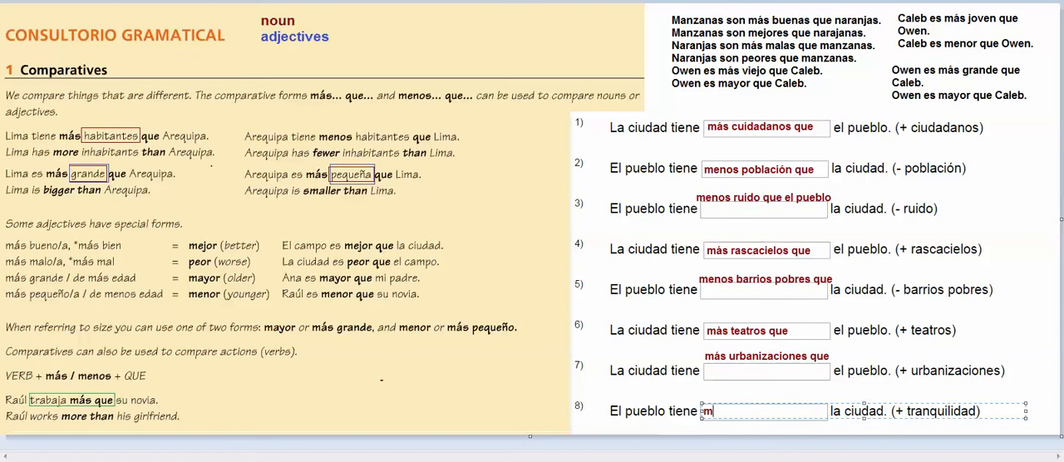
pyautogui.write('ás tranquilidad')
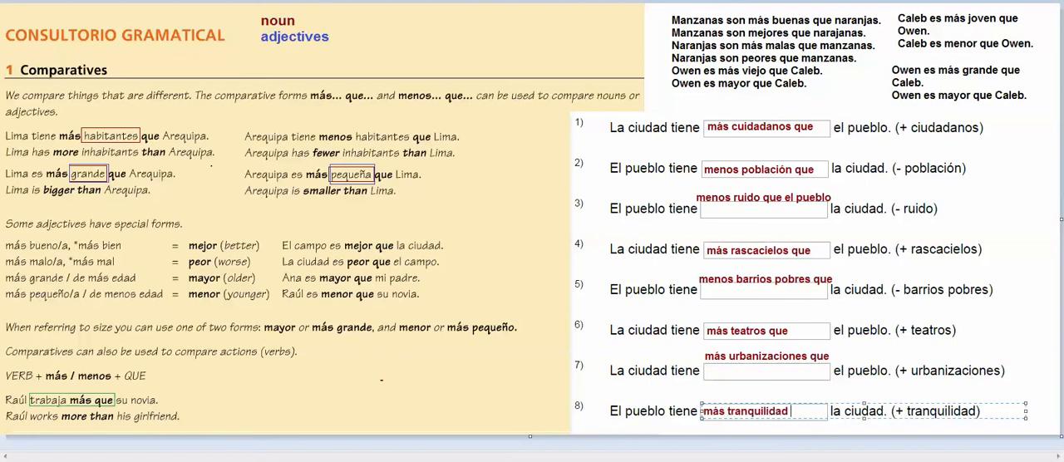
pyautogui.write('que')
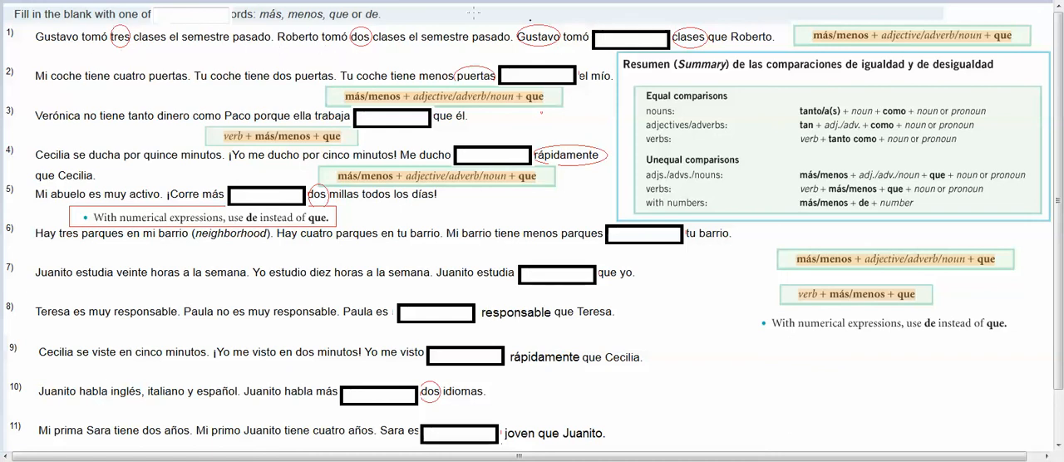
# Step: Fill sentences 1–3 blanks with más, que and menos on the new exercise page
pyautogui.click(630, 38)
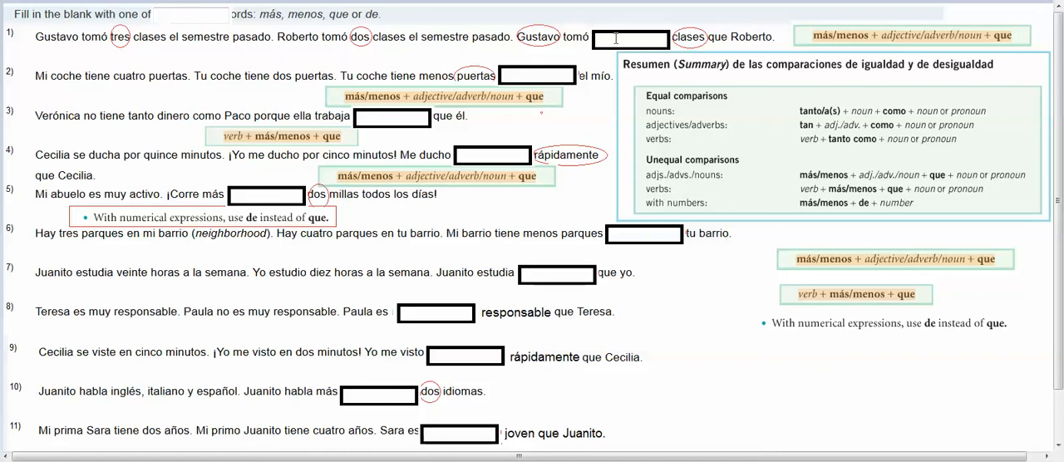
pyautogui.click(630, 38)
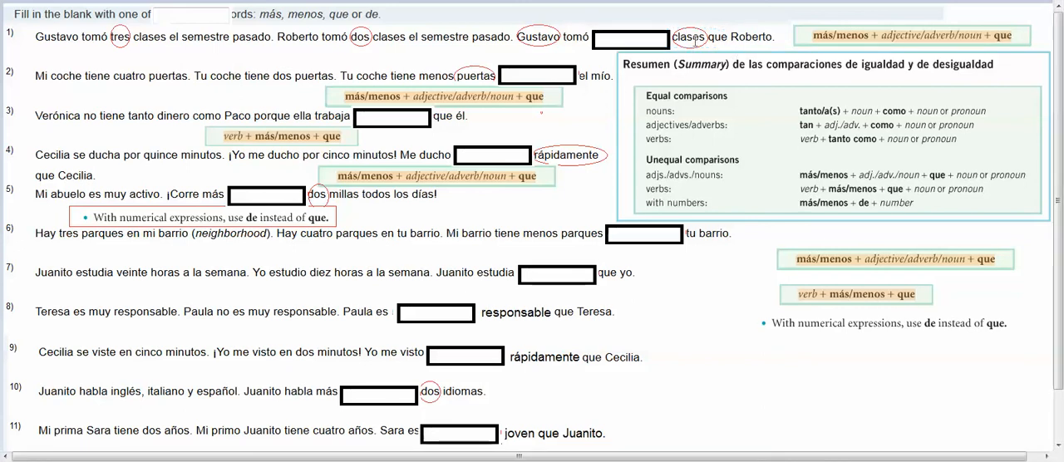
pyautogui.click(630, 38)
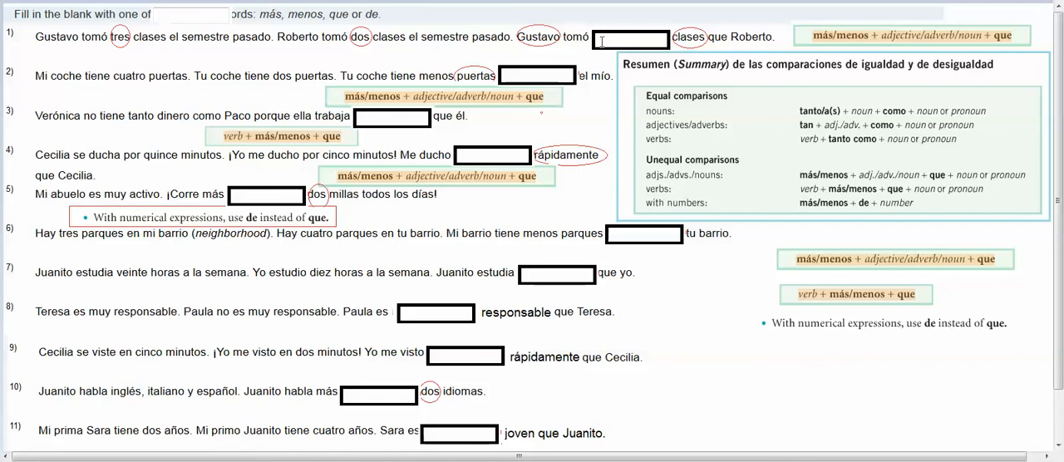
pyautogui.write('m')
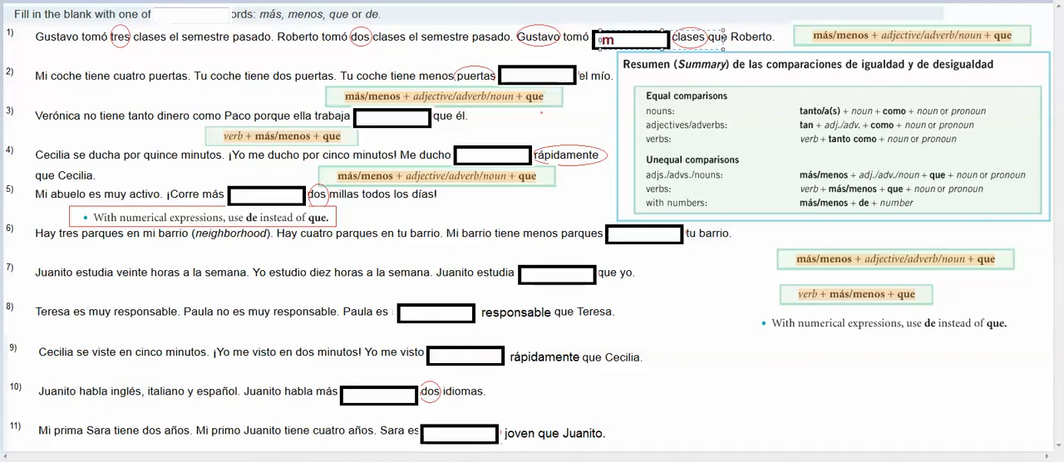
pyautogui.write('más')
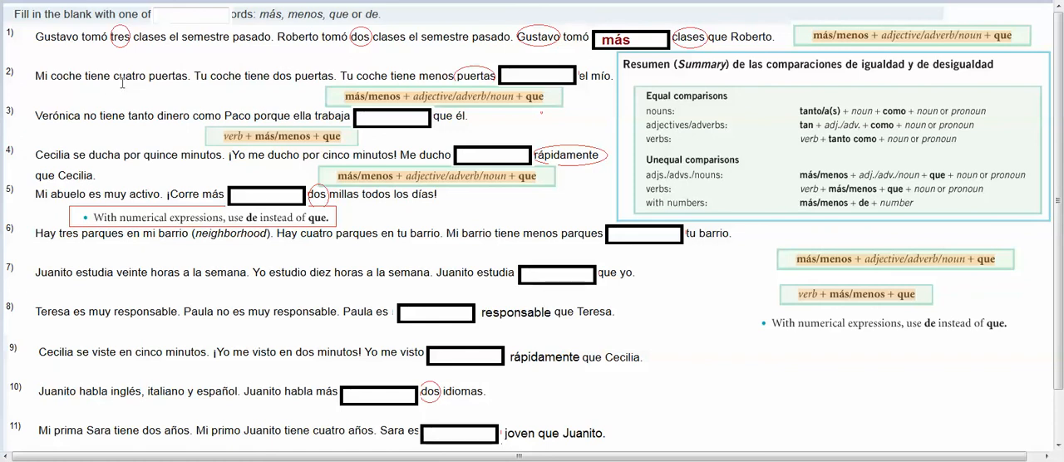
pyautogui.moveTo(286, 80)
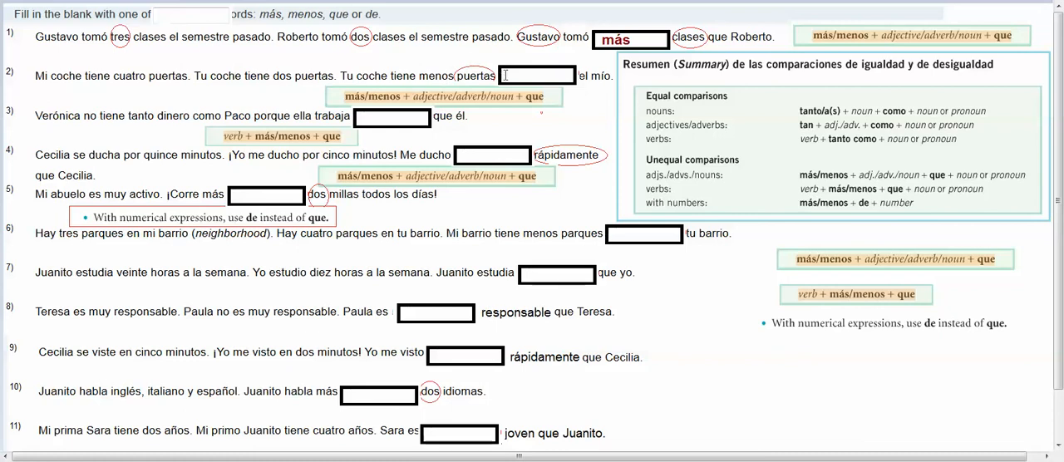
pyautogui.write('que')
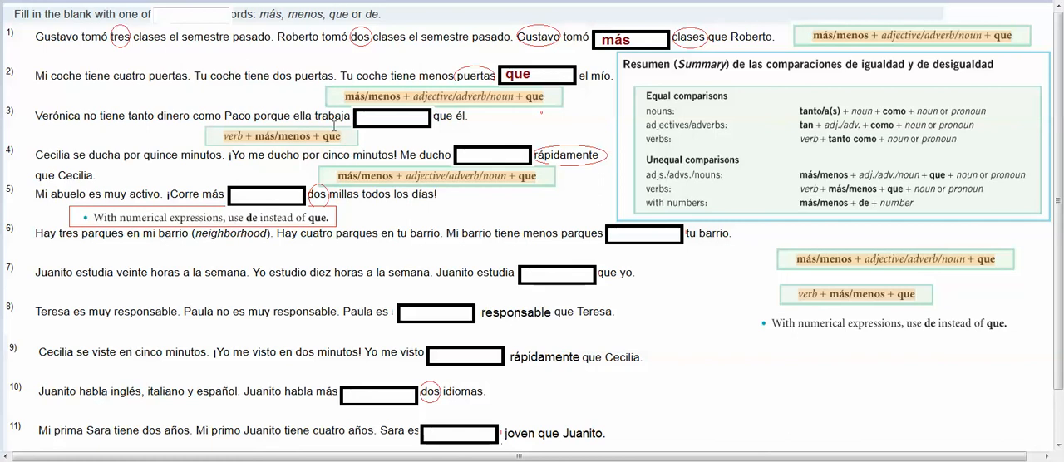
pyautogui.moveTo(196, 65)
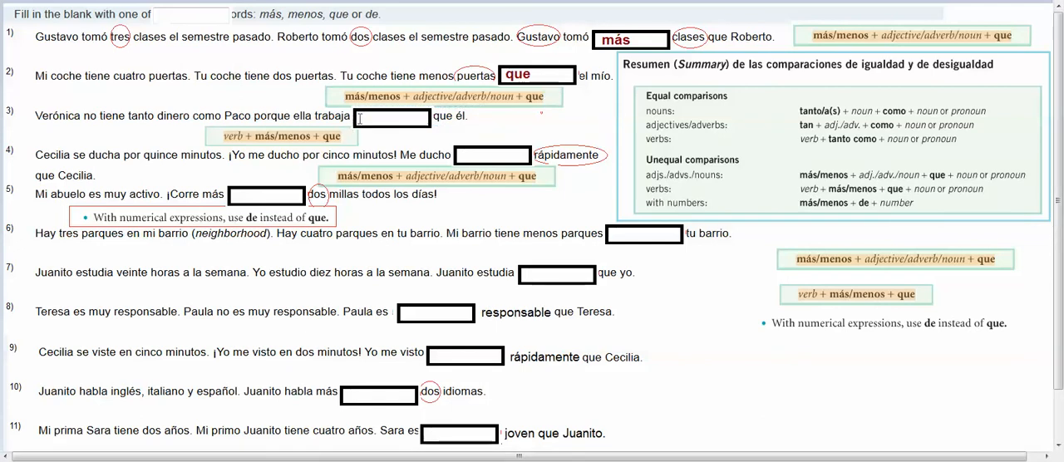
pyautogui.write('menos')
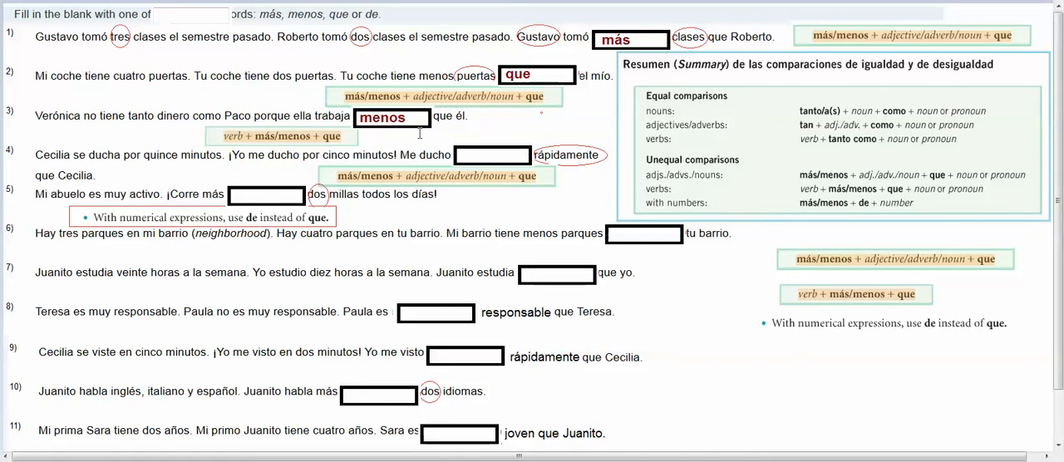
pyautogui.moveTo(638, 128)
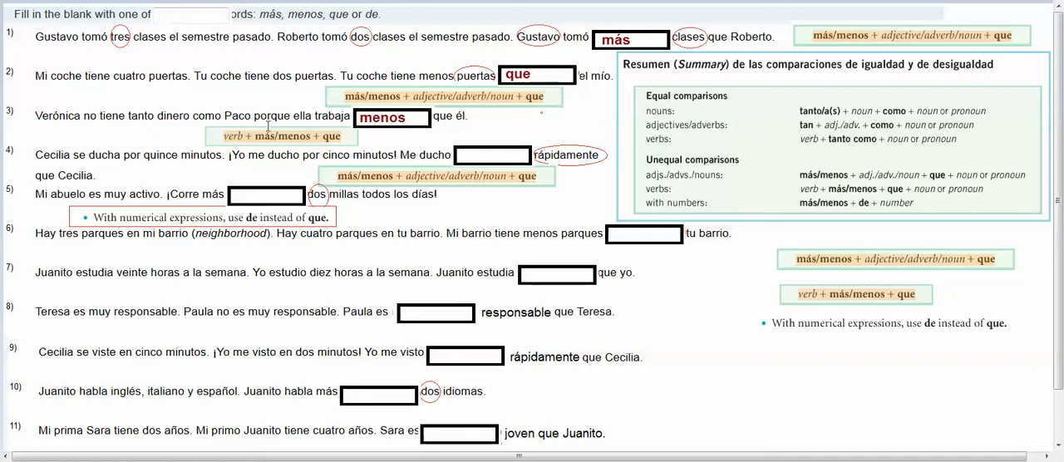
pyautogui.moveTo(148, 158)
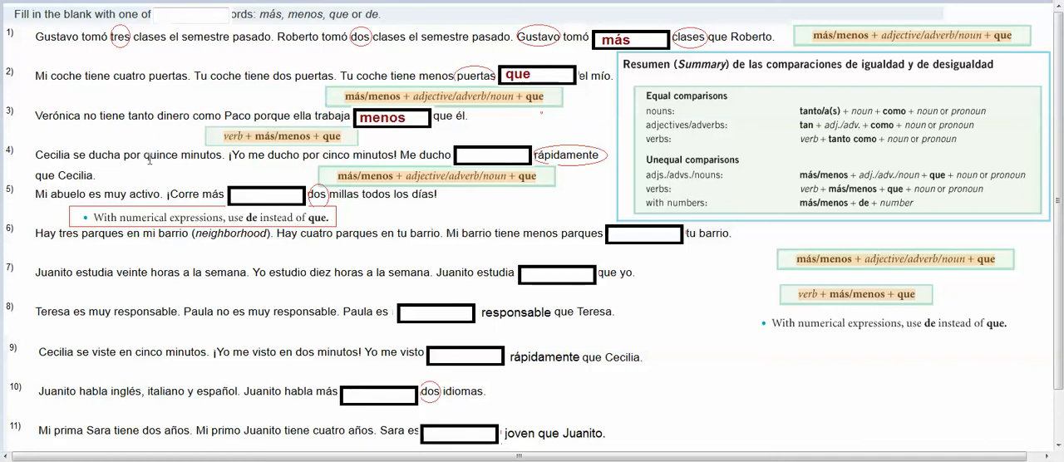
pyautogui.moveTo(289, 160)
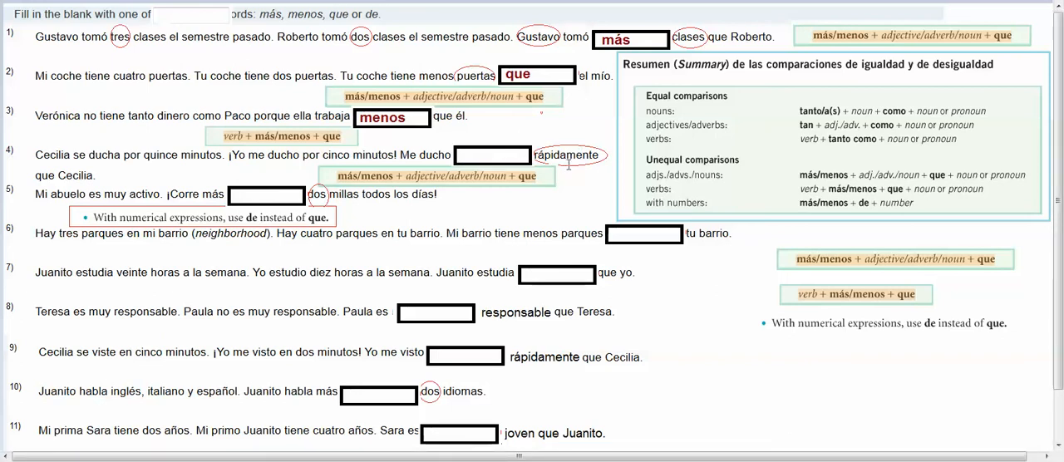
pyautogui.moveTo(535, 189)
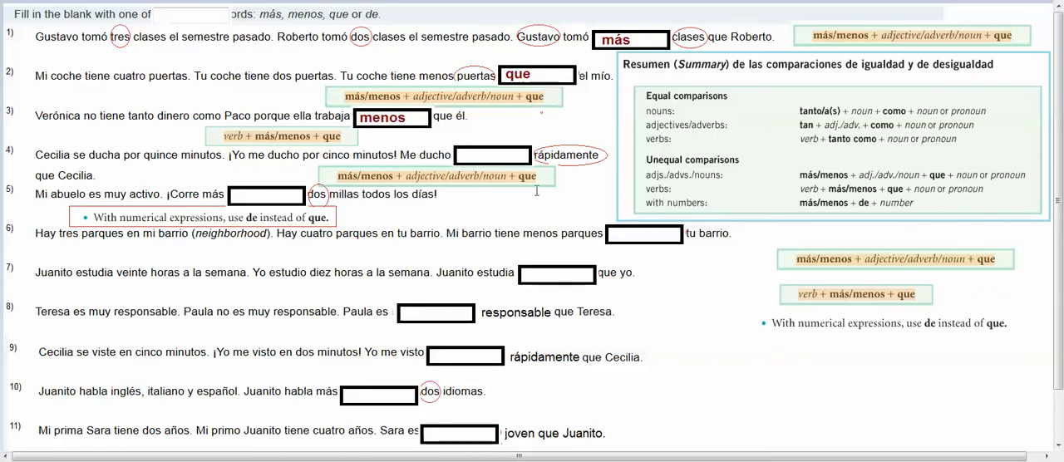
pyautogui.moveTo(490, 158)
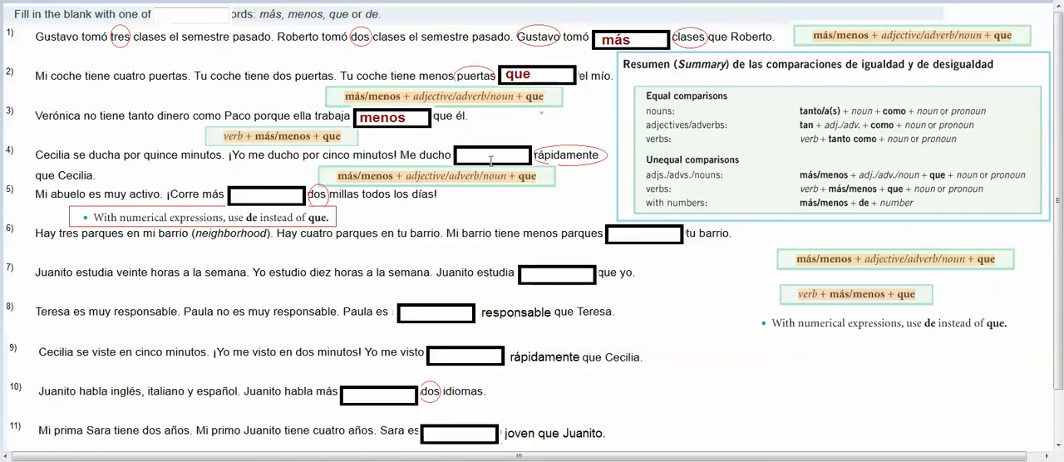
# Step: Fill sentence 4's blank with más
pyautogui.click(492, 156)
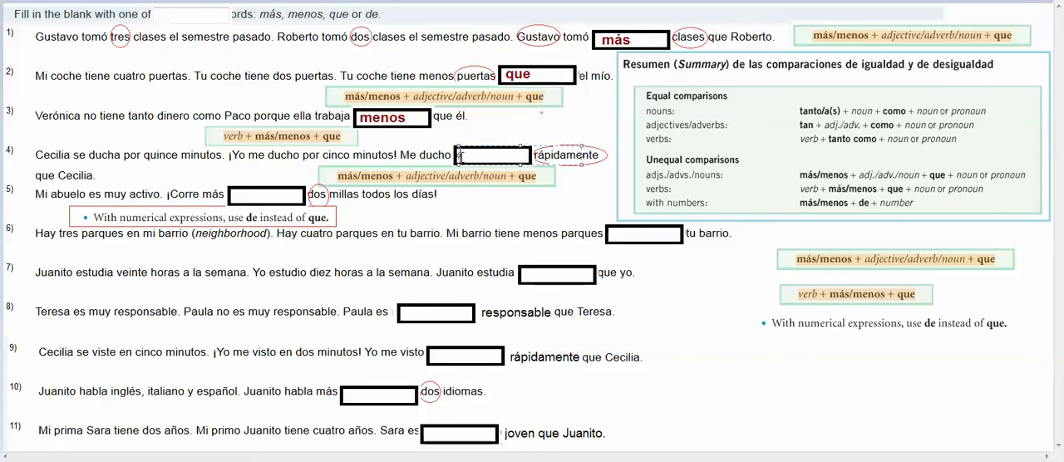
pyautogui.write('má')
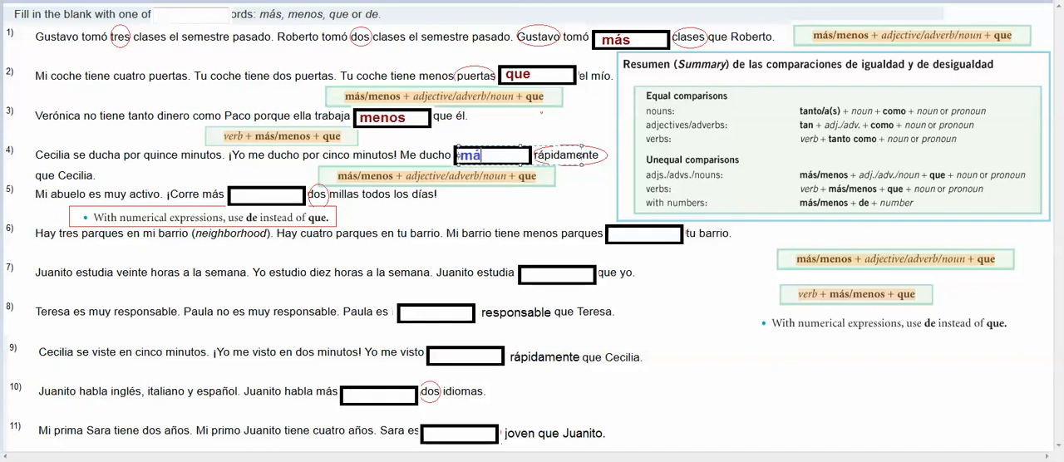
pyautogui.write('s')
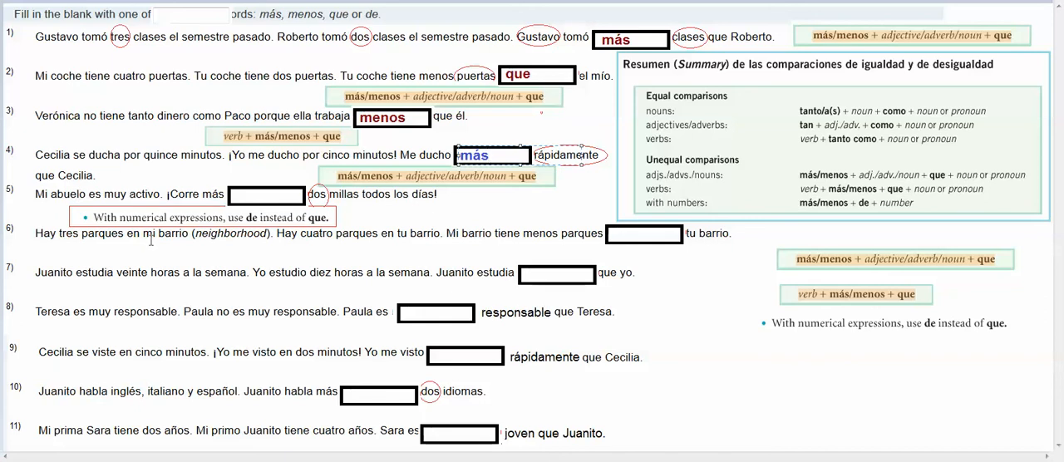
pyautogui.moveTo(168, 209)
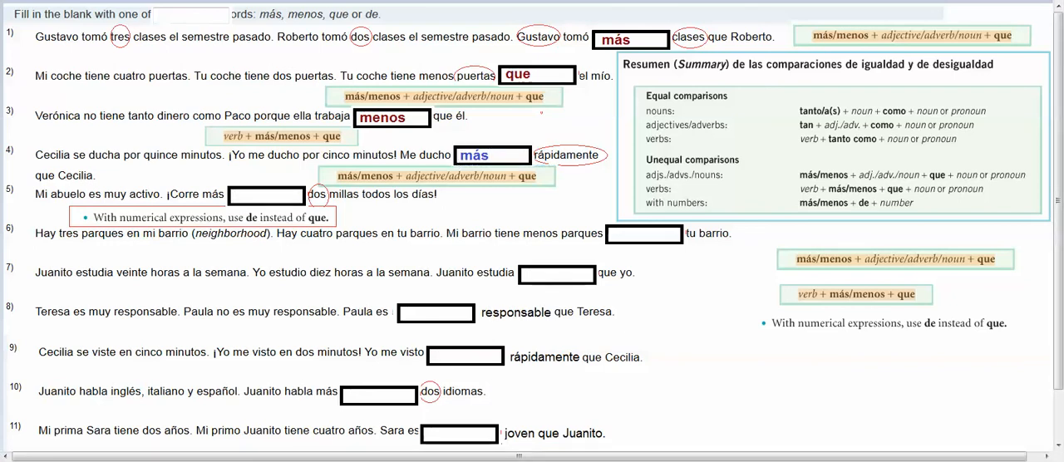
# Step: Fill sentence 5's blank with de and sentence 6's blank with que in red
pyautogui.click(266, 195)
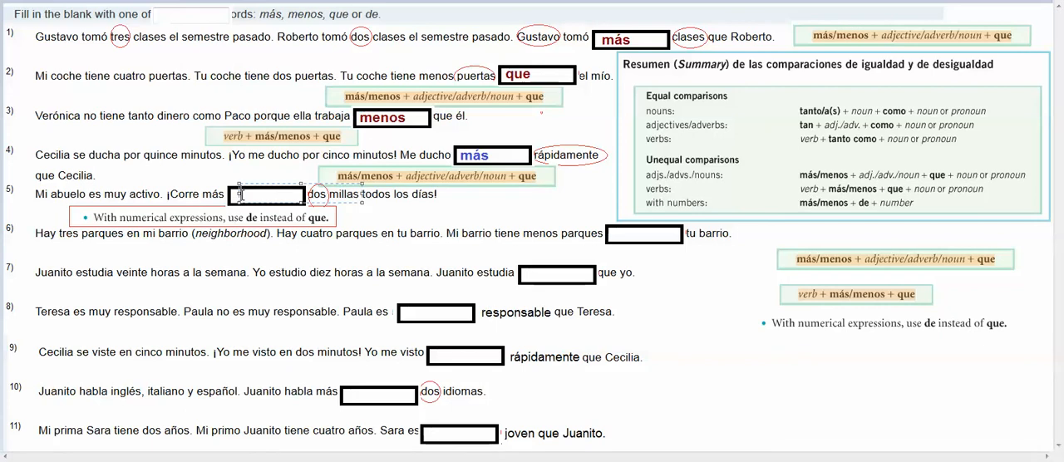
pyautogui.write('de')
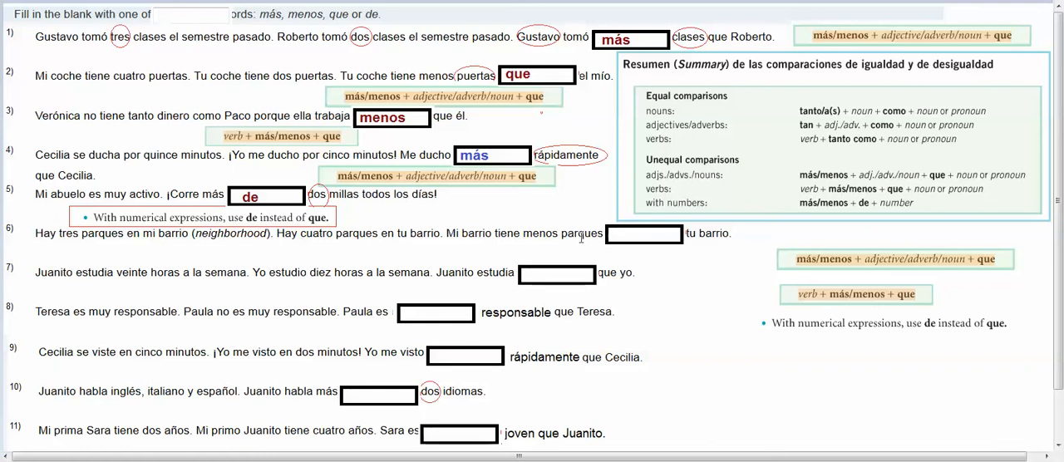
pyautogui.click(645, 232)
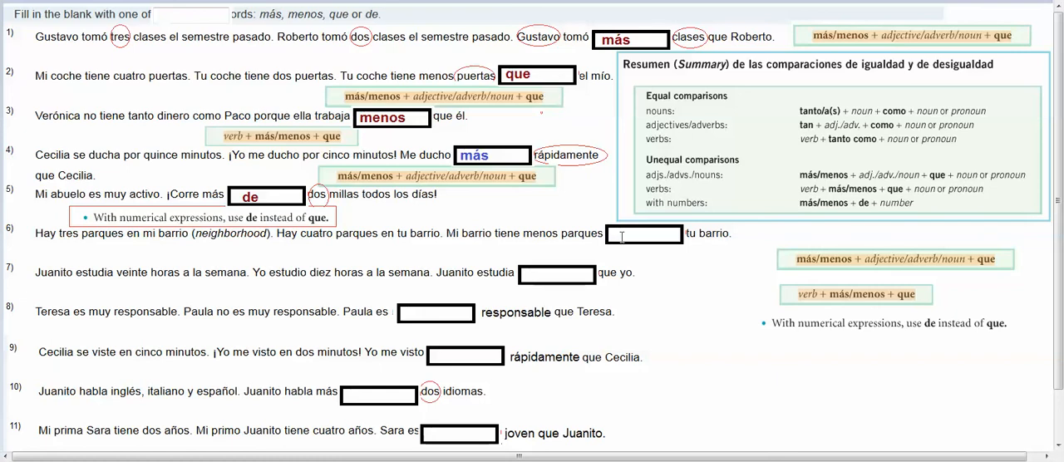
pyautogui.write('que')
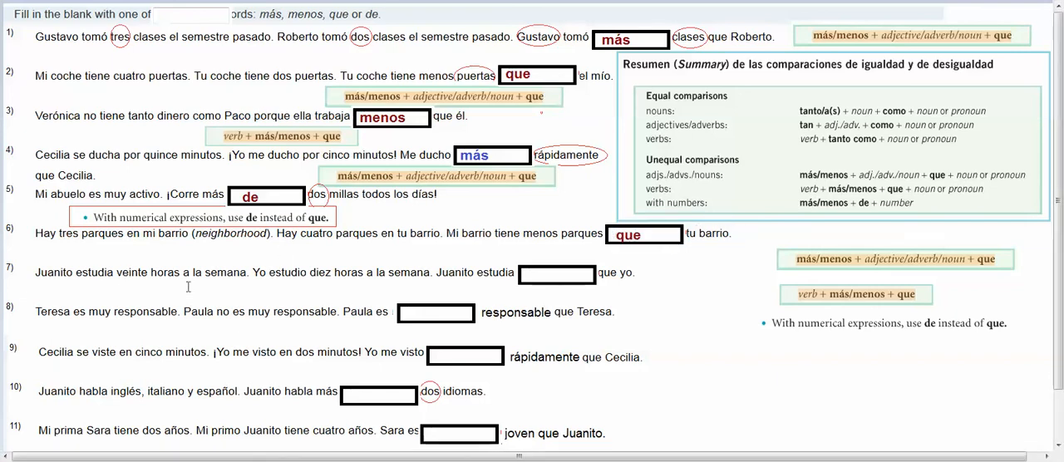
pyautogui.moveTo(285, 289)
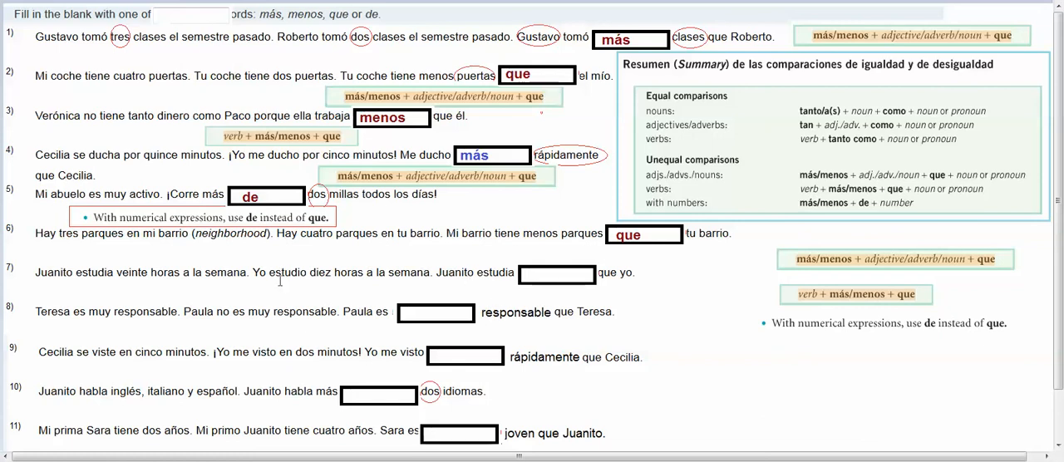
pyautogui.moveTo(423, 289)
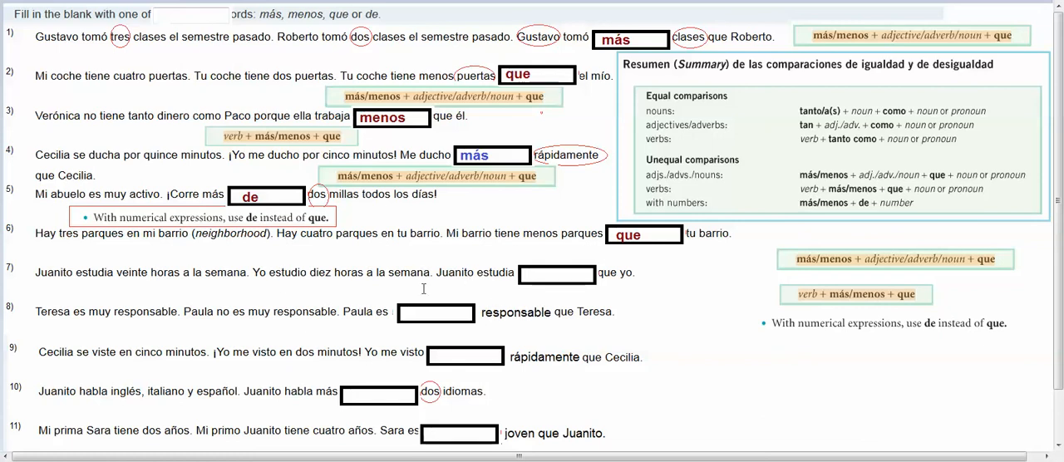
# Step: Fill sentence 7's blank with más in red and sentence 8's with menos in blue
pyautogui.click(557, 274)
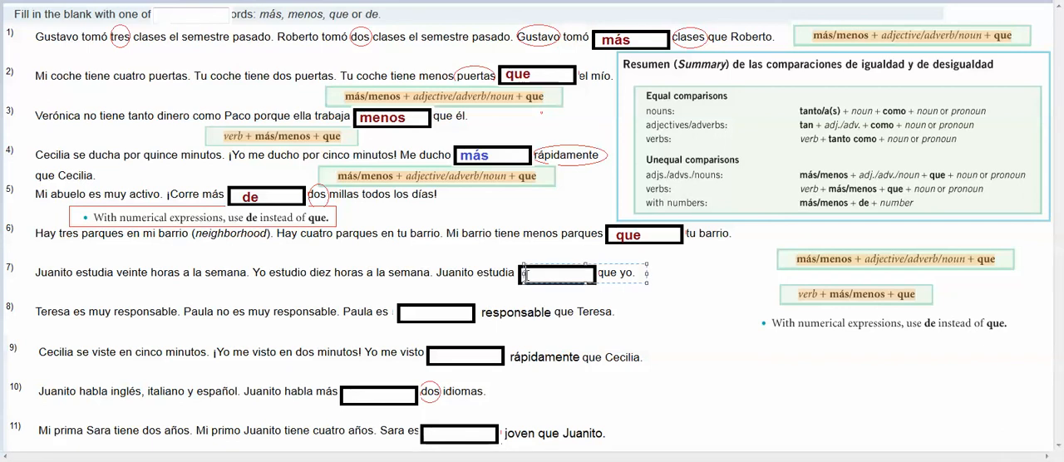
pyautogui.write('m')
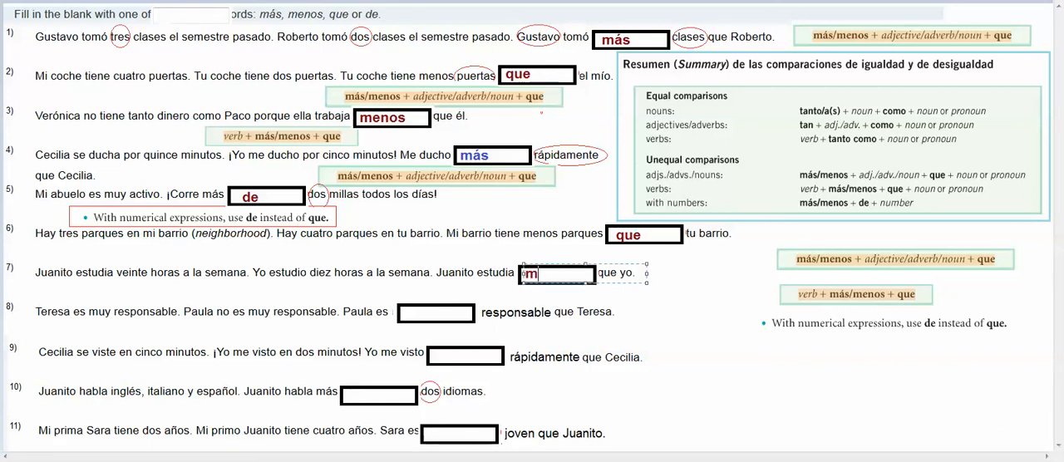
pyautogui.write('ás')
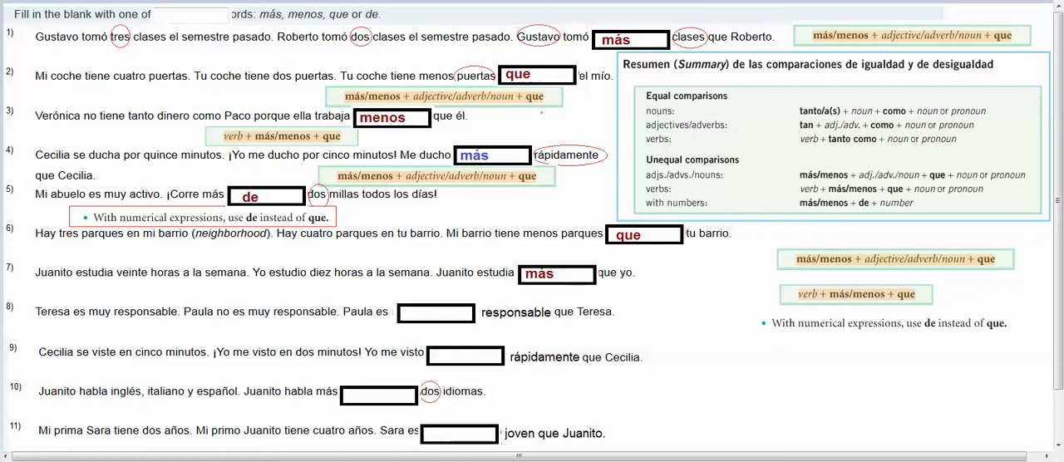
pyautogui.click(435, 313)
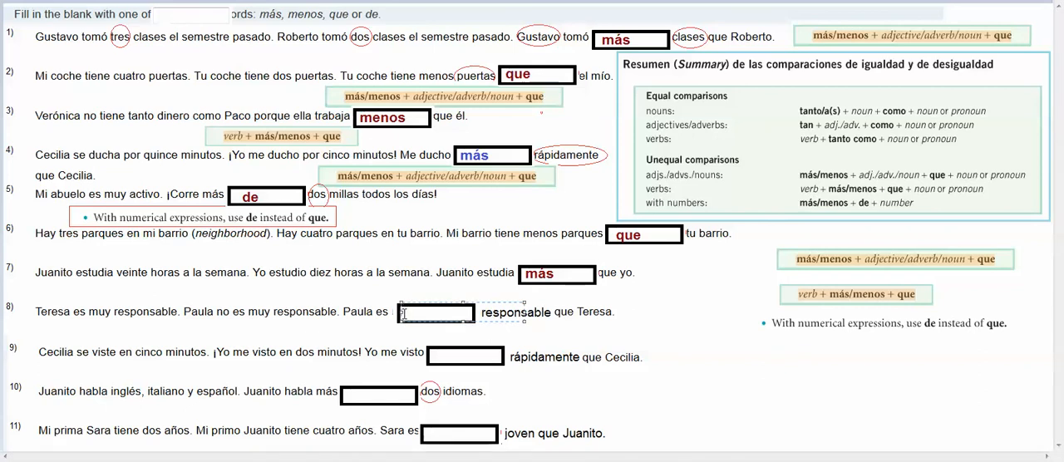
pyautogui.write('menos')
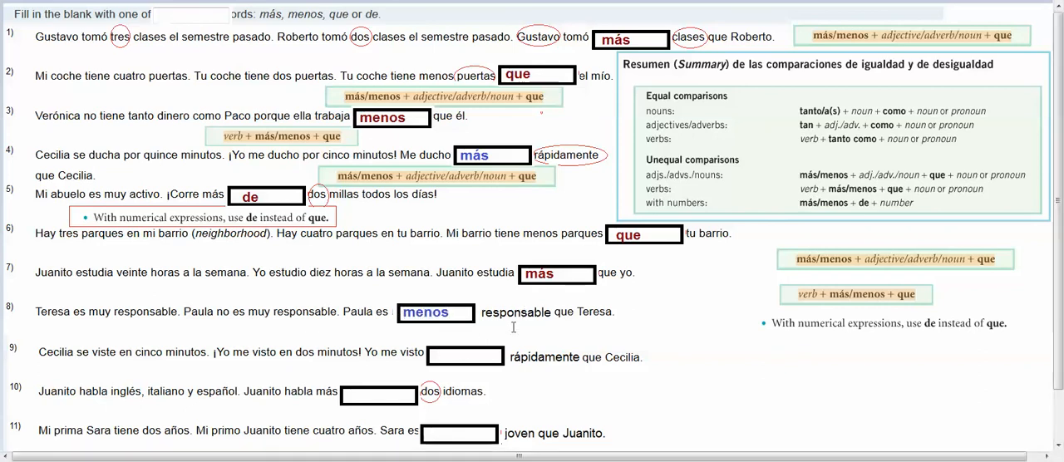
pyautogui.moveTo(335, 312)
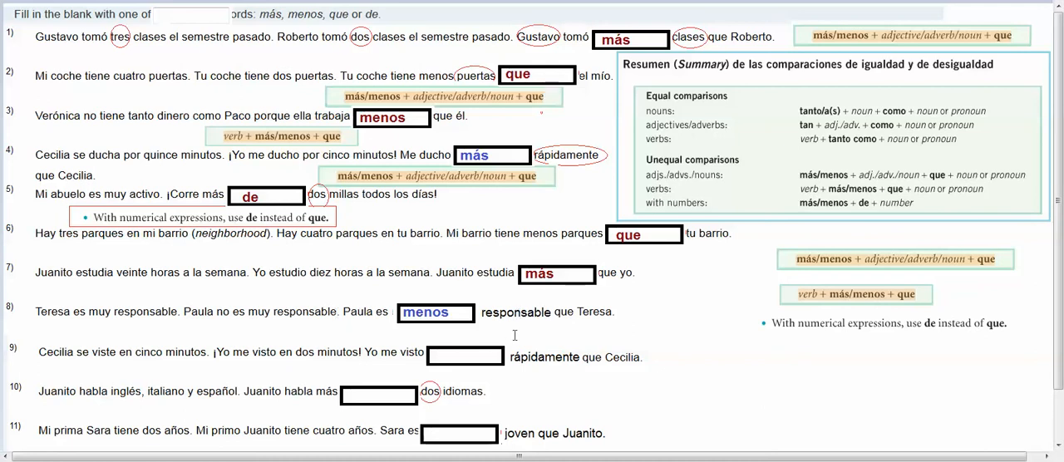
pyautogui.moveTo(374, 315)
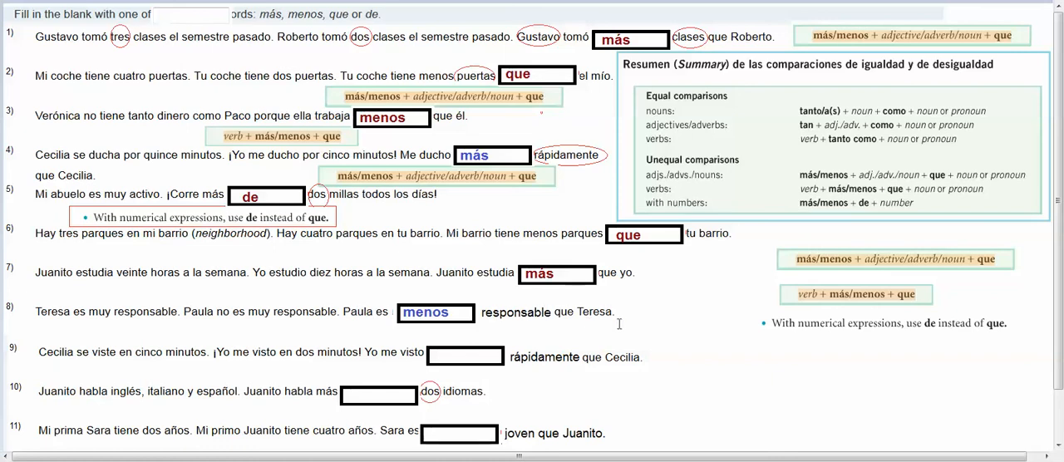
pyautogui.moveTo(383, 324)
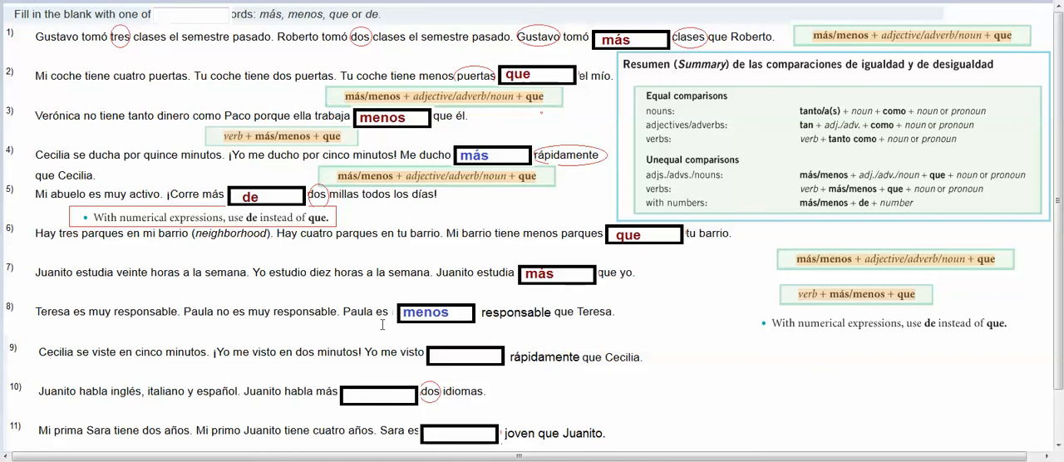
pyautogui.moveTo(478, 326)
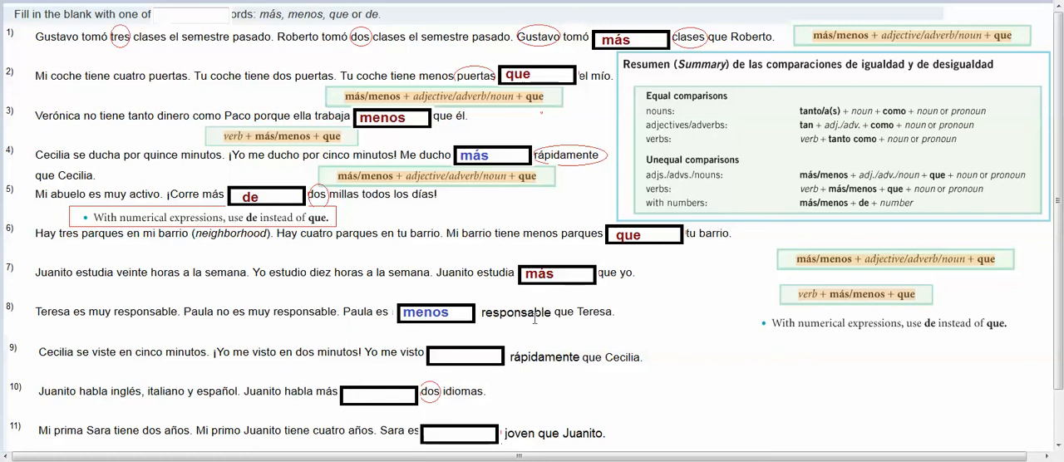
pyautogui.moveTo(379, 276)
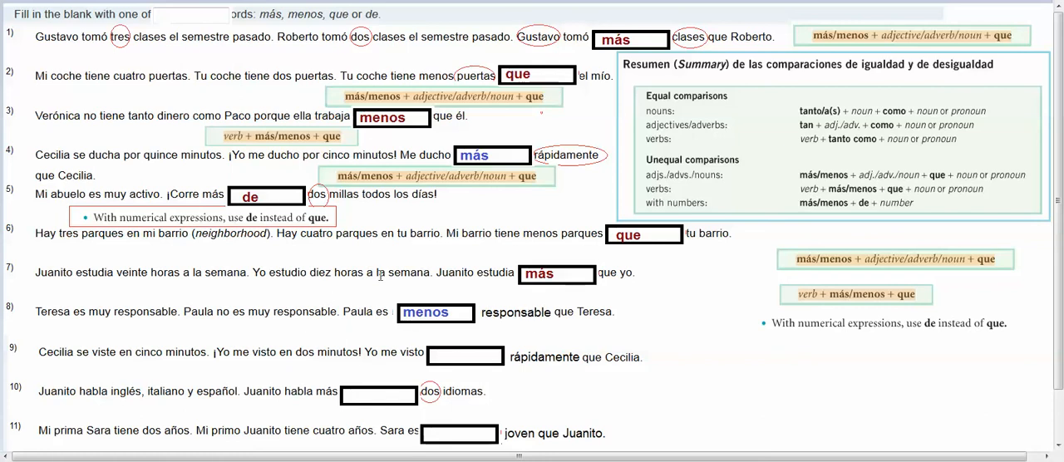
pyautogui.moveTo(49, 368)
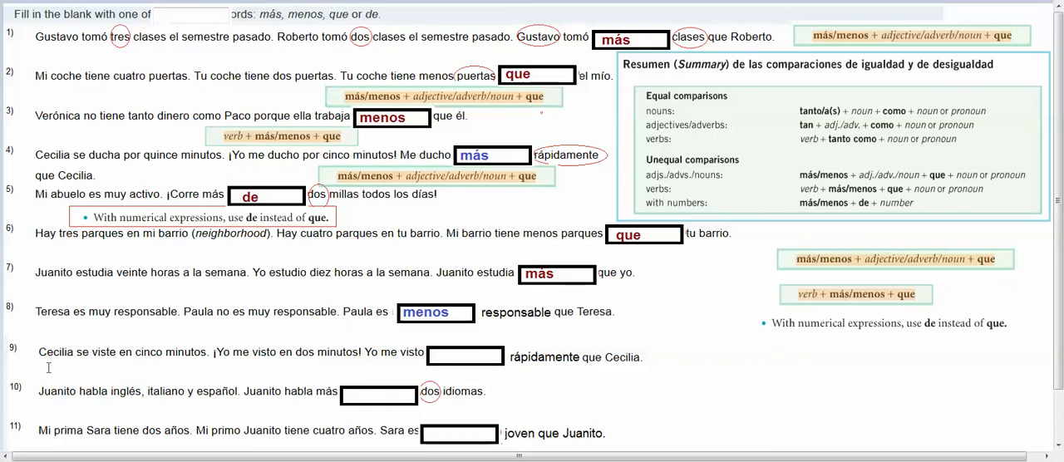
pyautogui.moveTo(185, 353)
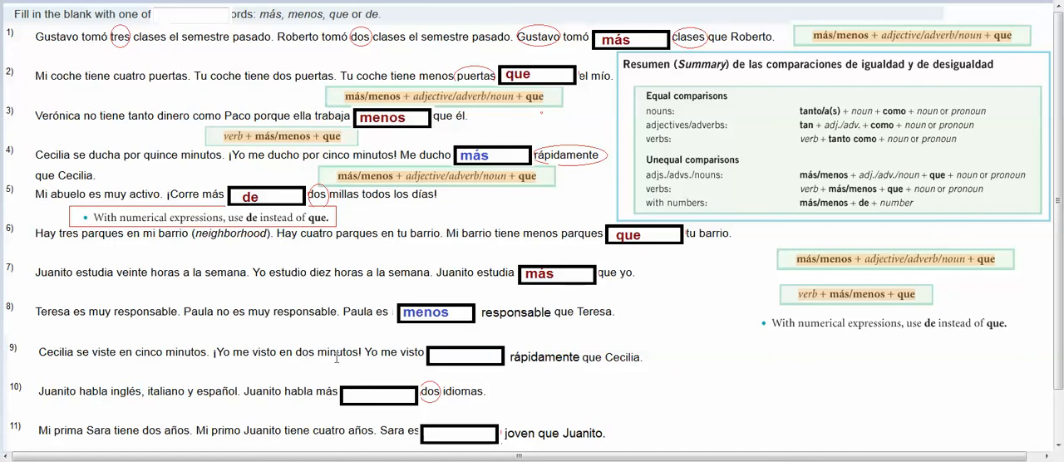
pyautogui.moveTo(555, 366)
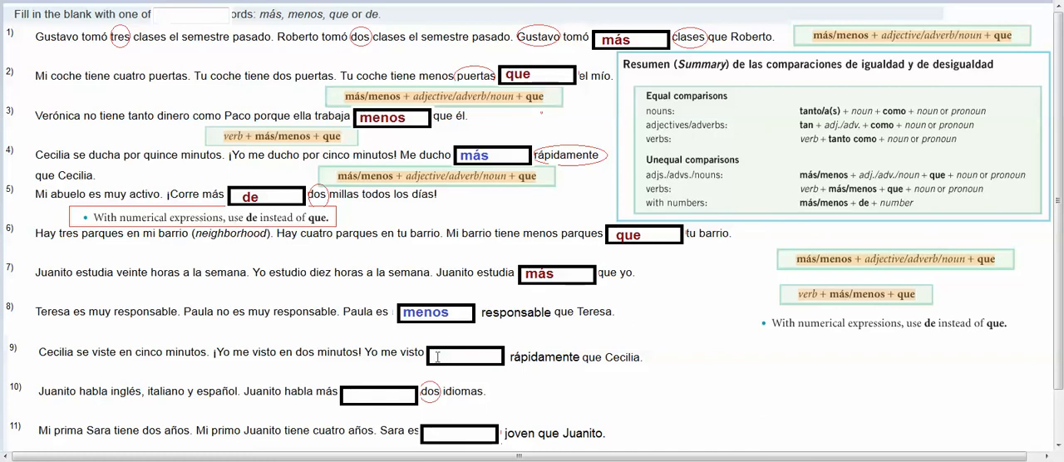
# Step: Fill sentence 9's blank with más in blue and sentence 10's with de in red
pyautogui.write('m')
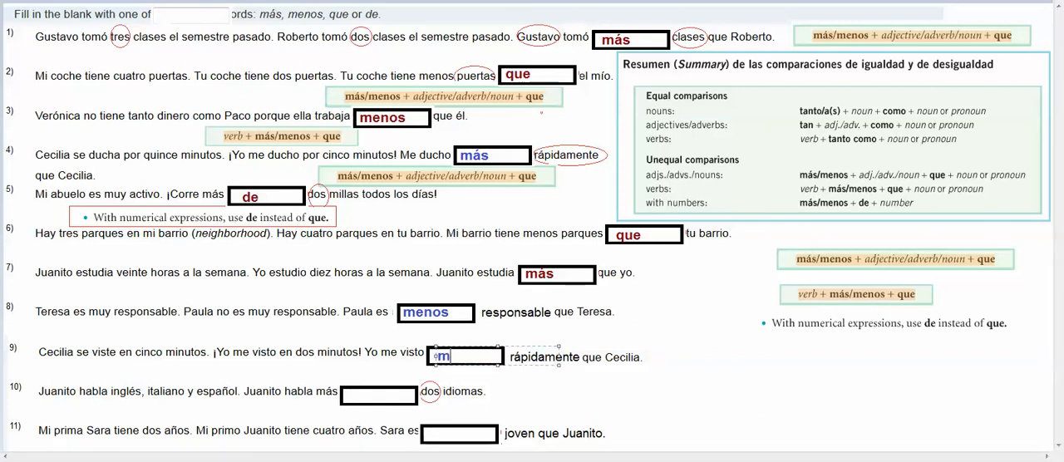
pyautogui.write('ás')
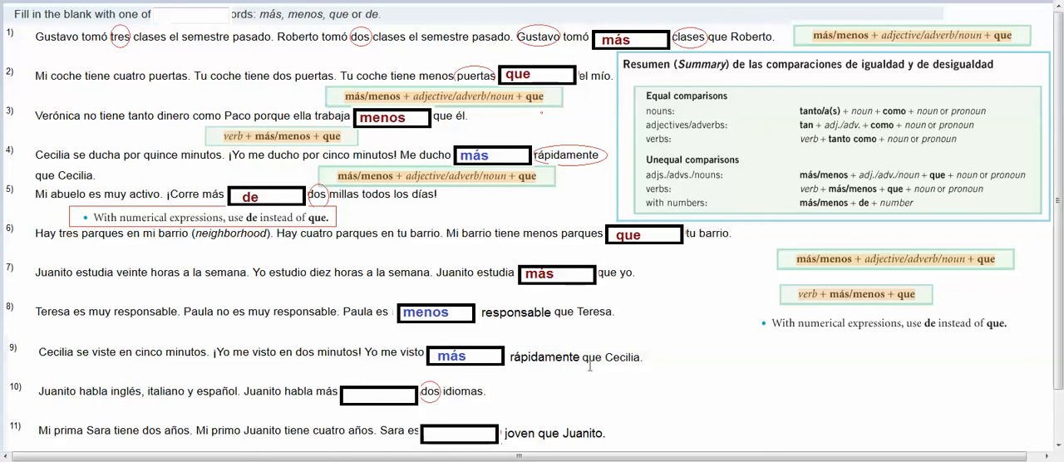
pyautogui.moveTo(588, 363)
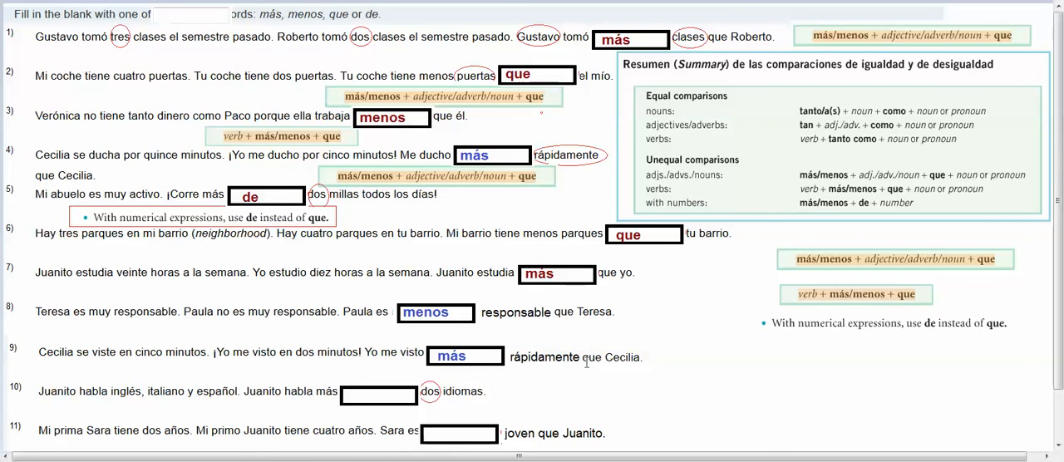
pyautogui.moveTo(595, 369)
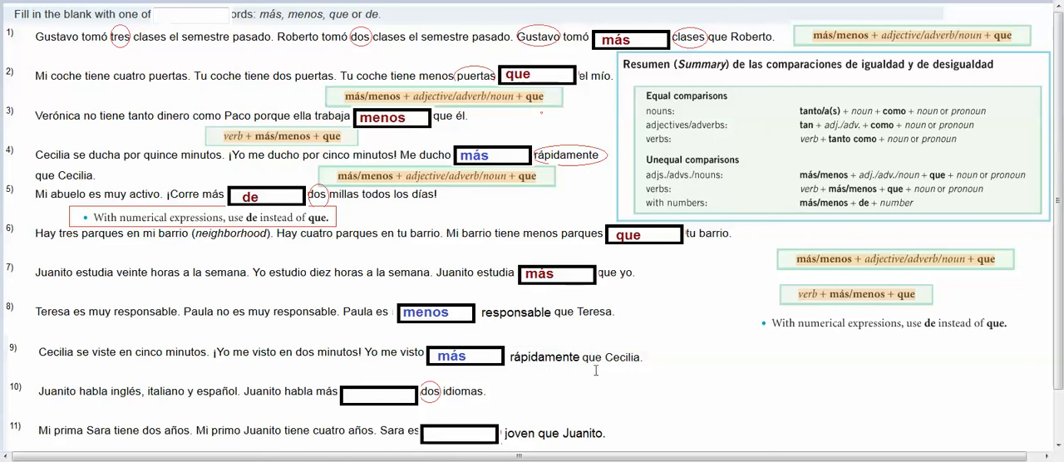
pyautogui.moveTo(529, 369)
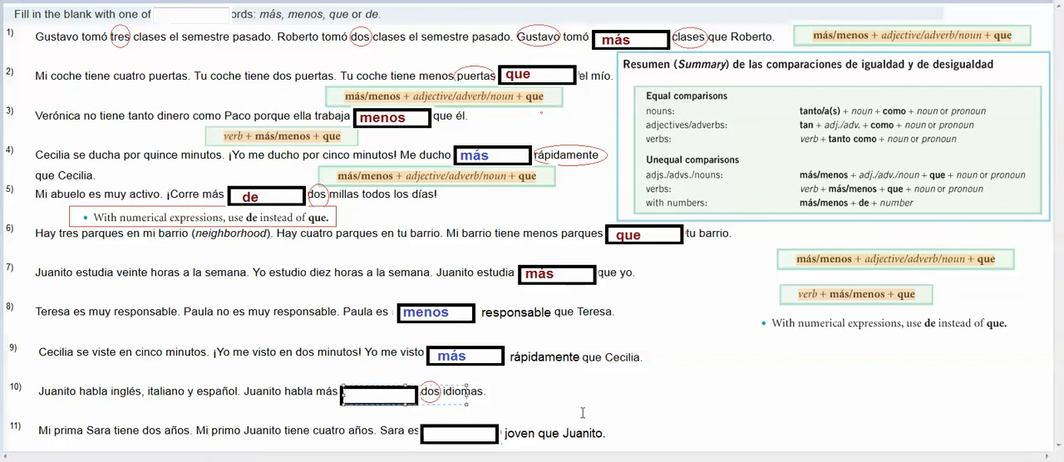
pyautogui.click(379, 396)
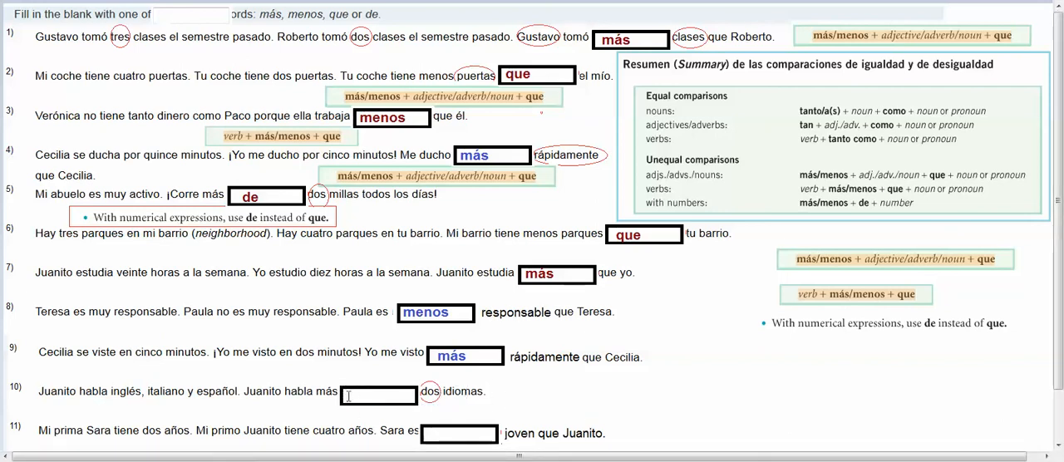
pyautogui.click(379, 395)
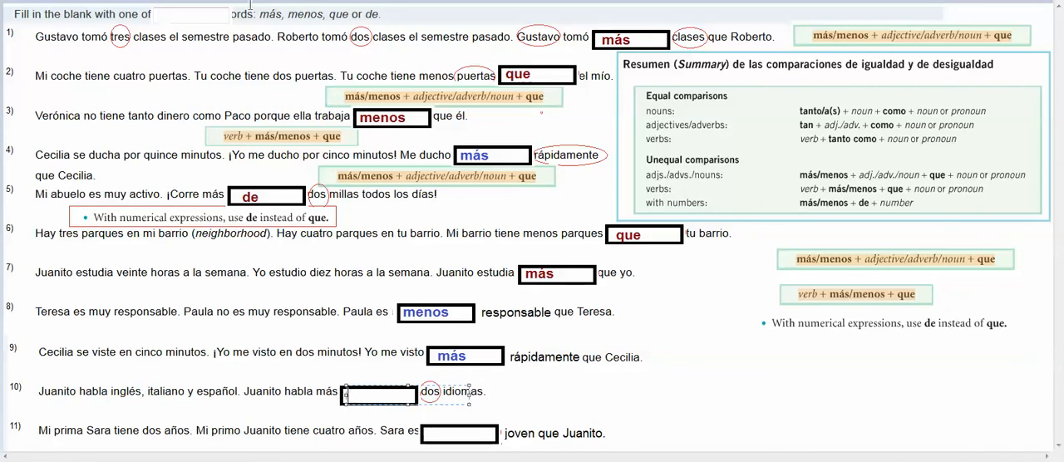
pyautogui.write('de')
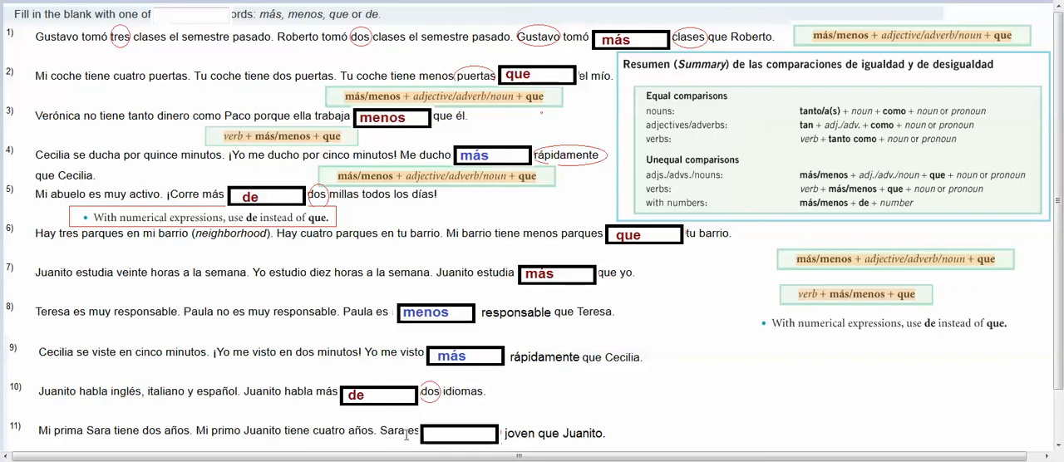
pyautogui.click(457, 432)
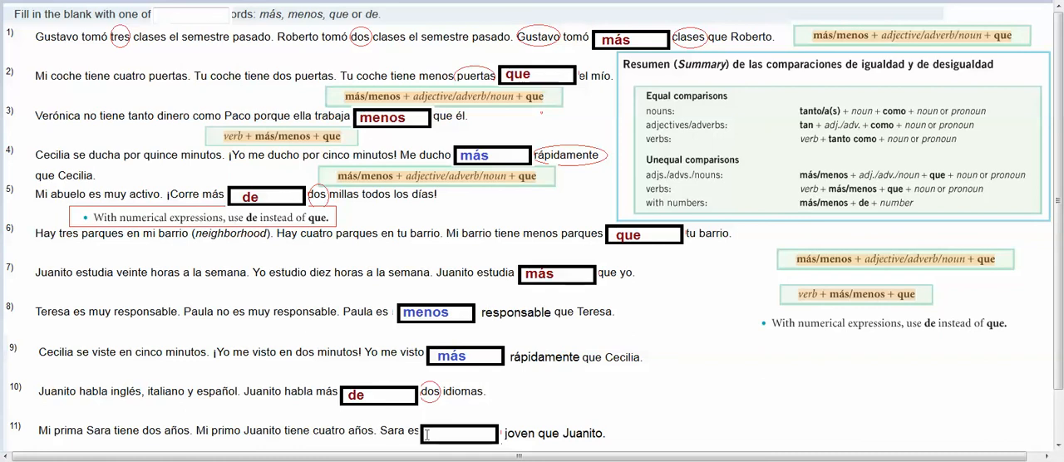